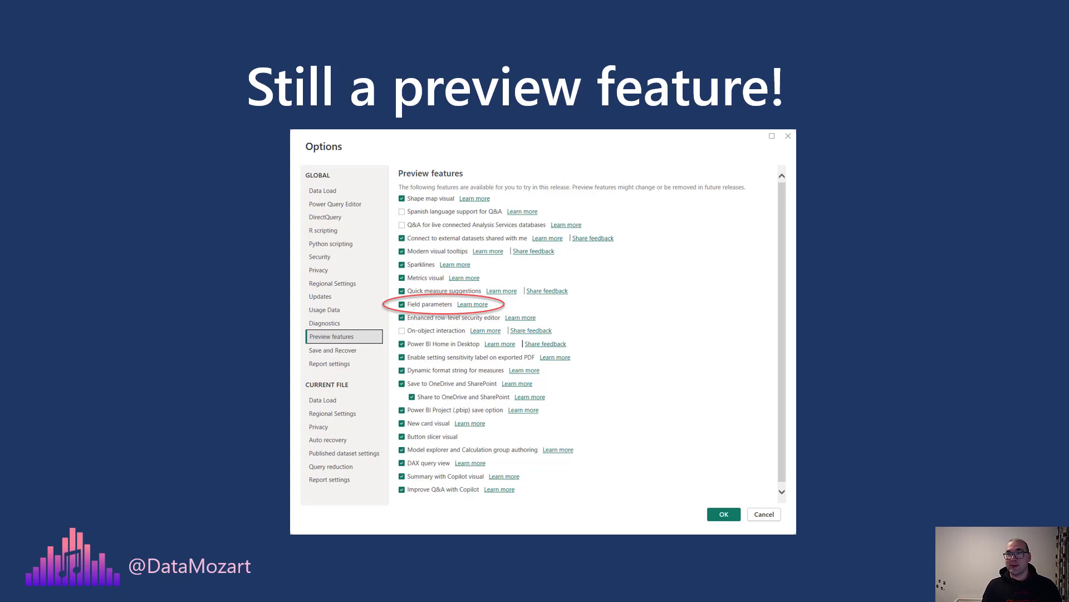
mouse_move(971, 415)
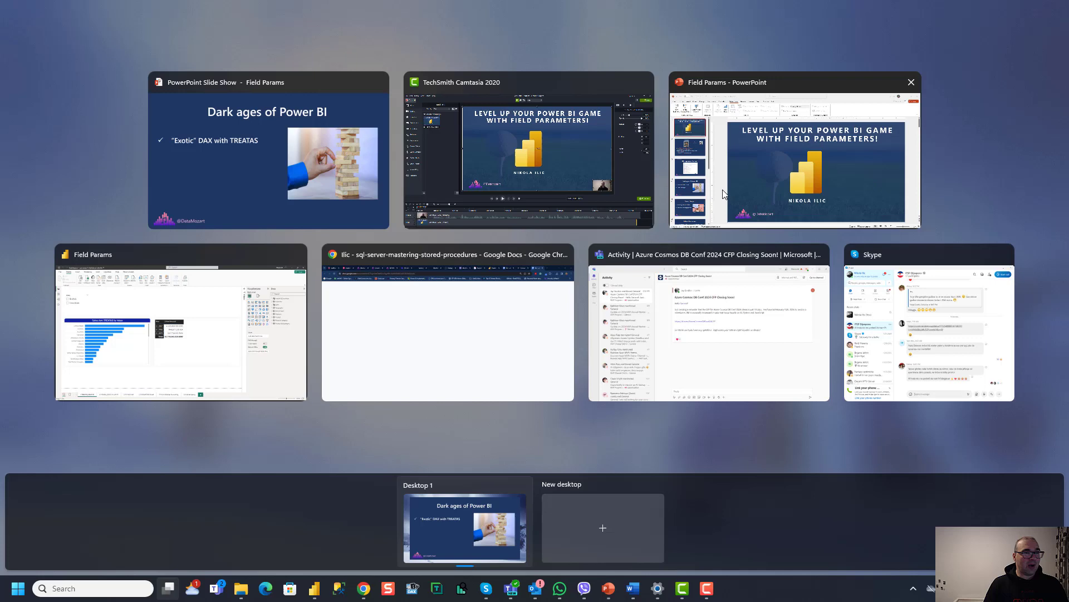
Step: Bring up the Field Params report and show the Brands & Countries UNION table's DAX
left_click(180, 332)
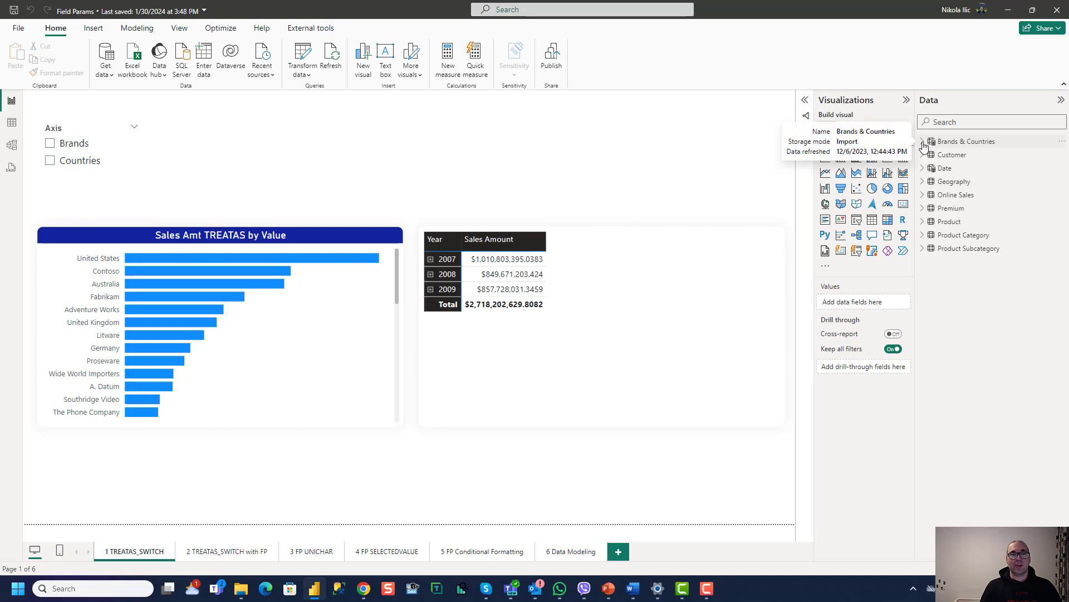
left_click(922, 142)
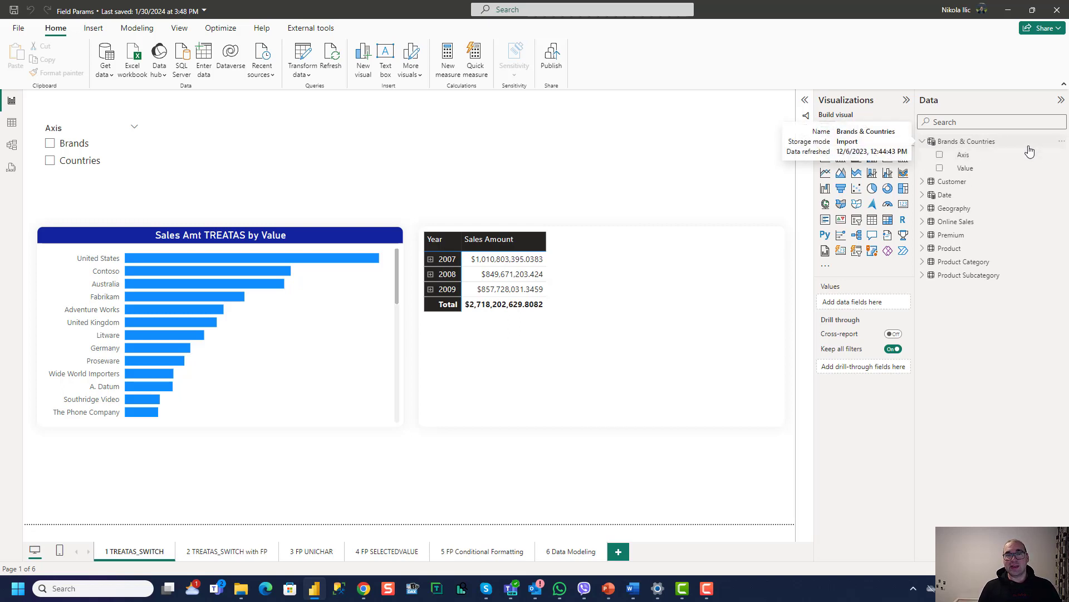
left_click(967, 142)
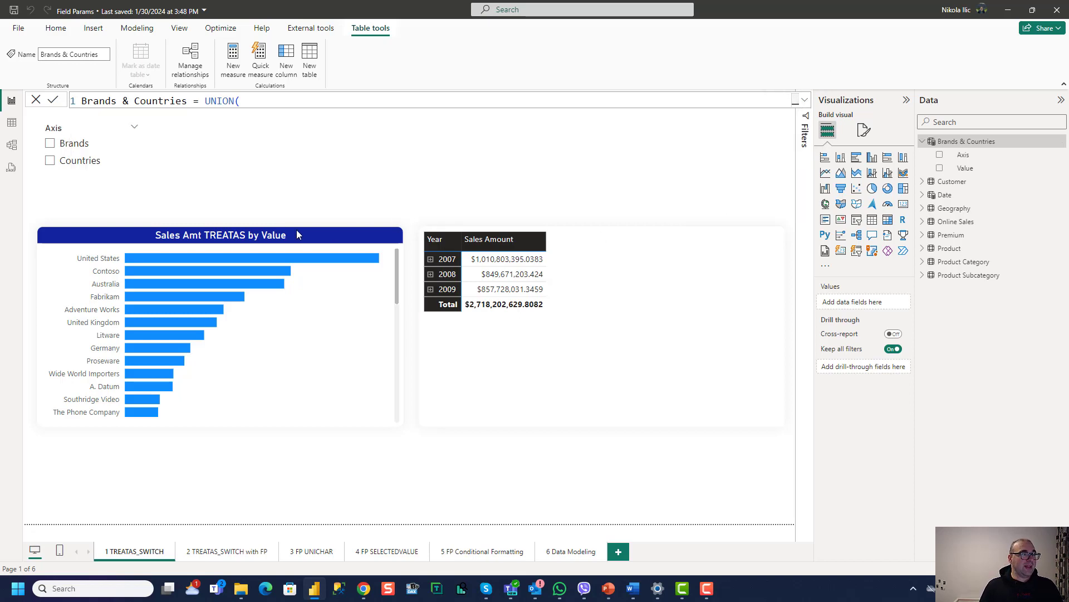
Step: Select the bar chart and expand the full IF/SWITCH/TREATAS DAX of the Sales Amt TREATAS measure
left_click(221, 235)
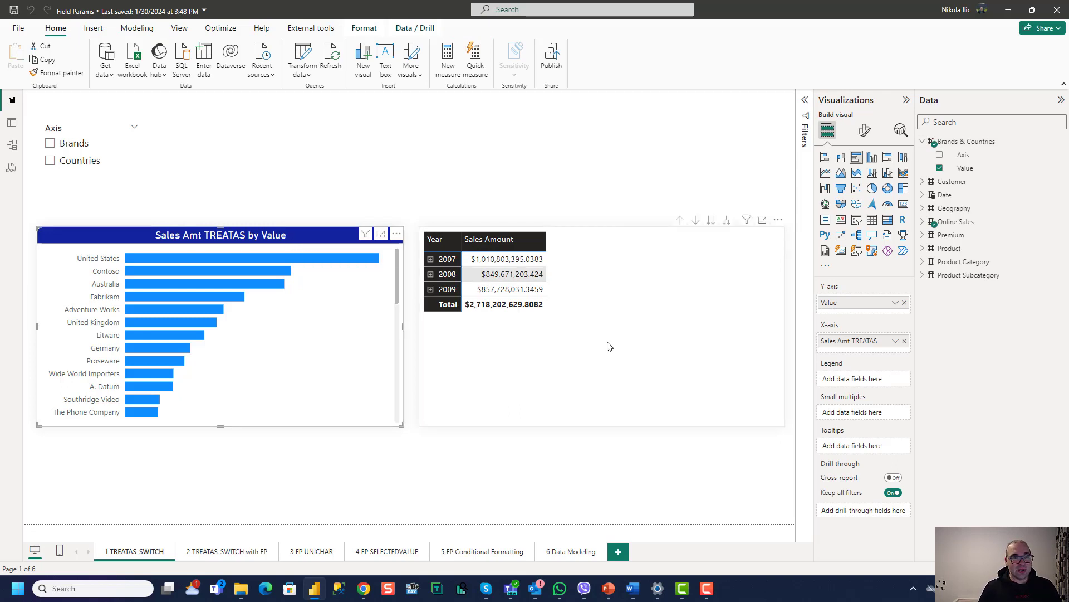
mouse_move(879, 349)
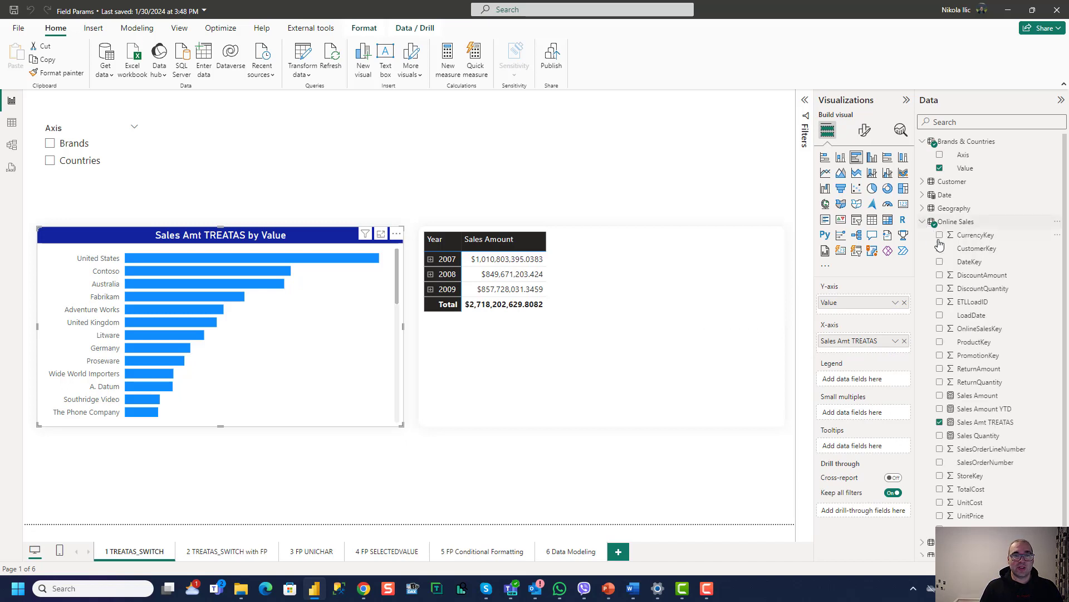
left_click(985, 421)
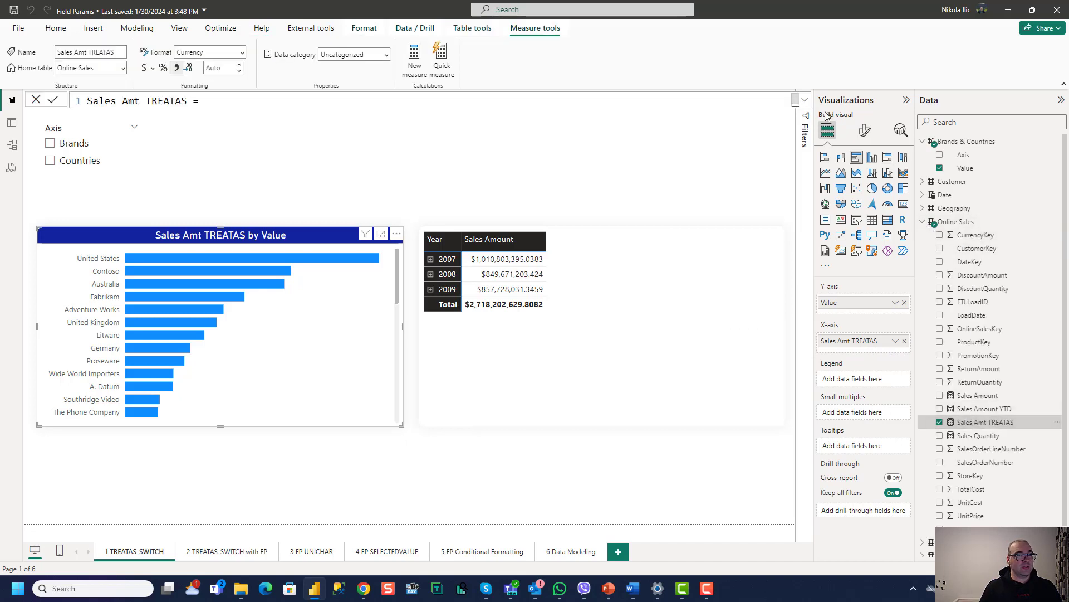
left_click(807, 102)
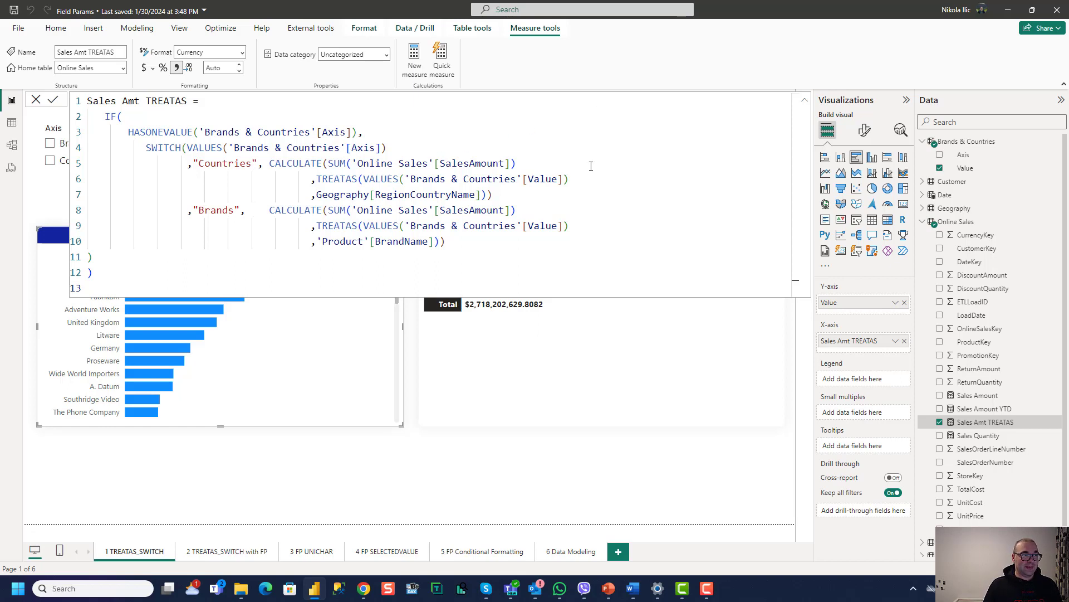
mouse_move(787, 130)
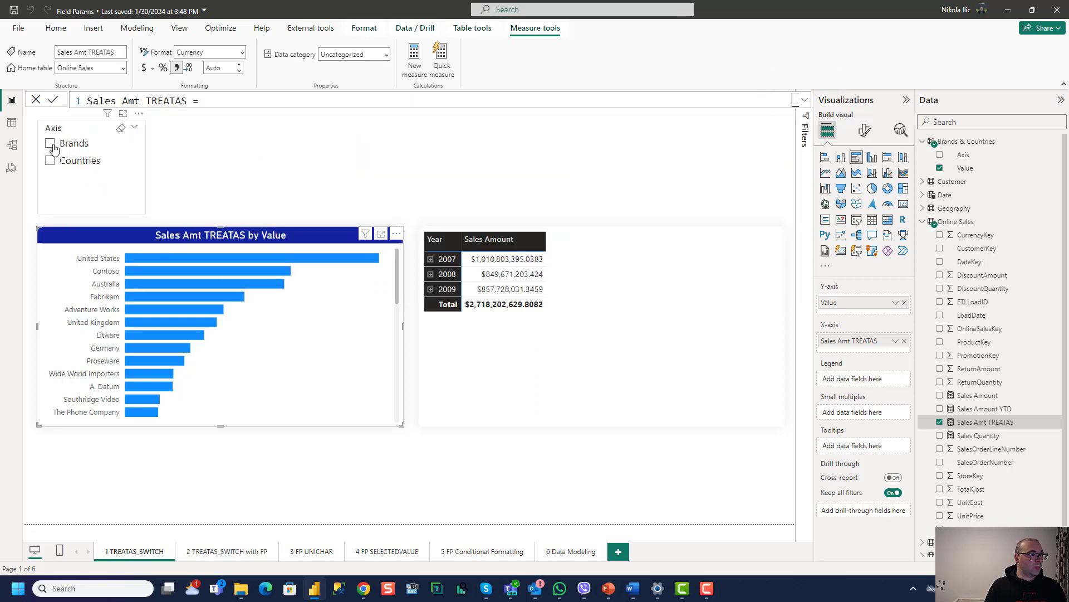
left_click(49, 143)
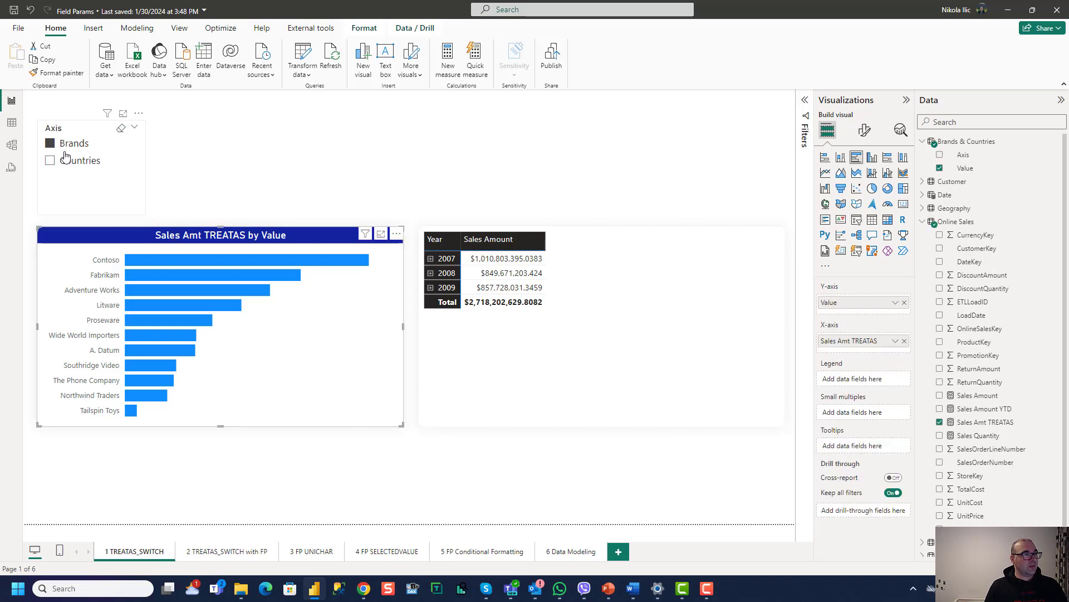
mouse_move(65, 169)
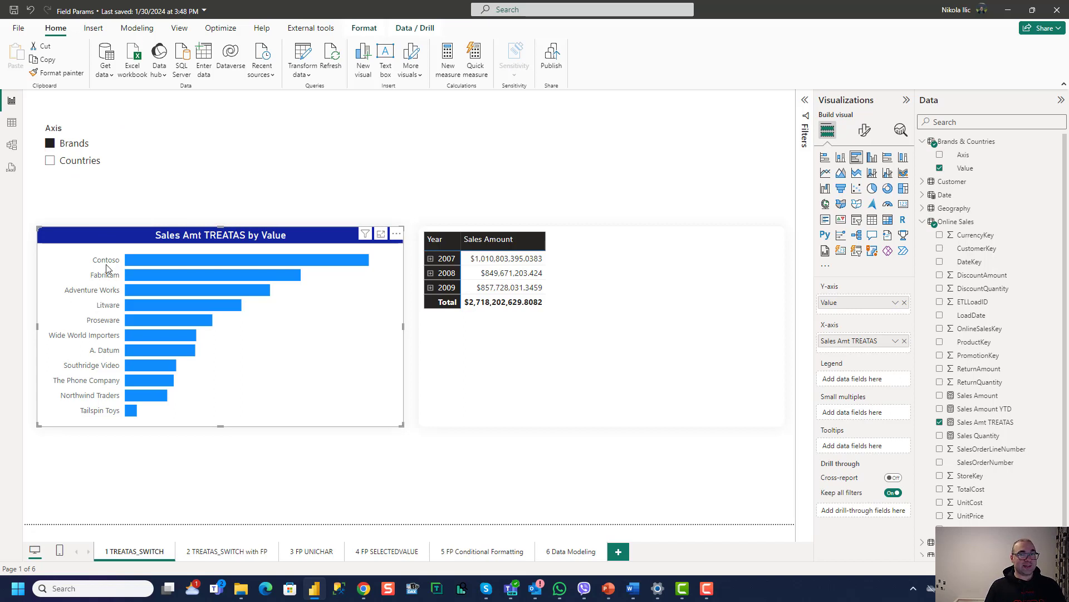
left_click(51, 160)
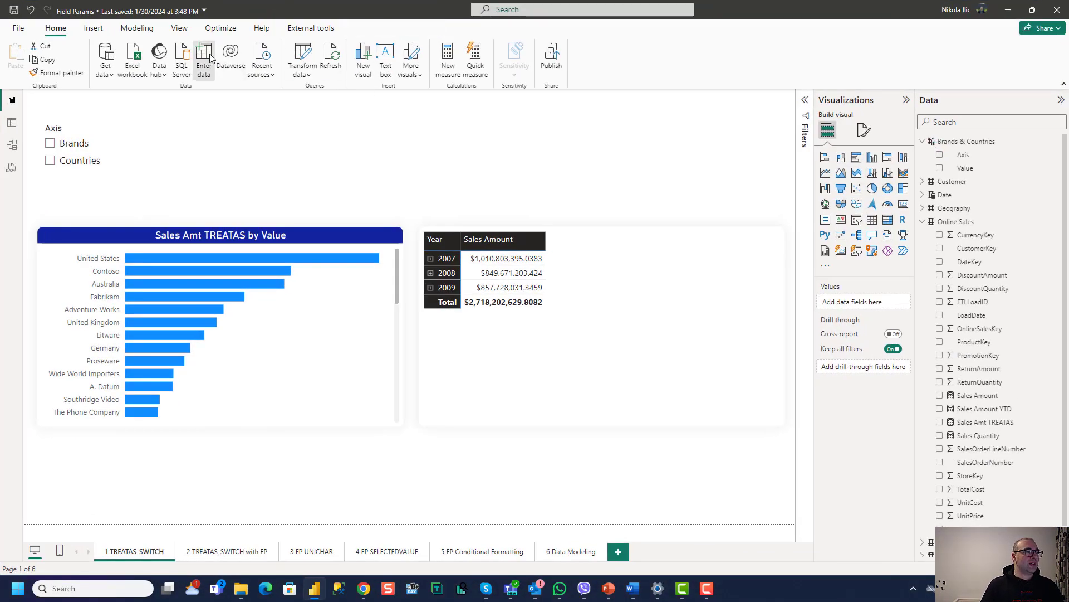
Step: Enter data for a Selected Timeframe table with ID and Timeframe columns, rows 1 Sales and 2 Sales YTD, and load it
left_click(204, 58)
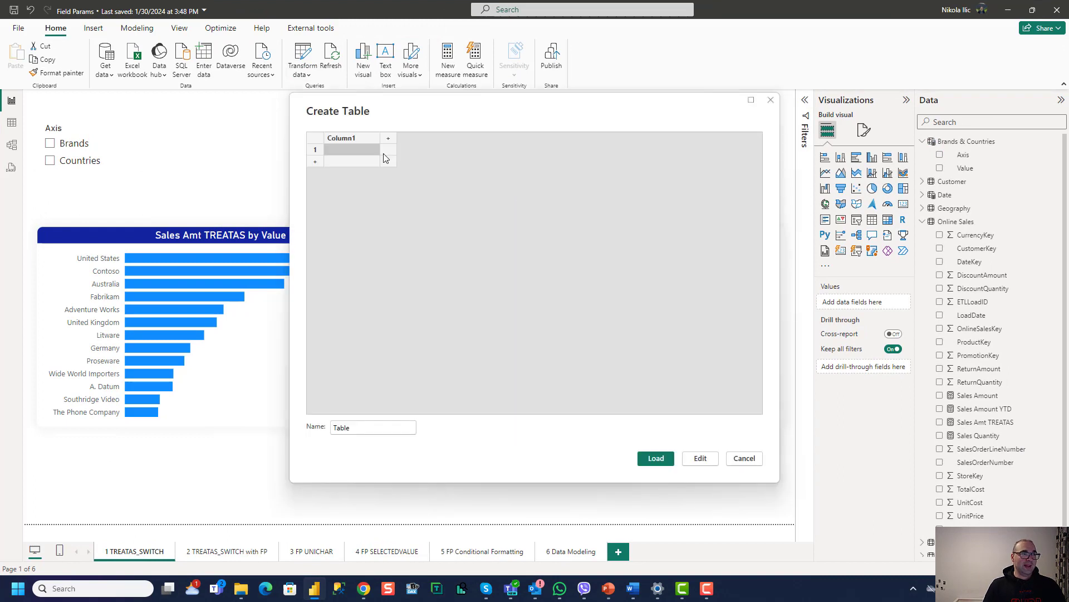
left_click(373, 428)
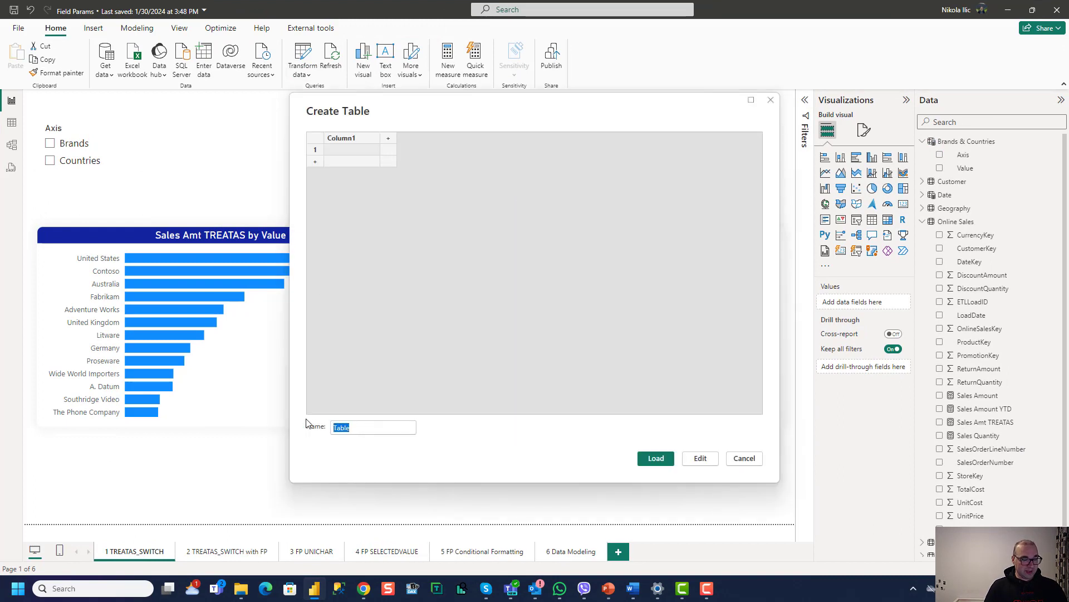
type("Selected Time")
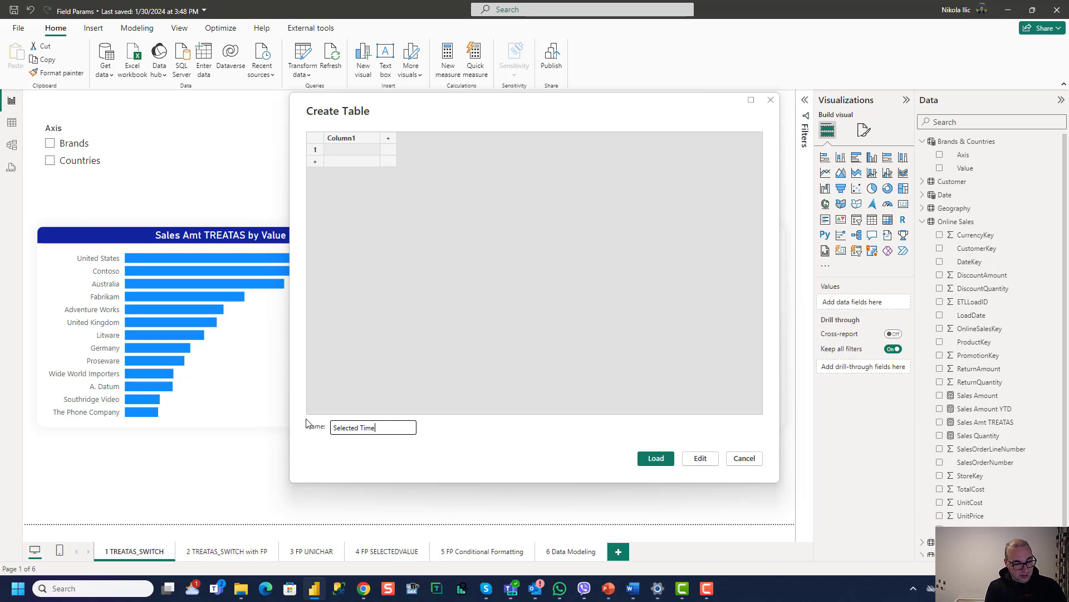
type("frame")
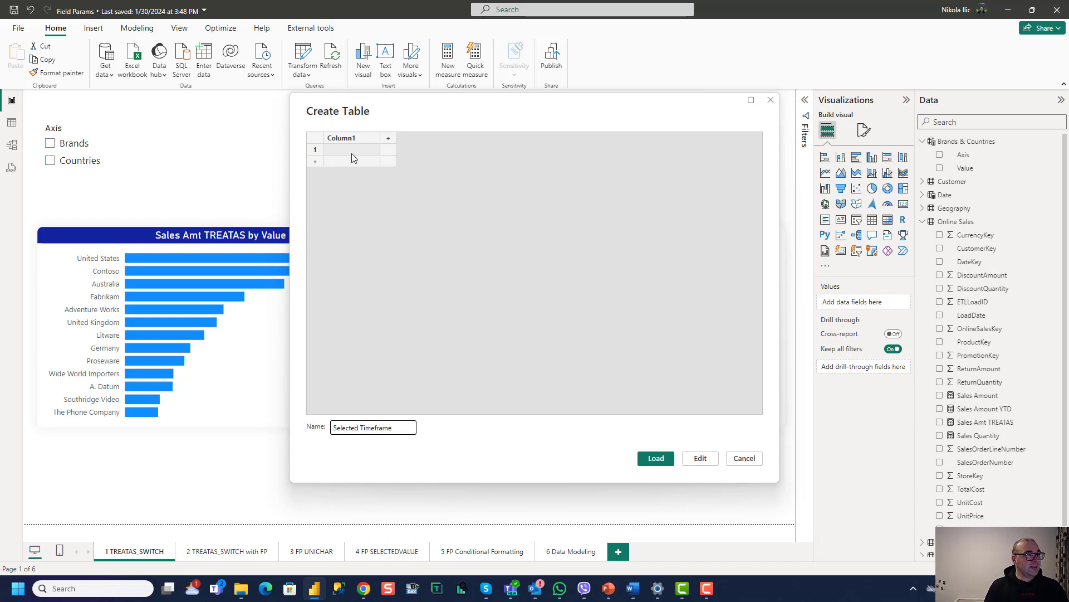
type("ID")
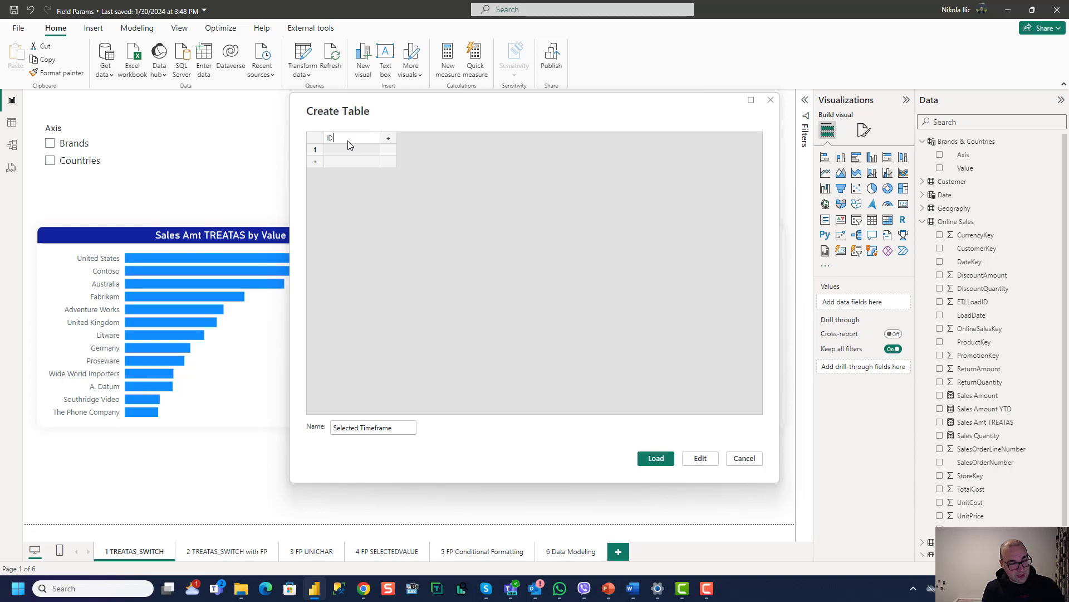
left_click(388, 139)
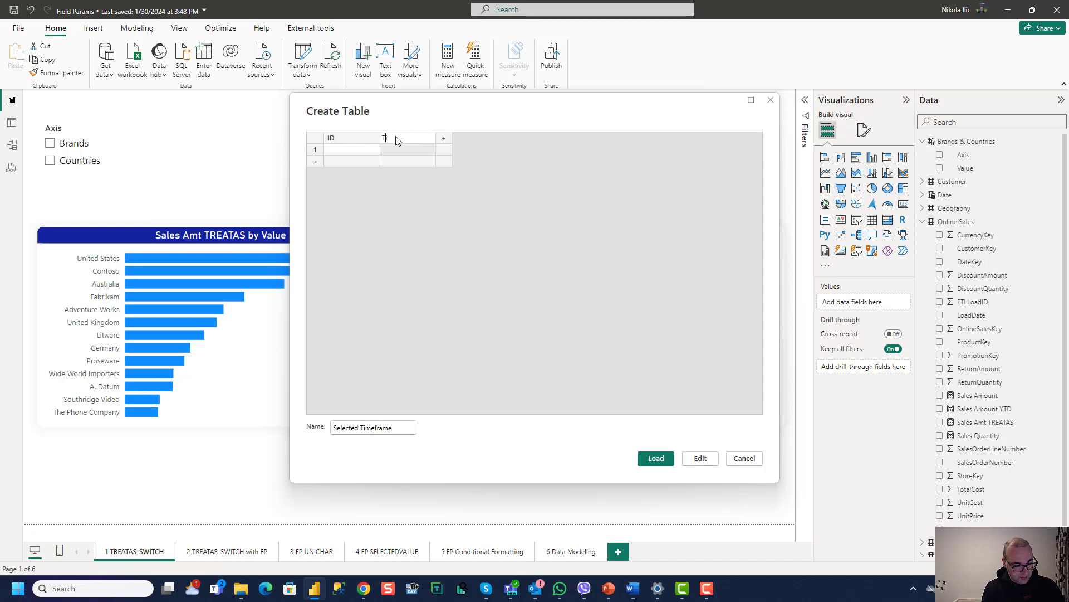
type("Timeframe")
left_click(352, 150)
type("1")
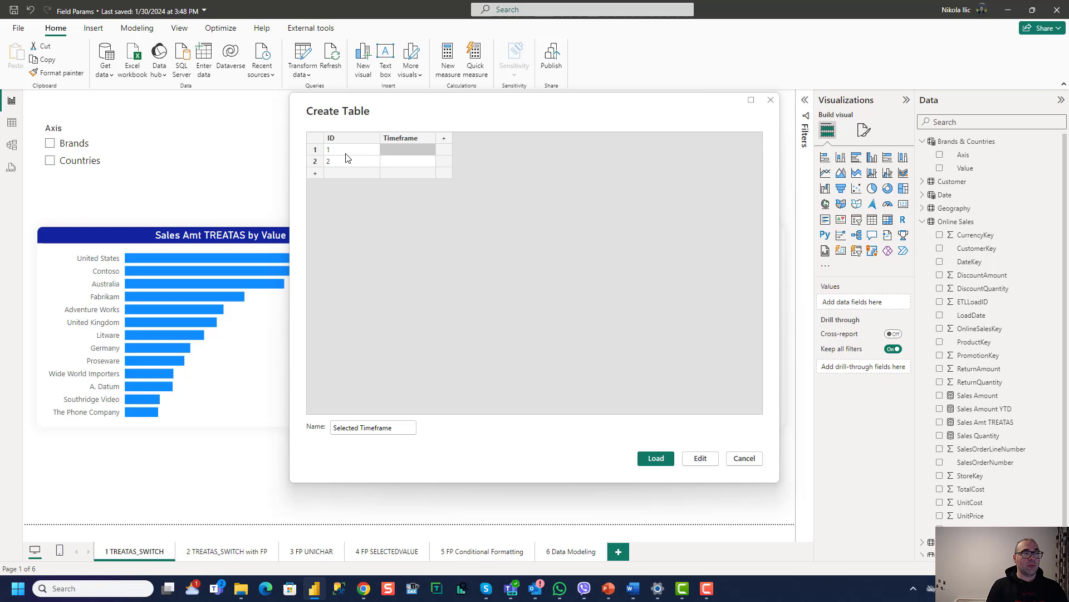
type("Sales")
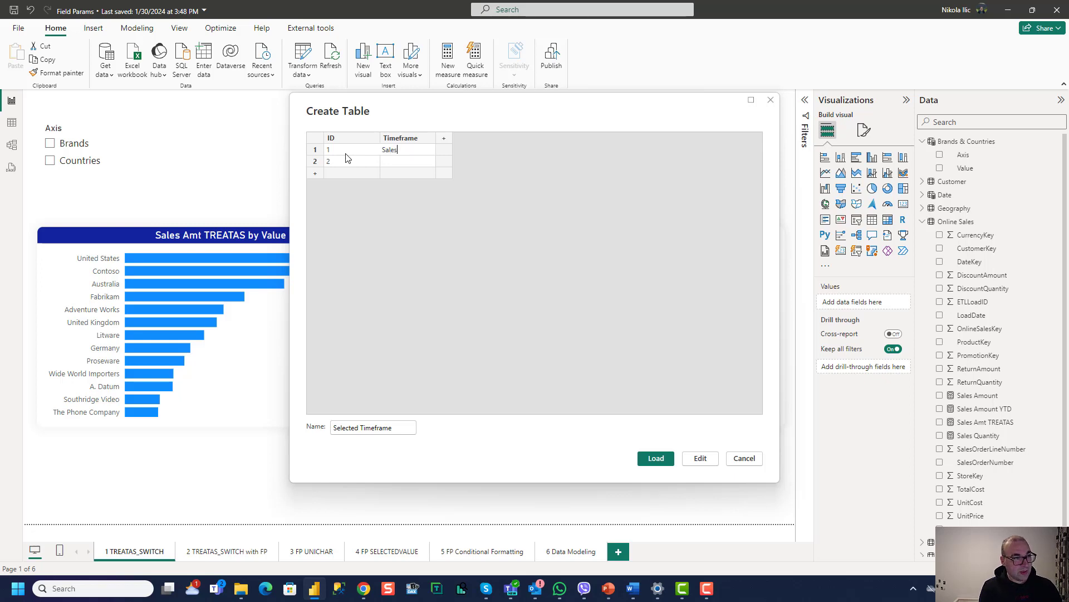
type("Sales YTD")
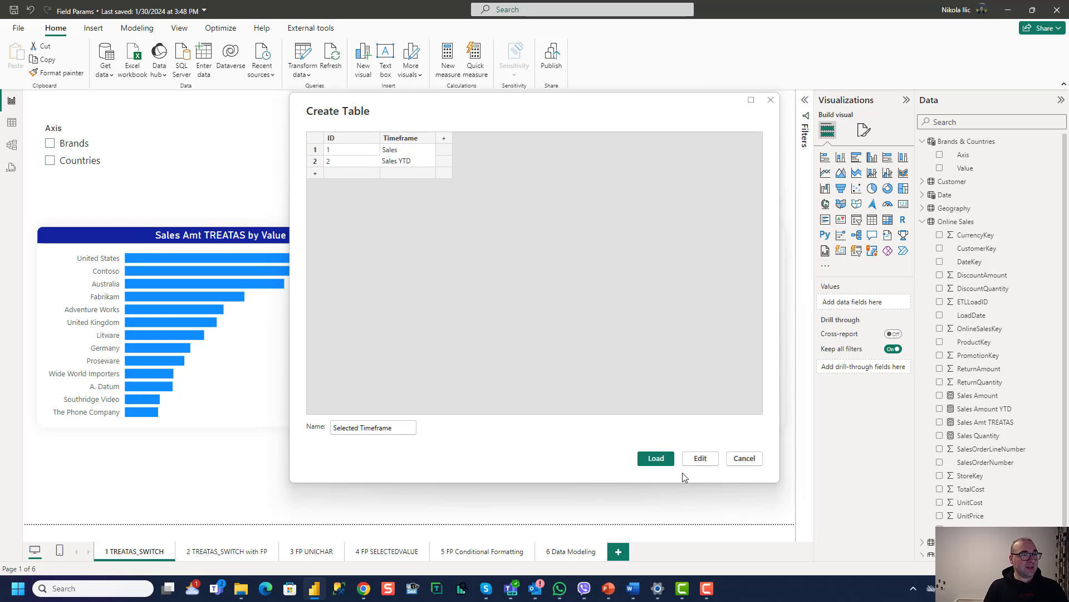
left_click(655, 458)
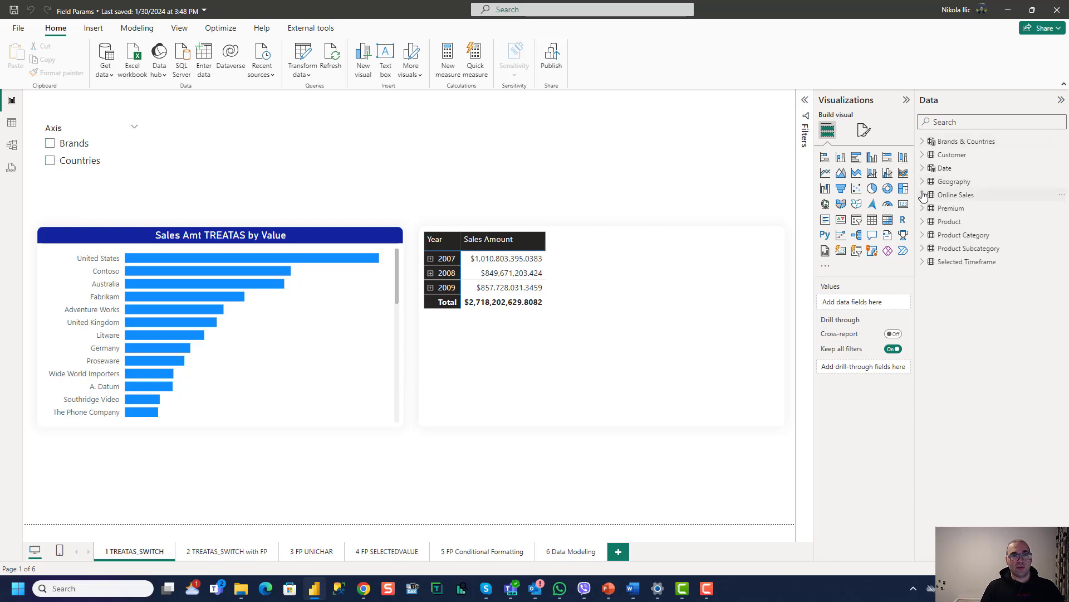
Step: Define Selected Measure = MIN('Selected Timeframe'[ID]) in the Selected Timeframe table
left_click(922, 260)
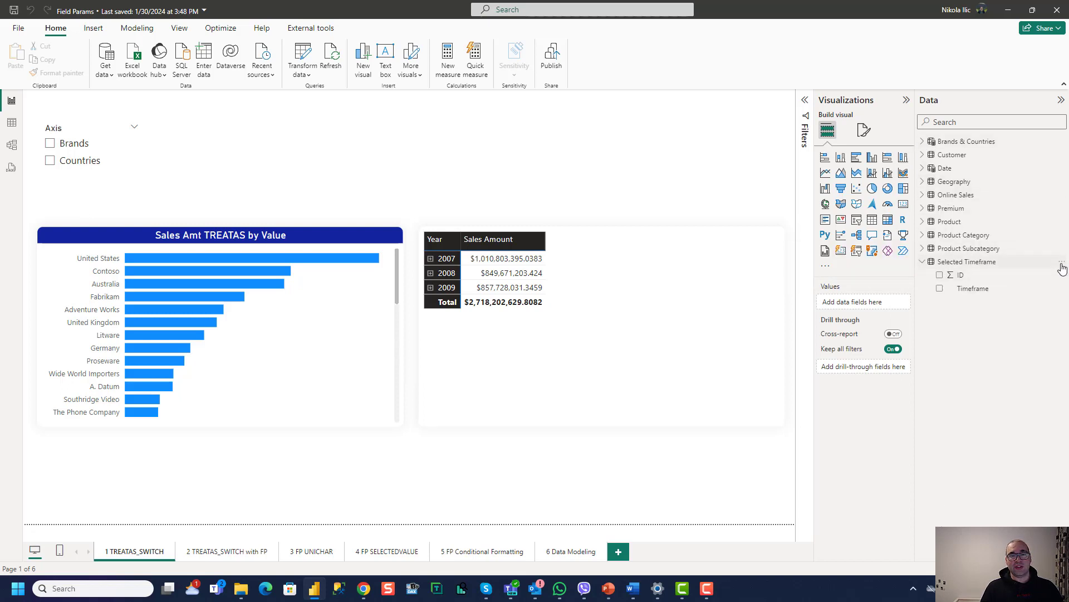
mouse_move(942, 302)
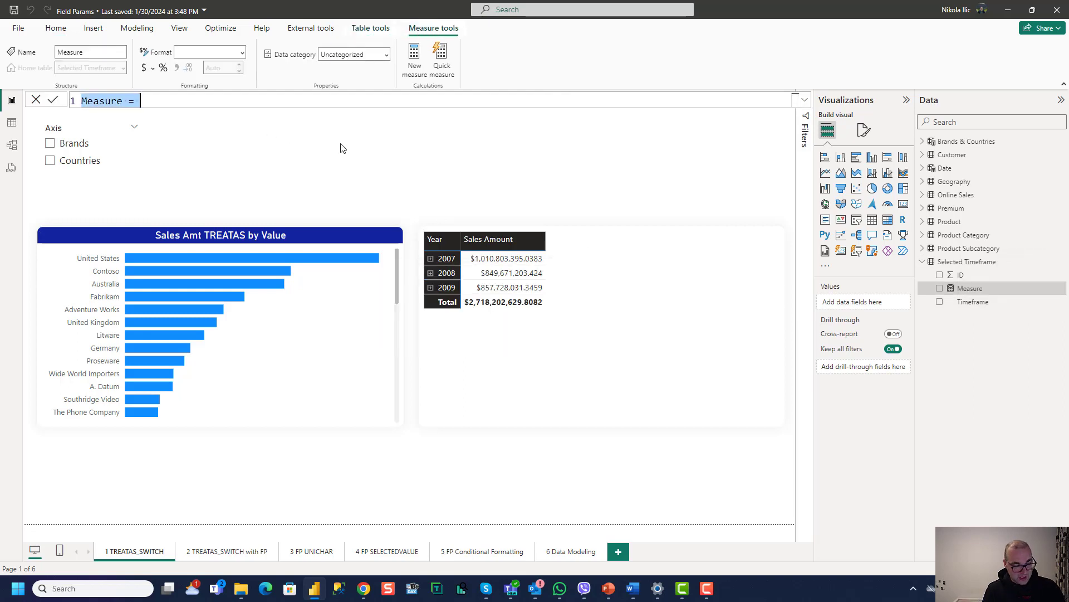
type("Selecte")
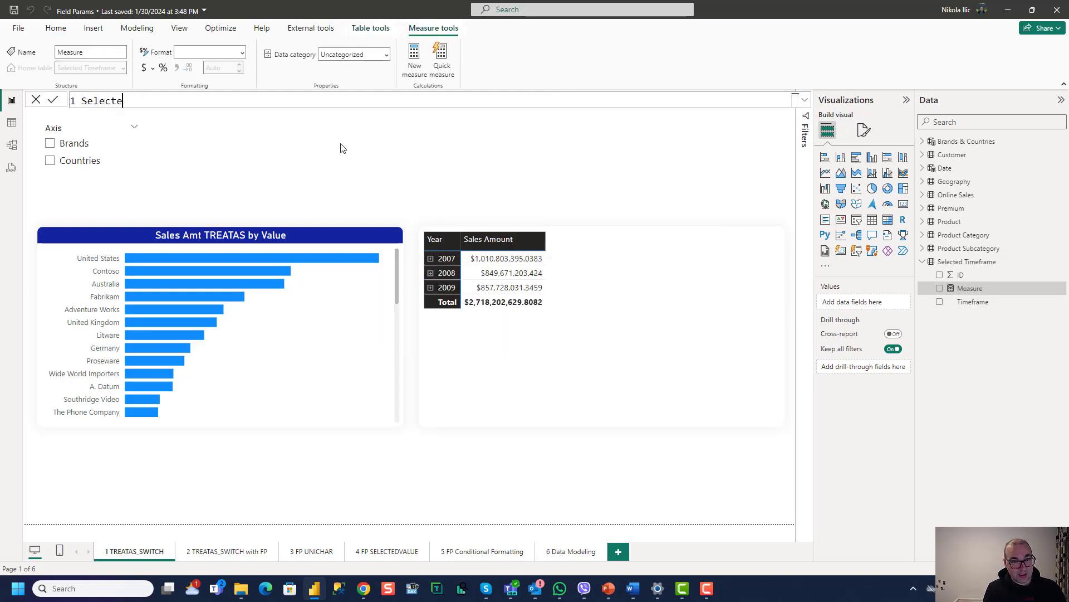
type("d Measure =")
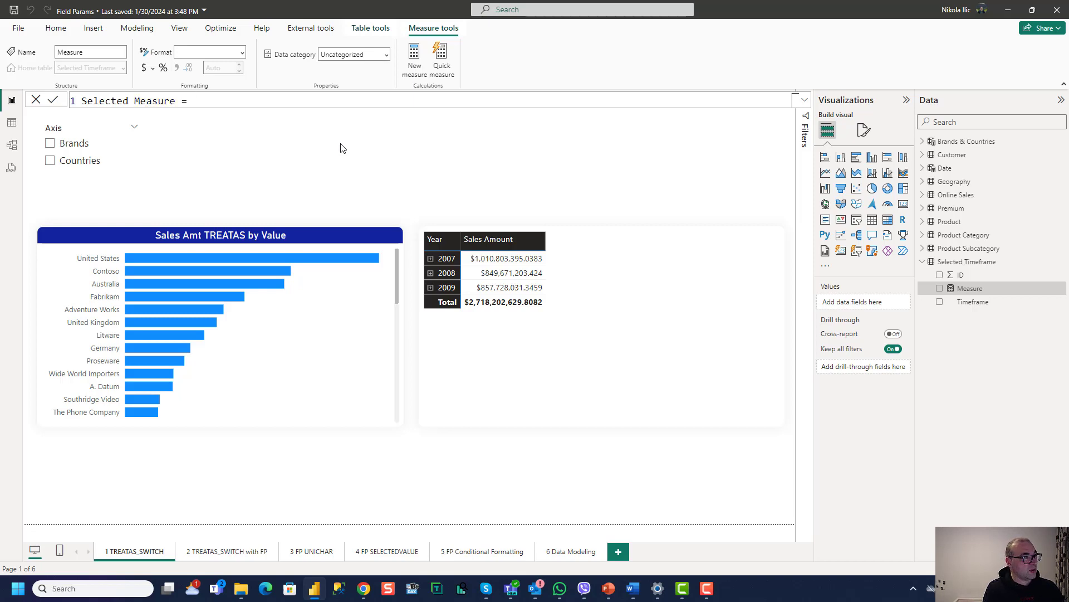
type("MIN(ID")
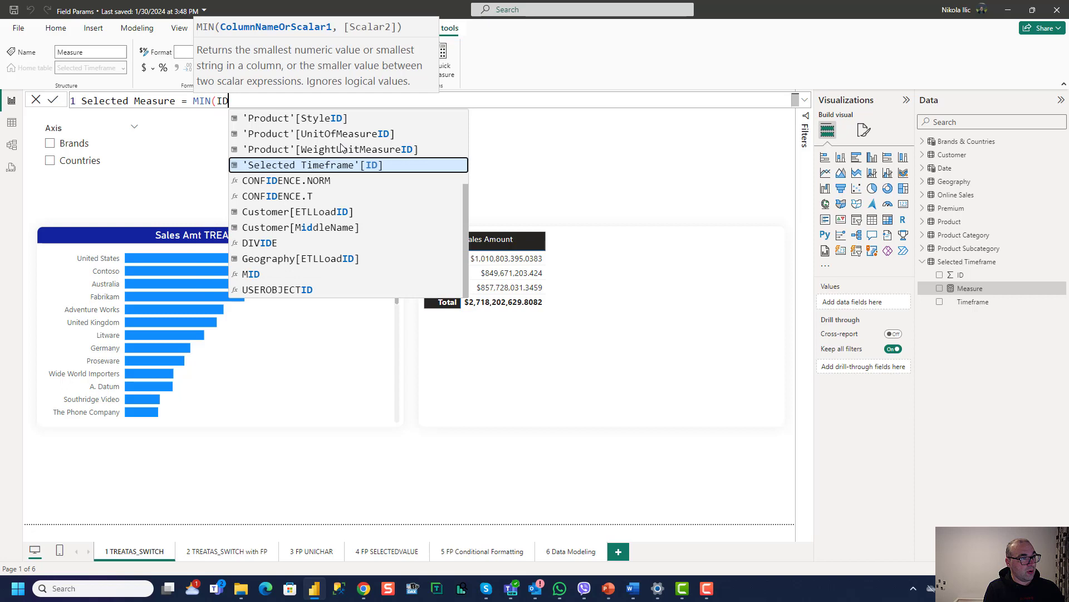
left_click(349, 165)
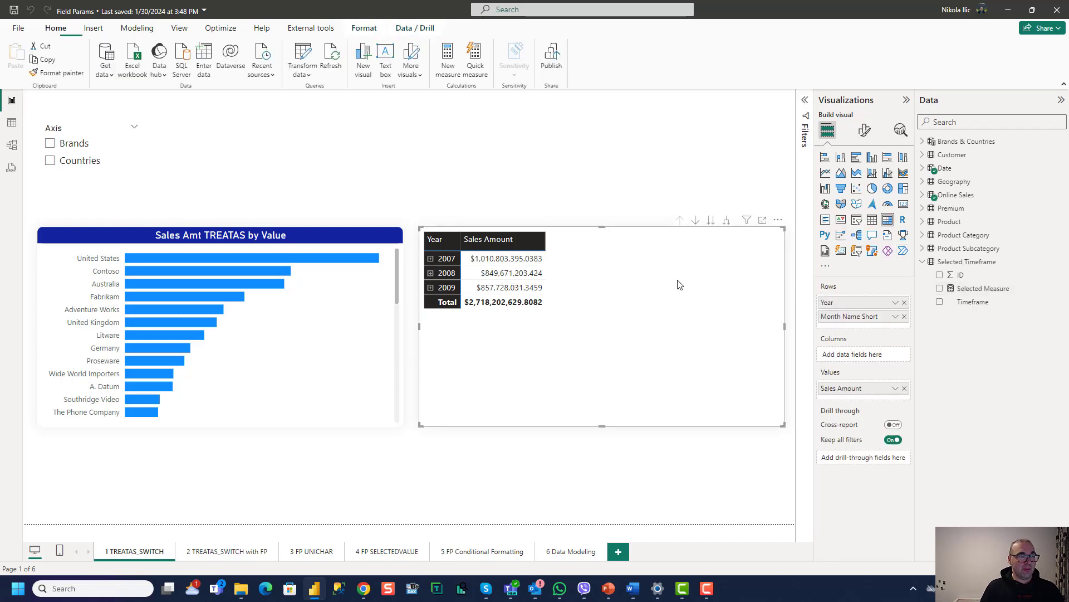
left_click(923, 261)
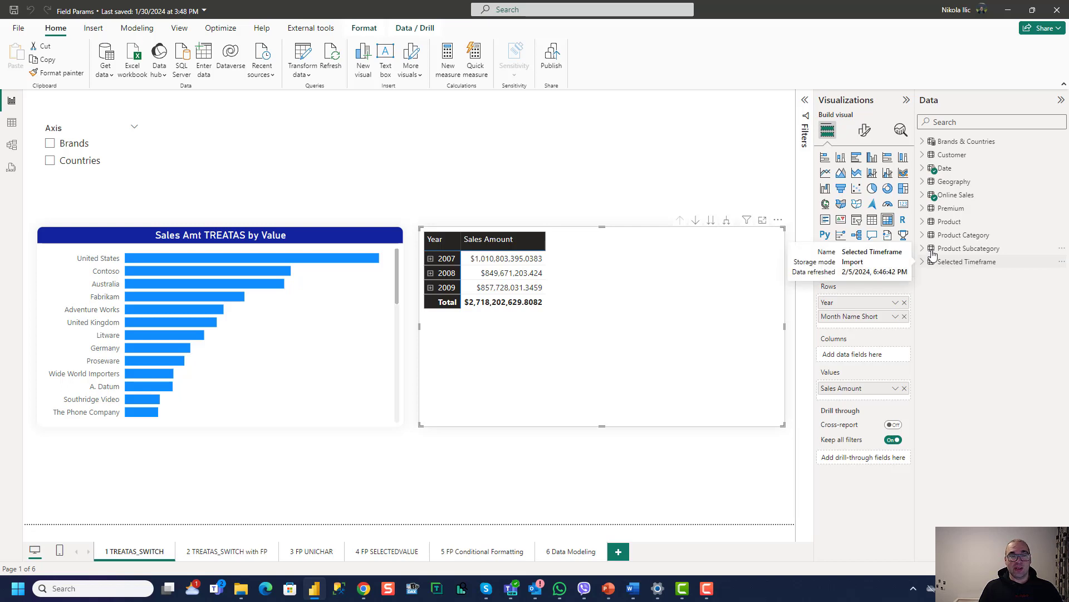
mouse_move(924, 267)
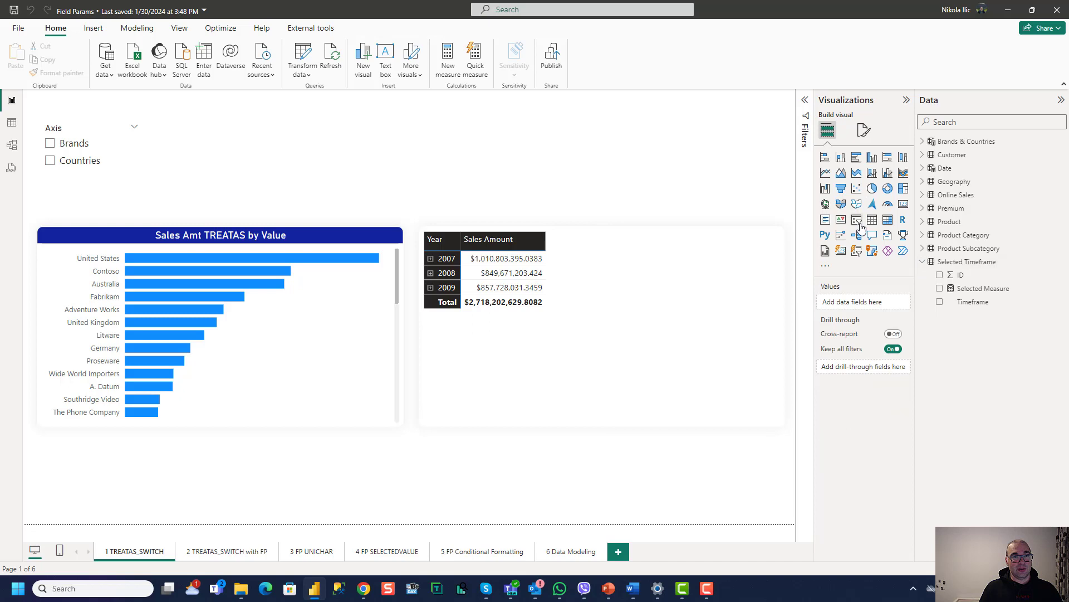
Step: Add a slicer filled with the Timeframe field, listing Sales and Sales YTD
left_click(855, 218)
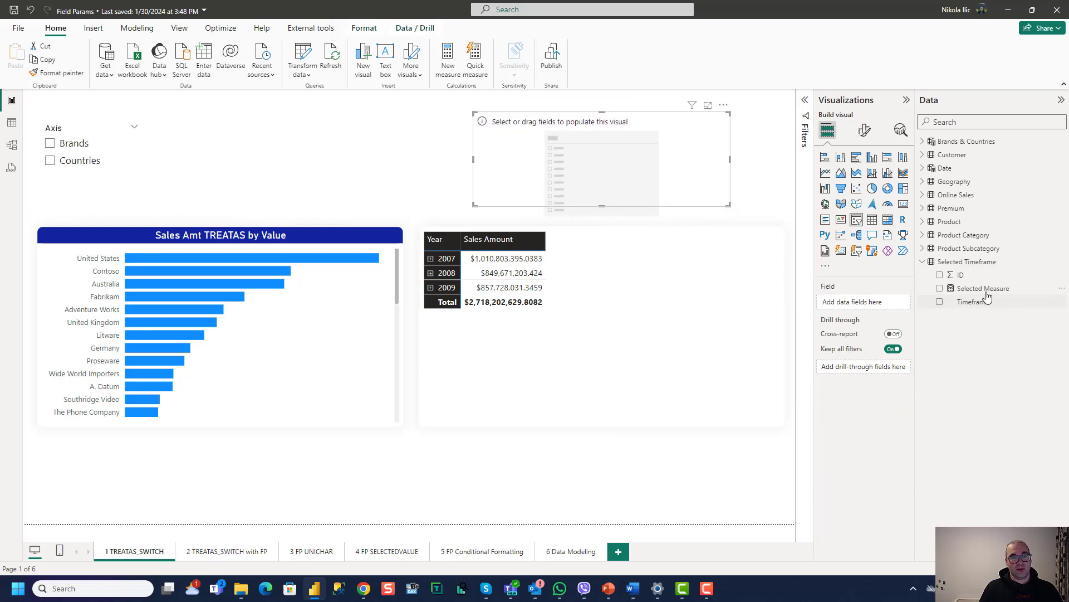
left_click(940, 301)
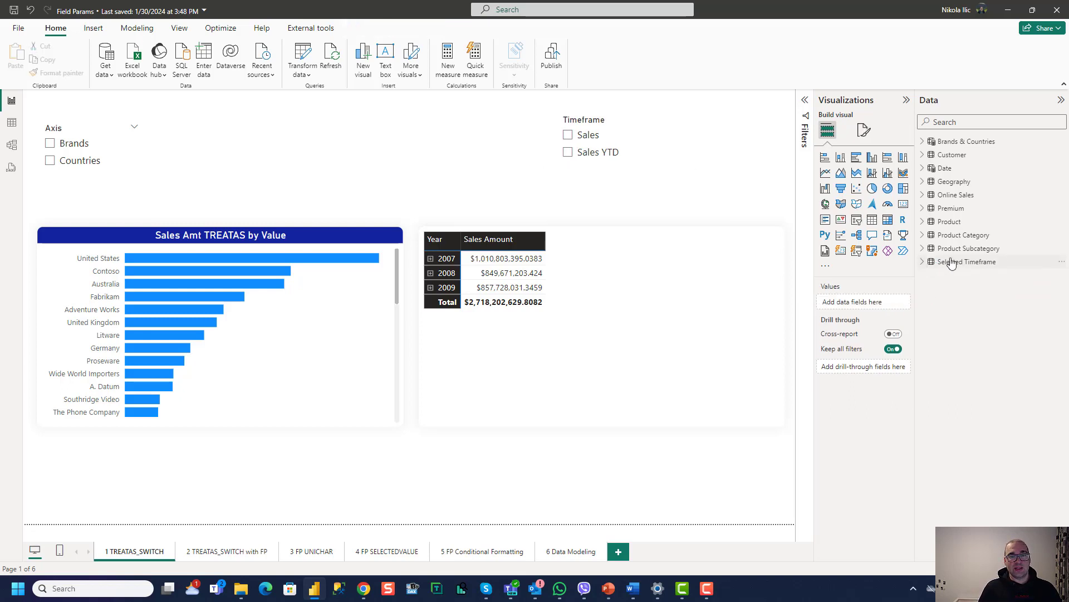
Step: Start a Sales Selected measure in Online Sales as SWITCH([Selected Measure], 1, [Sales Amount], ..
right_click(967, 261)
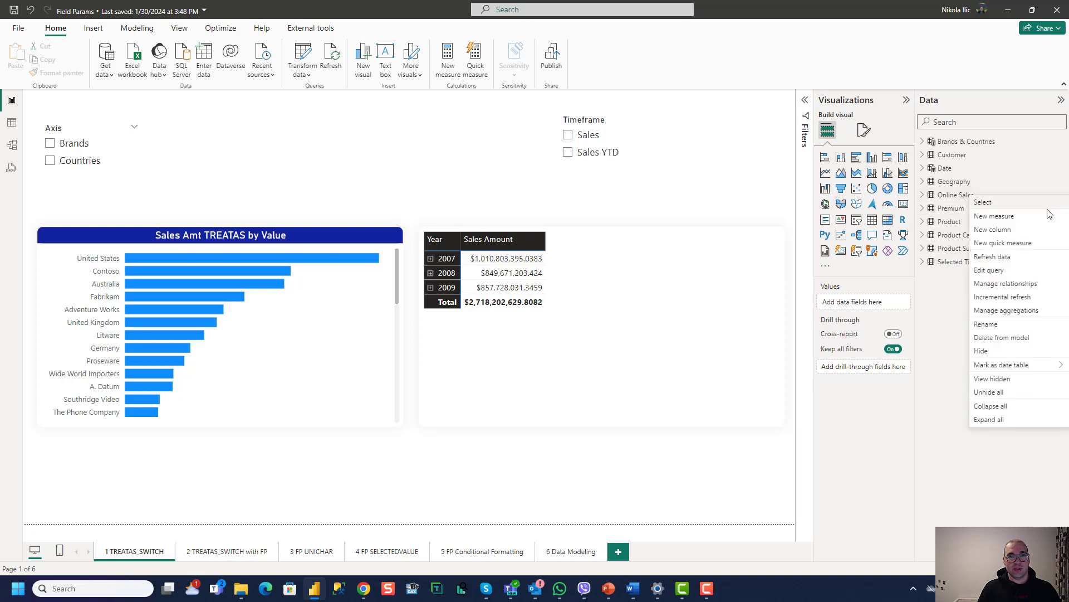
left_click(993, 216)
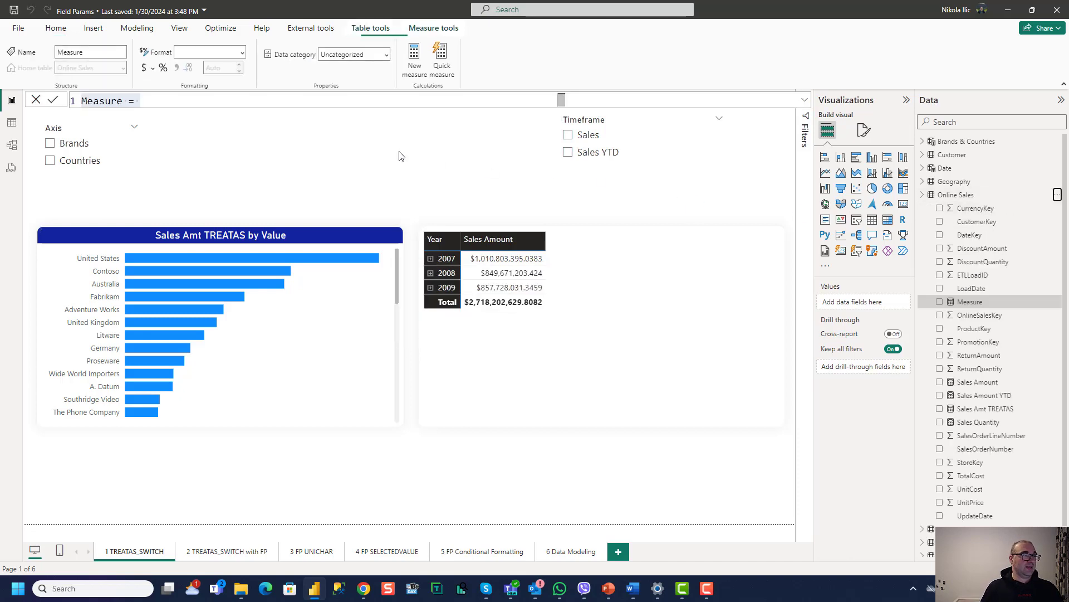
type("Sales Selected")
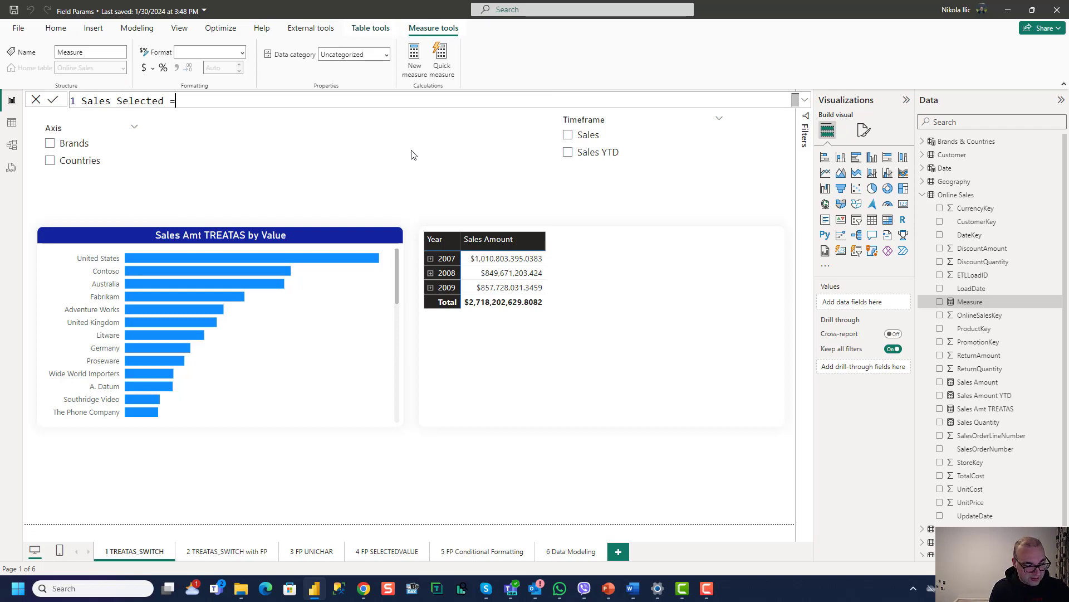
type("SWITCH")
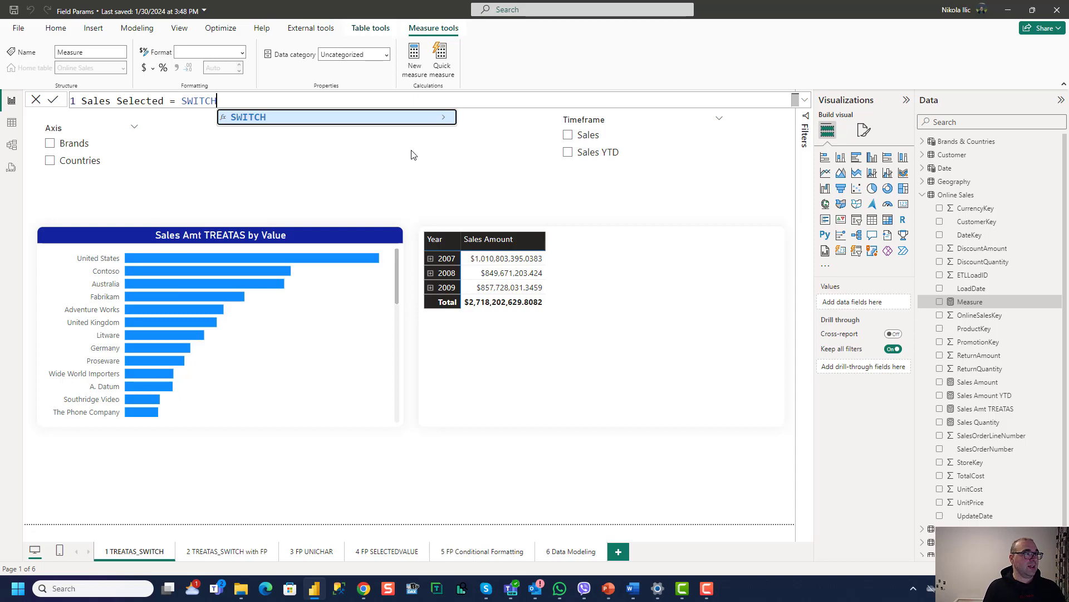
type("(")
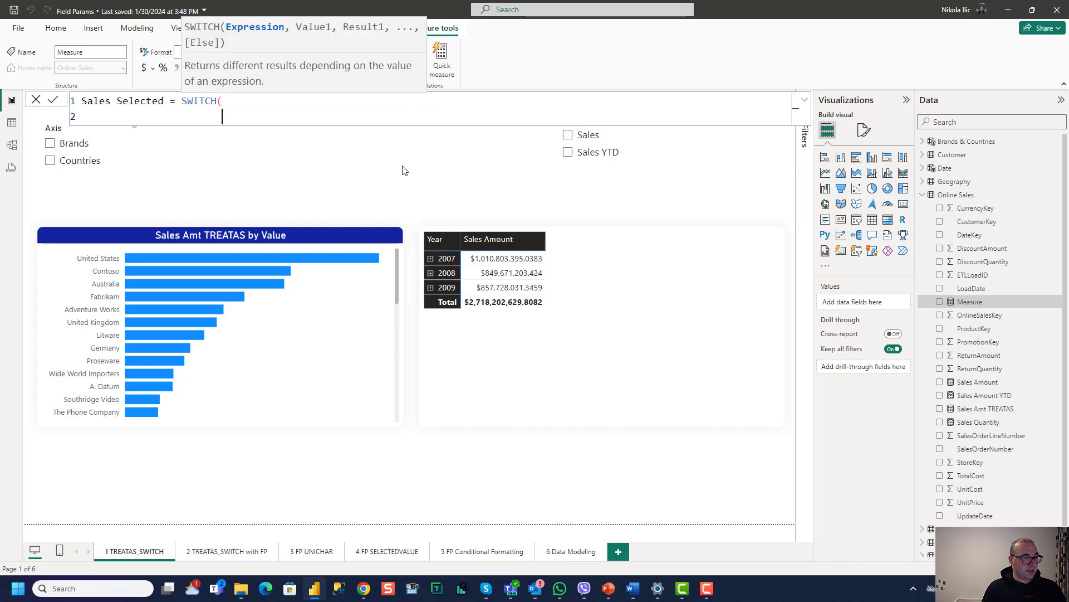
type("Selected Timeframe'[Selected Measure")
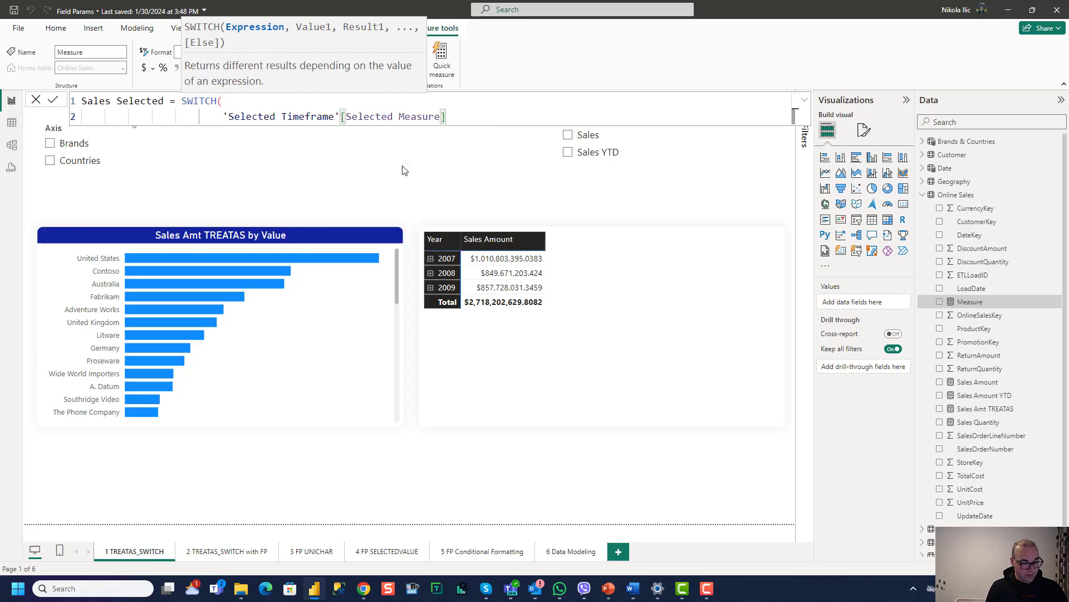
type(",")
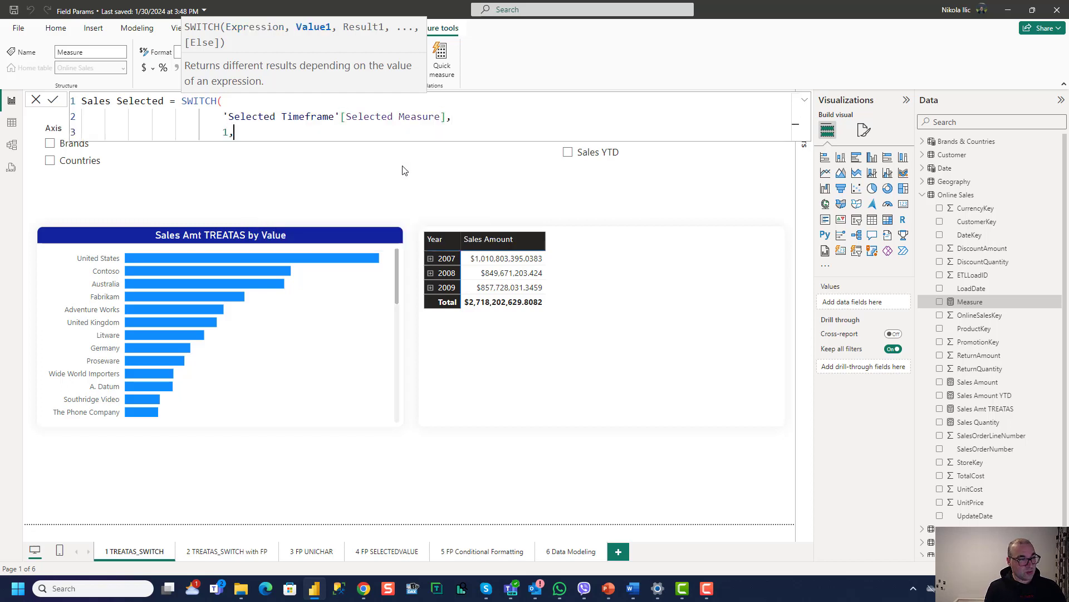
type("Sale")
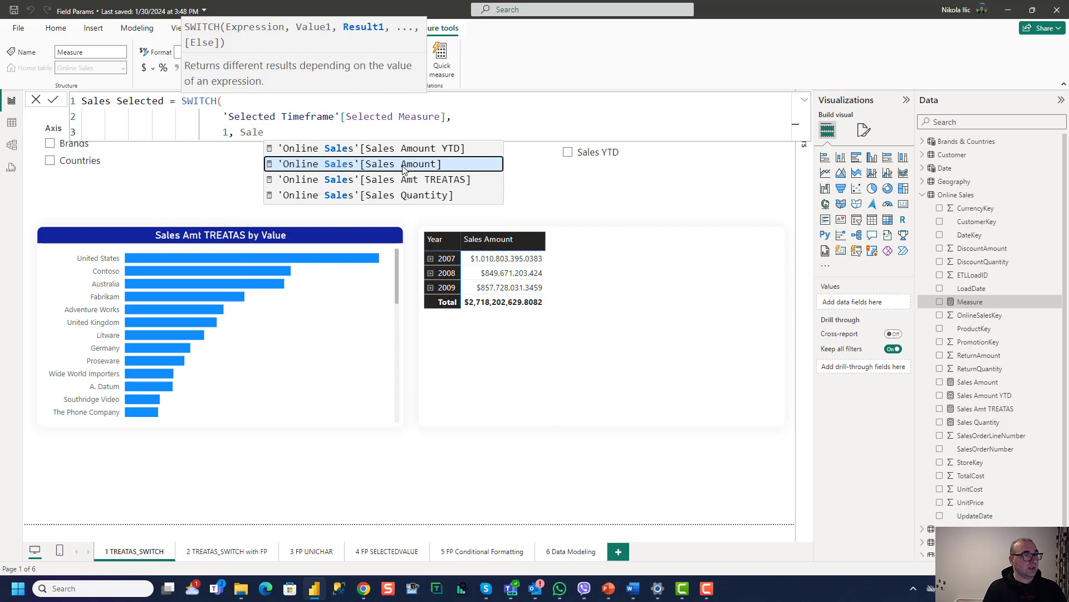
left_click(399, 163)
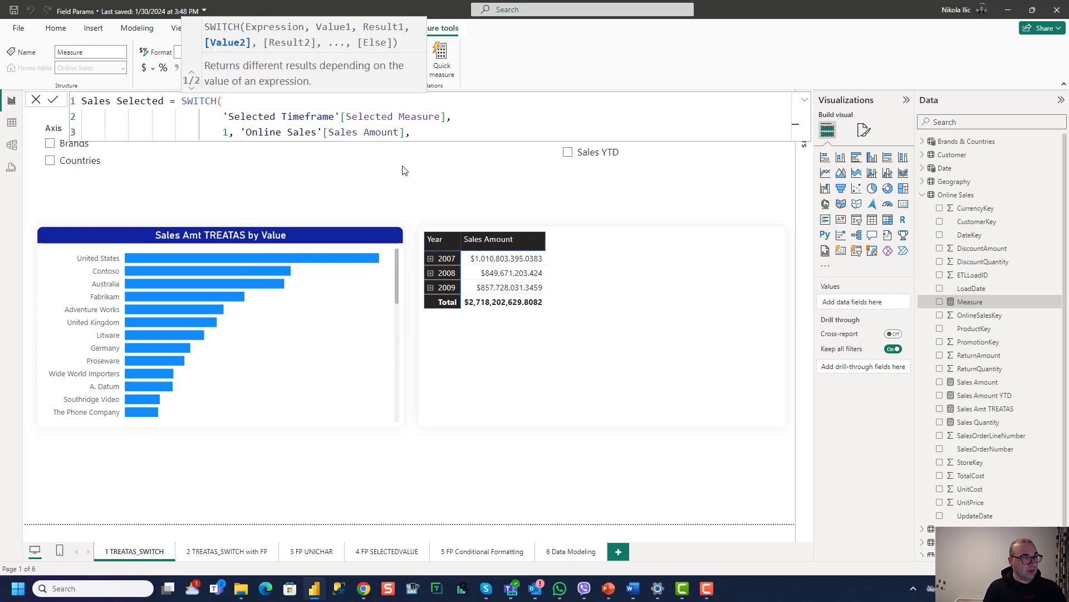
Step: Add the 2, [Sales Amount YTD] branch and strip the Online Sales table prefixes
type("2, Sa")
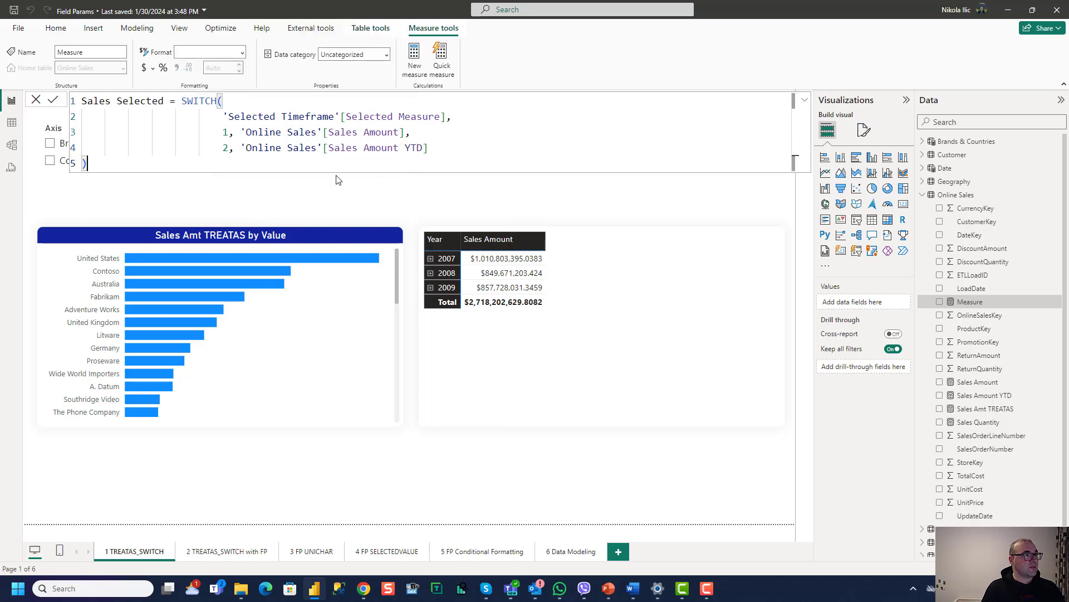
double_click(279, 117)
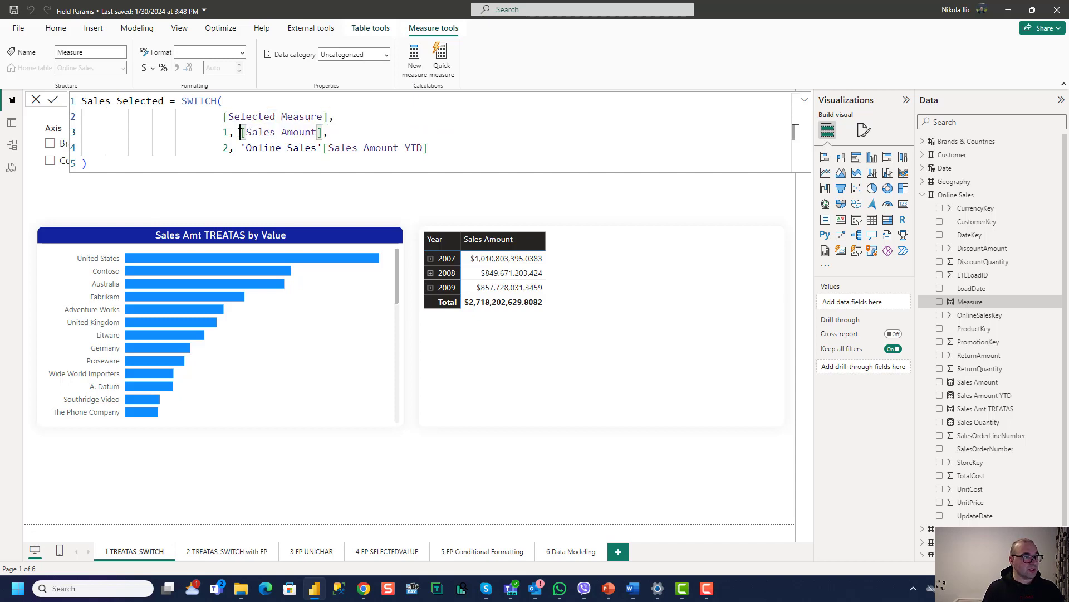
double_click(283, 147)
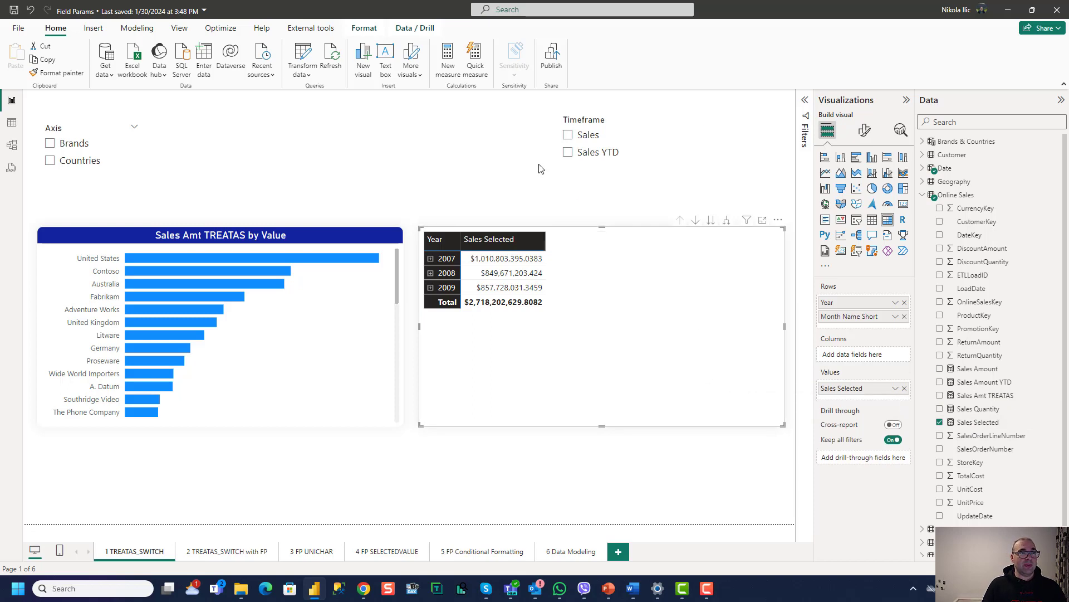
Step: Put Sales Selected in the matrix, expand 2007 into months and show Sales YTD
left_click(504, 259)
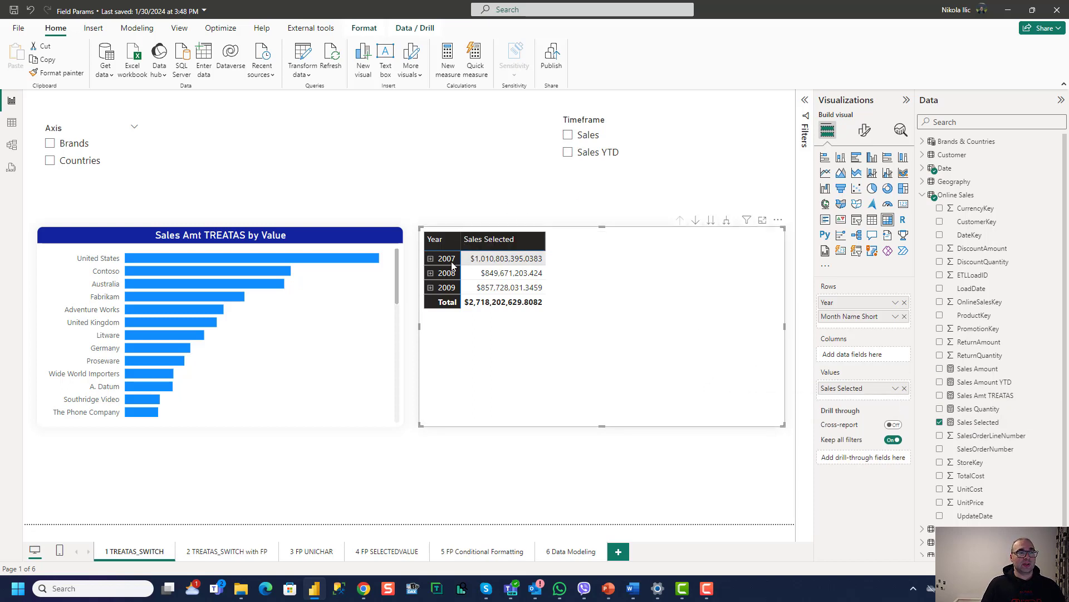
left_click(430, 258)
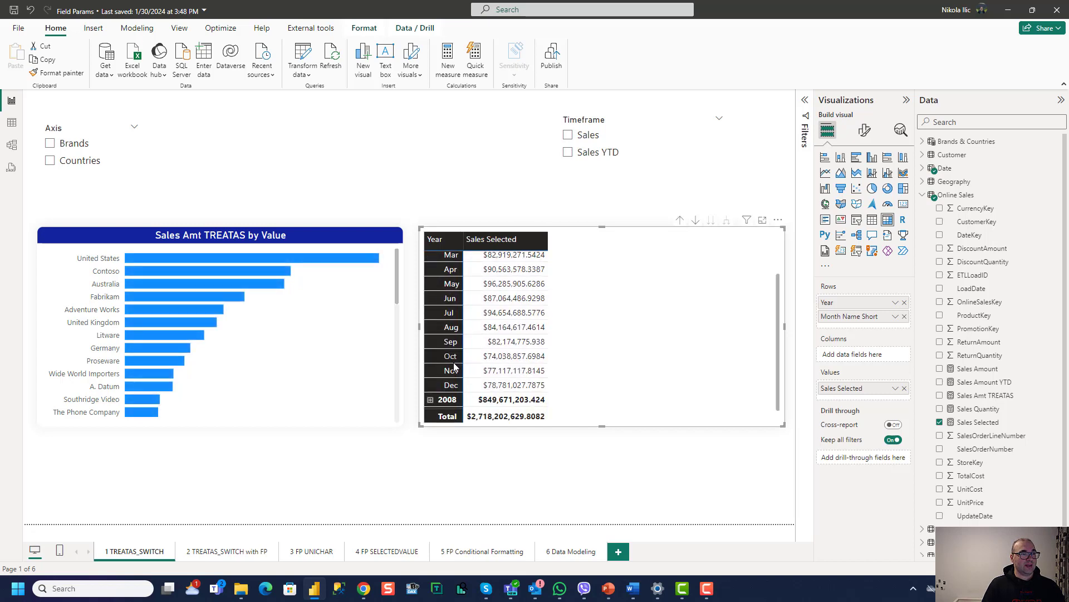
scroll("down", 3)
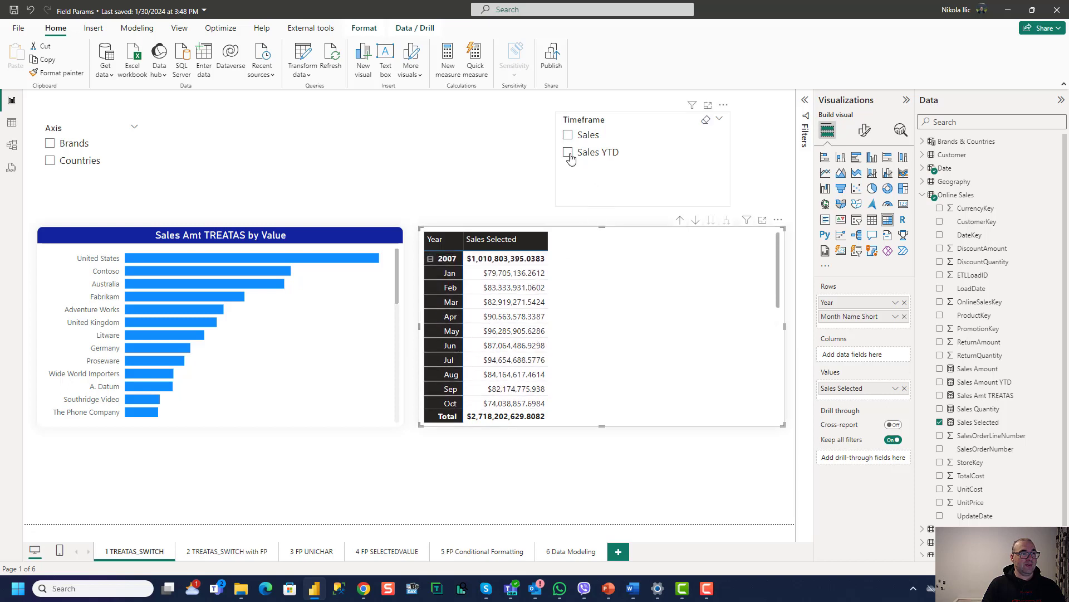
left_click(568, 151)
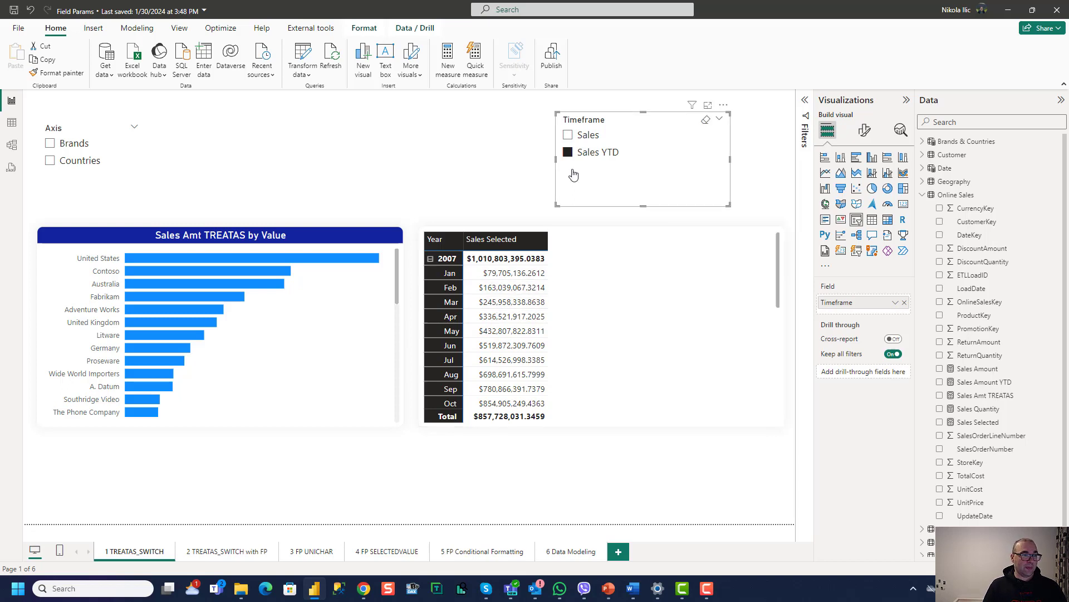
Step: Toggle the Timeframe slicer between Sales and Sales YTD to verify the switch, then move to the presentation
left_click(522, 273)
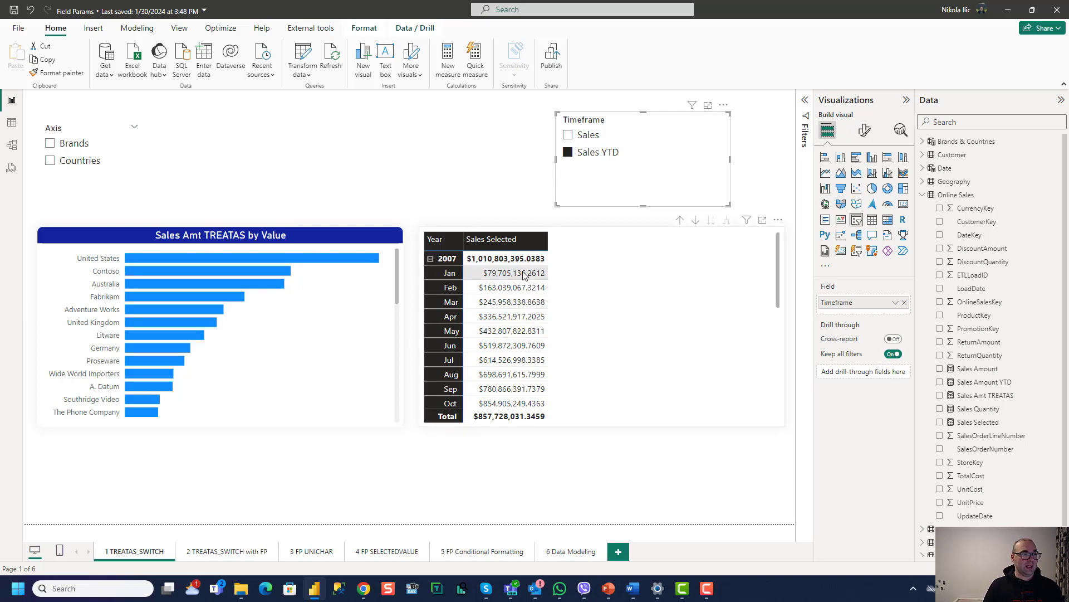
left_click(567, 134)
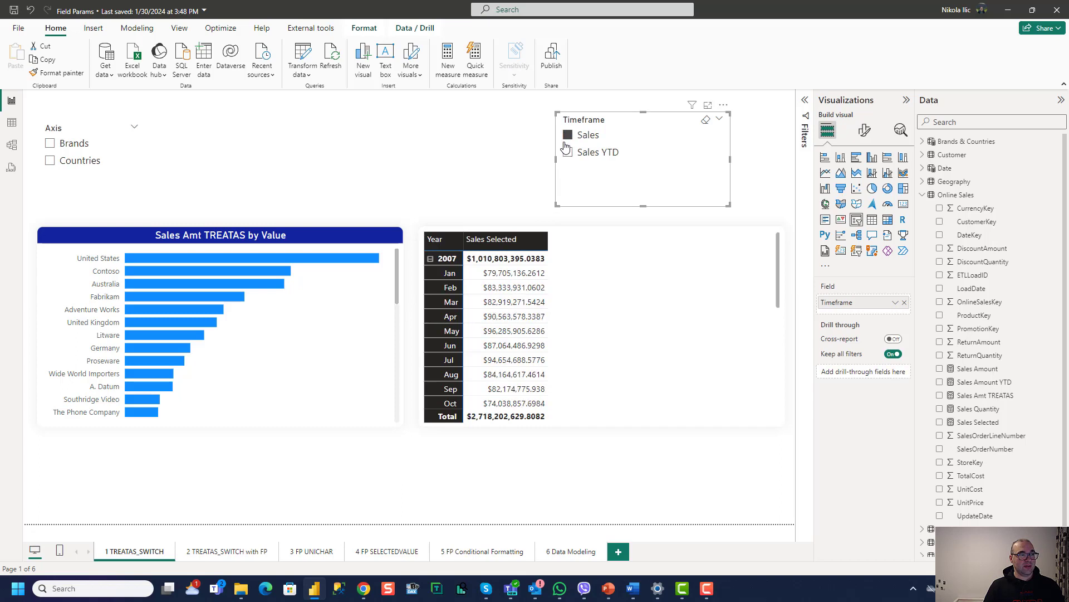
left_click(568, 152)
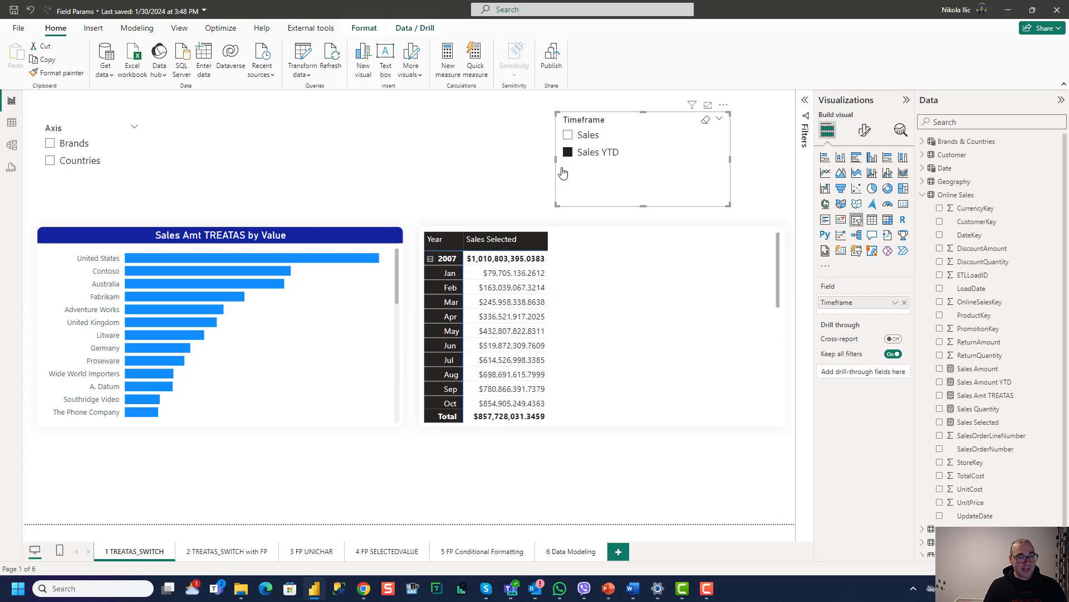
mouse_move(565, 171)
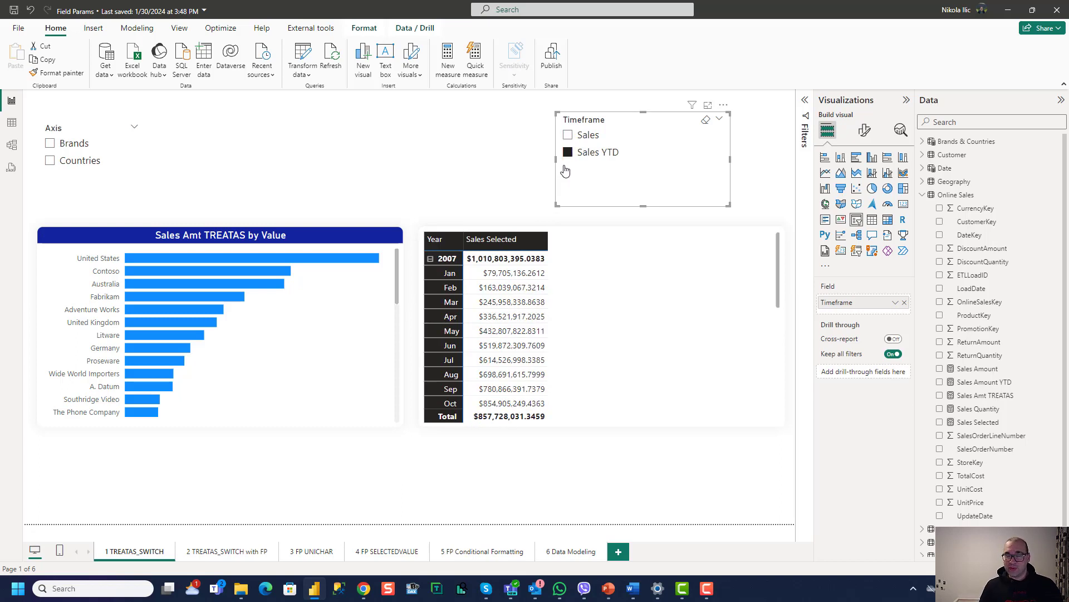
key("Win+Tab")
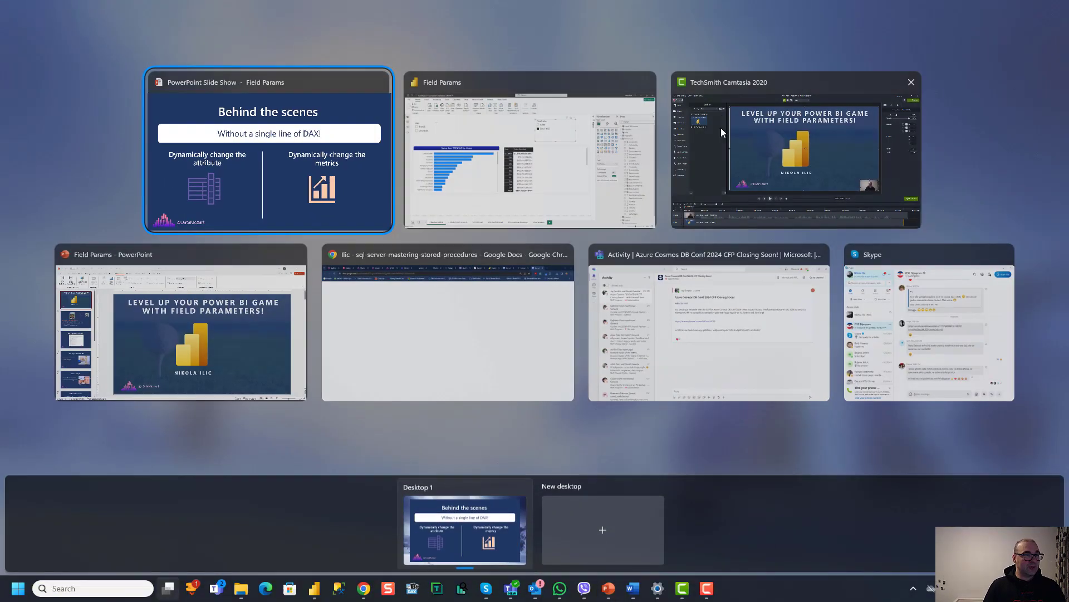
Step: Go to the '2 TREATAS_SWITCH with FP' page showing Sales Amount by BrandName, with the Modeling ribbon shown
left_click(531, 156)
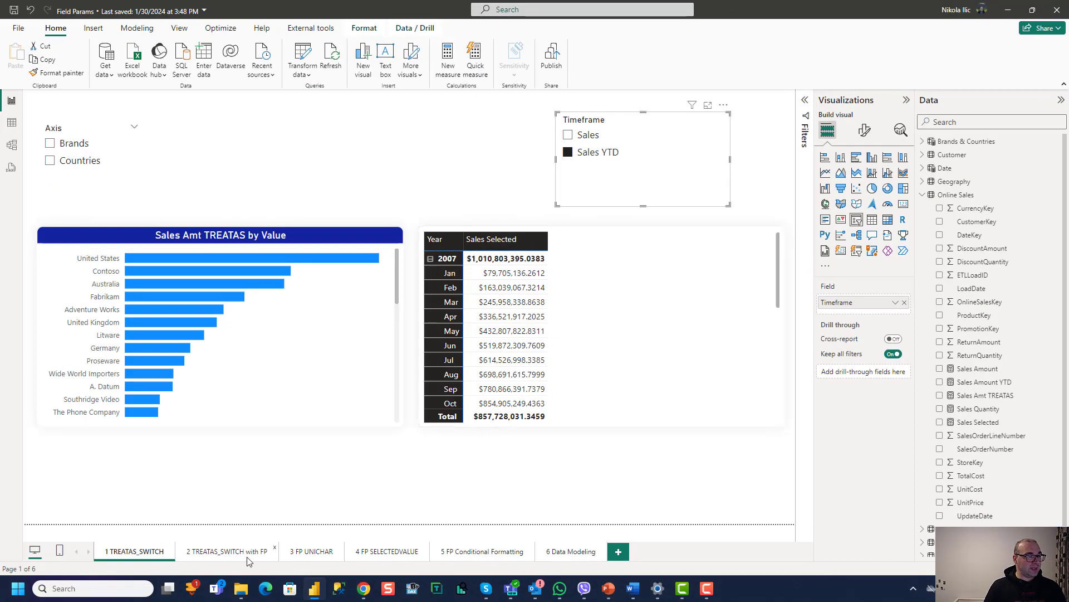
left_click(227, 550)
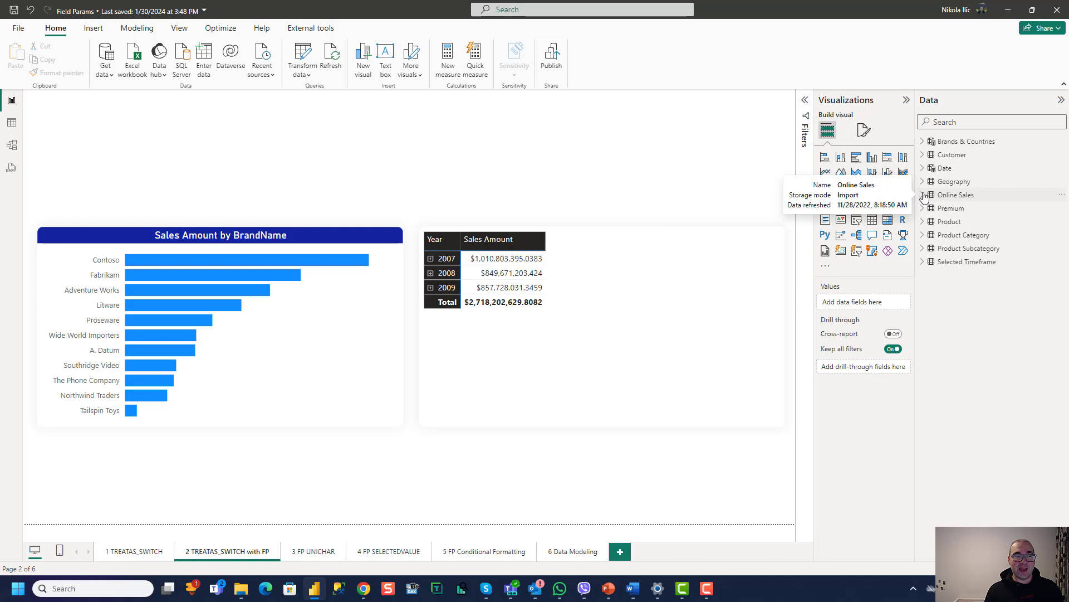
mouse_move(652, 168)
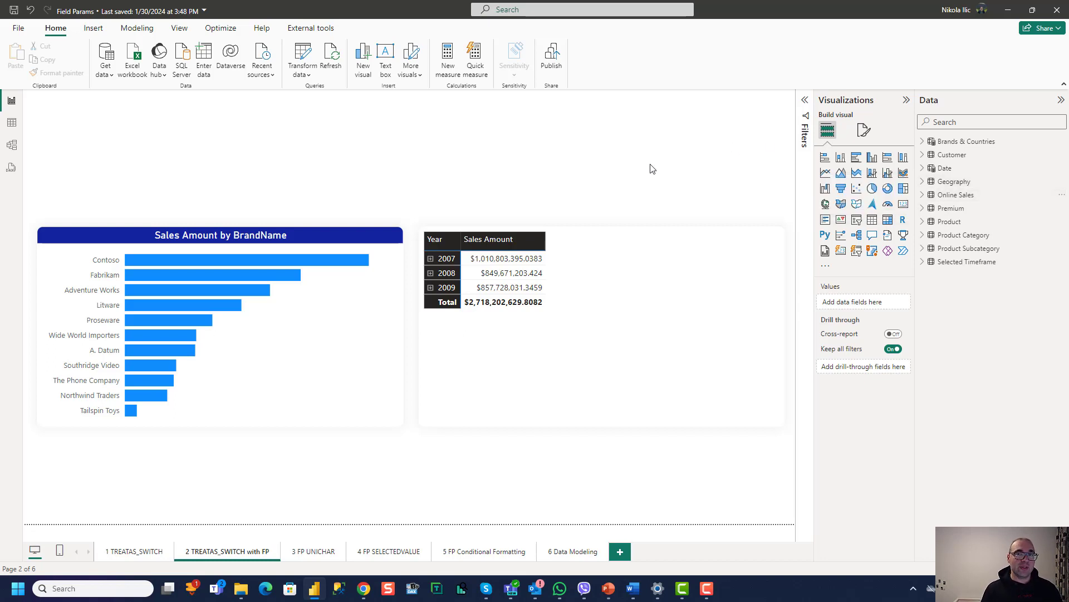
left_click(137, 28)
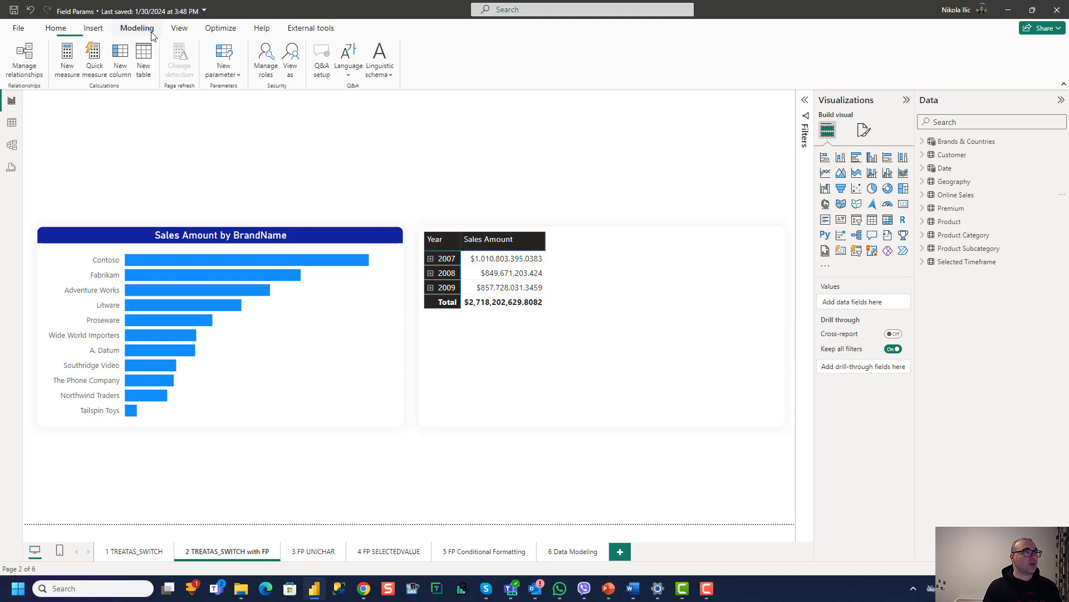
Step: Start a new Fields parameter and name it Treatas Savior
left_click(223, 58)
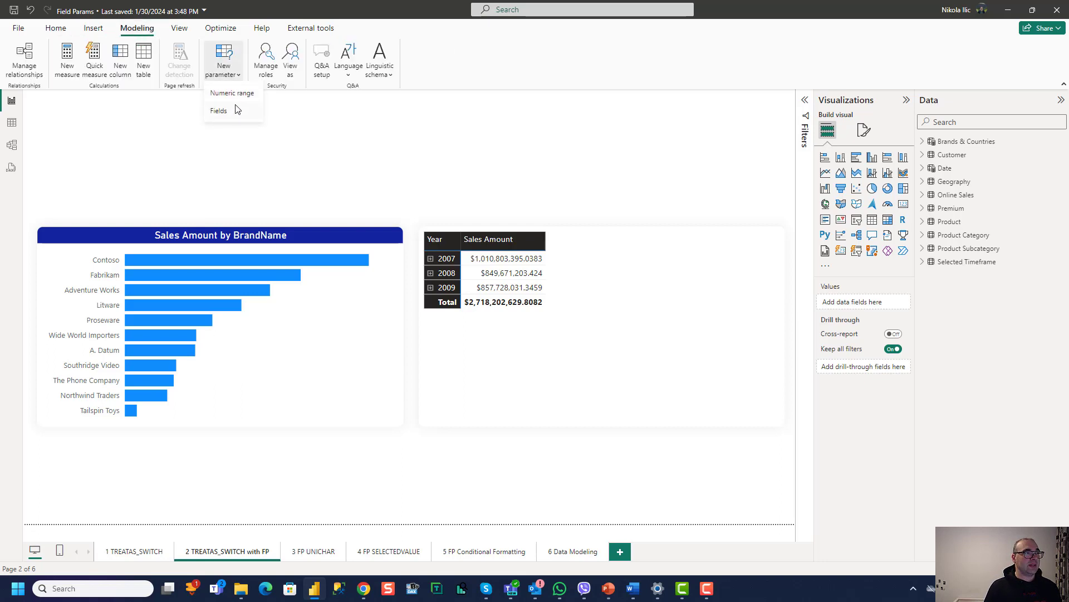
left_click(218, 110)
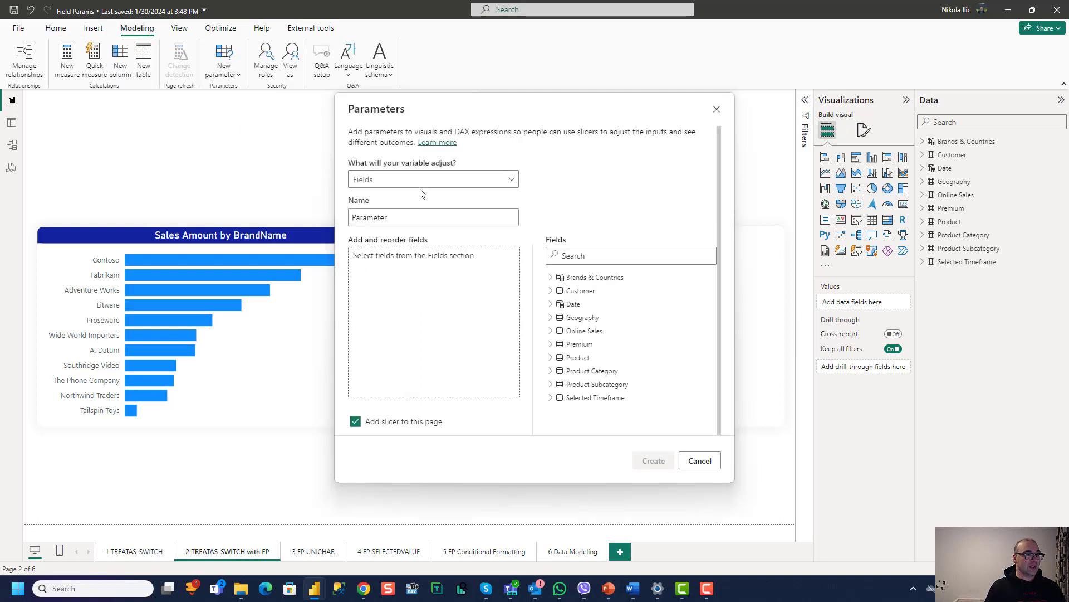
double_click(392, 216)
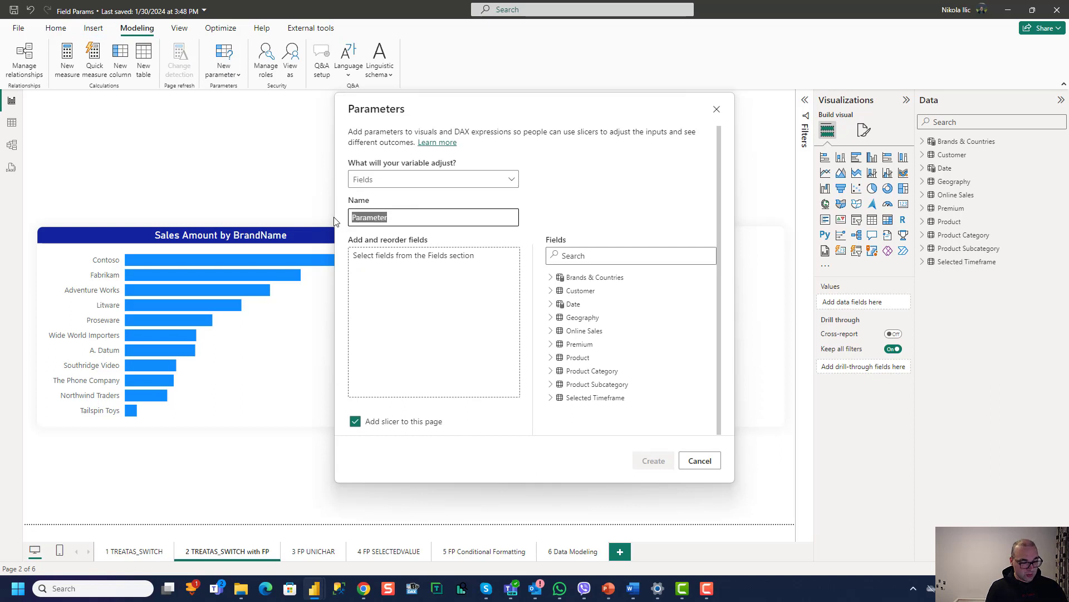
type("Treatas Savior")
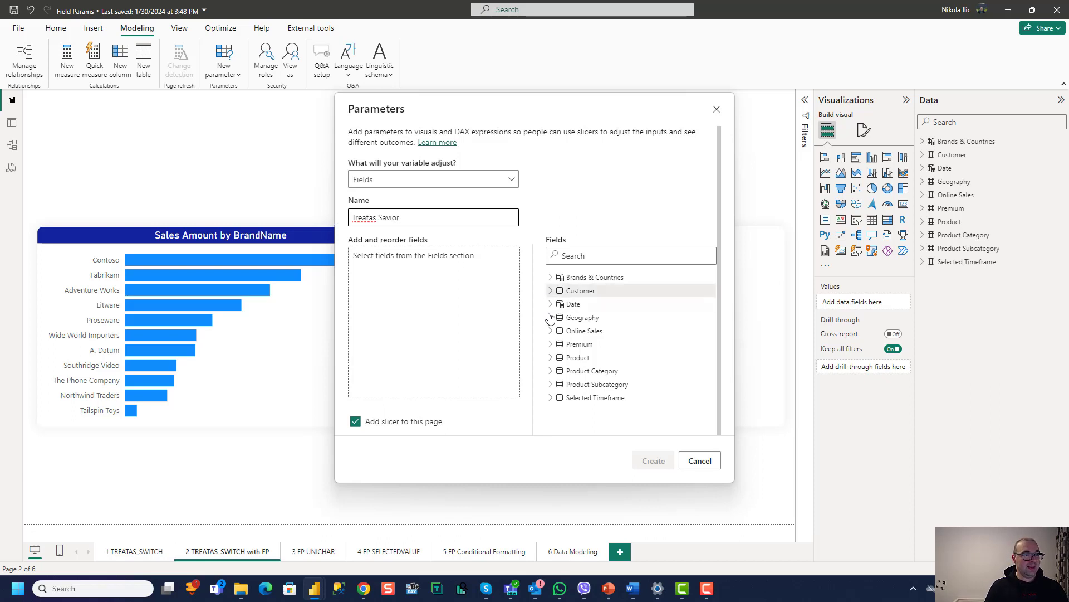
Step: Add Product BrandName and Geography RegionCountryName and create the parameter with its slicer
left_click(550, 357)
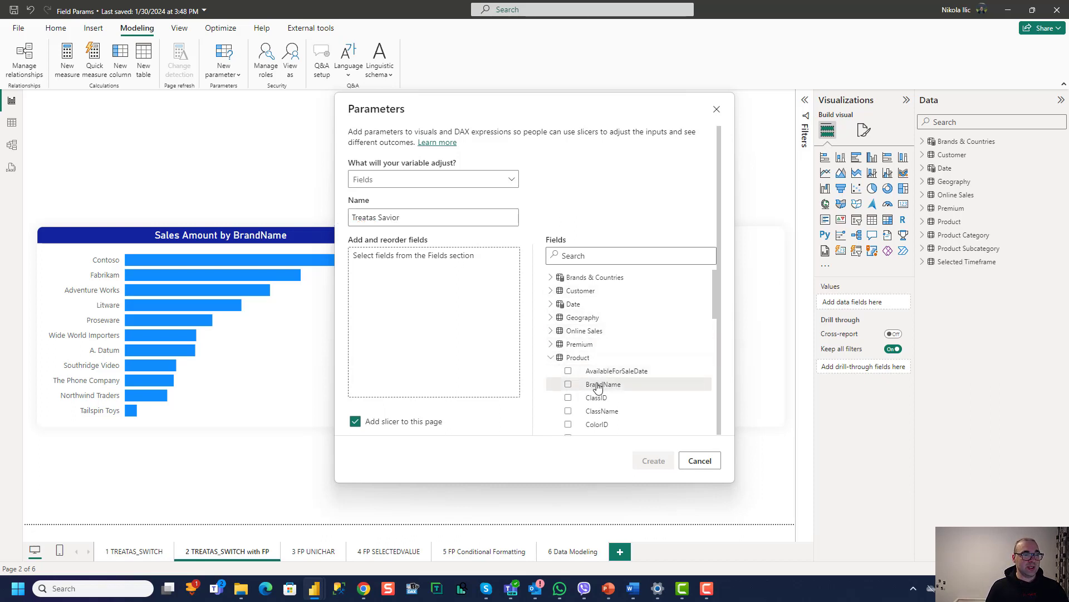
left_click(567, 383)
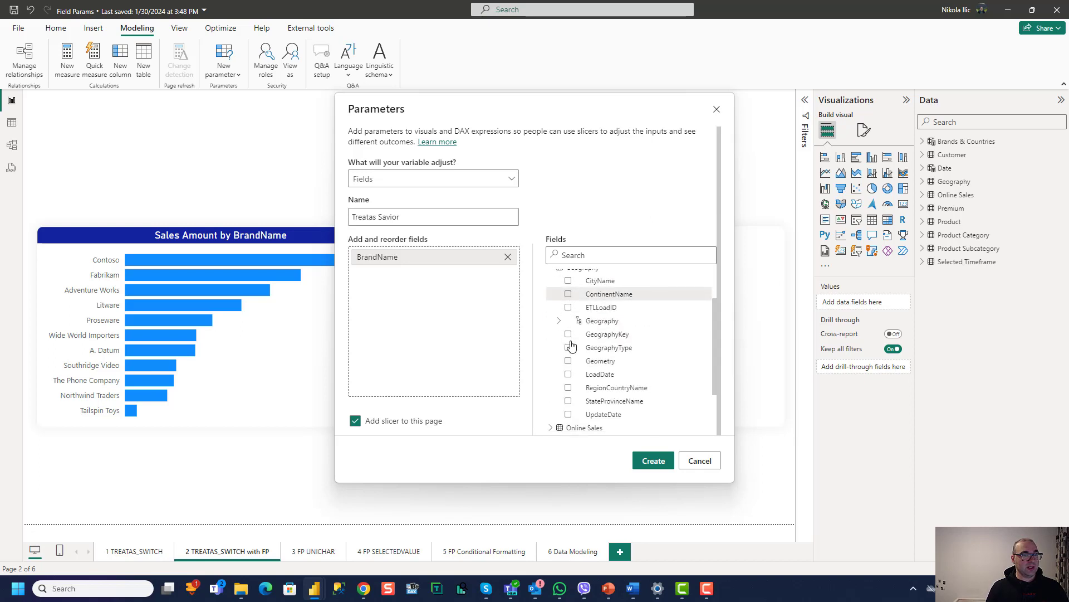
left_click(568, 388)
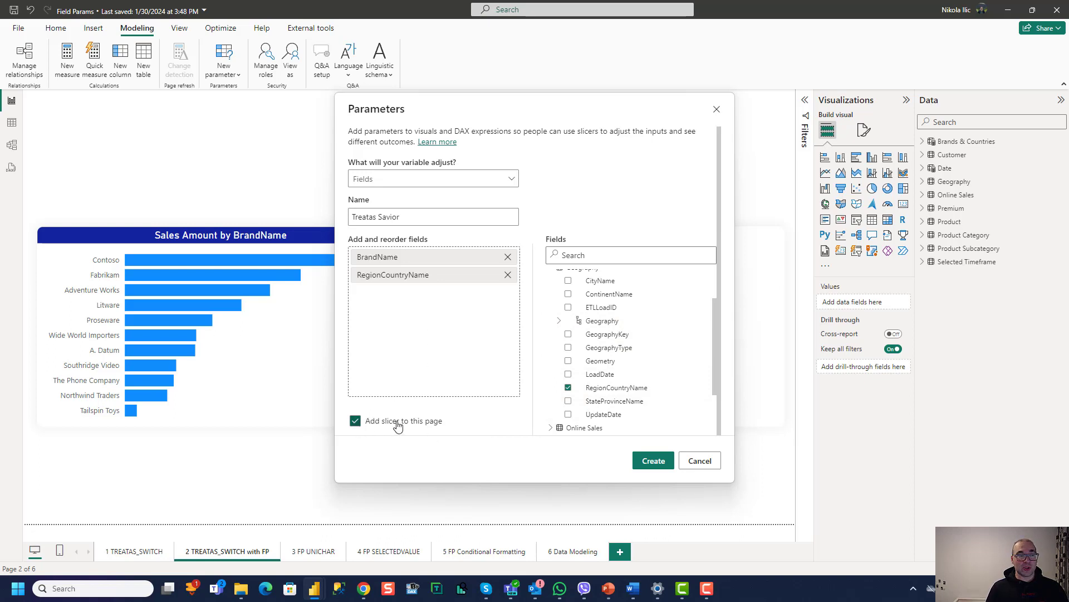
left_click(653, 460)
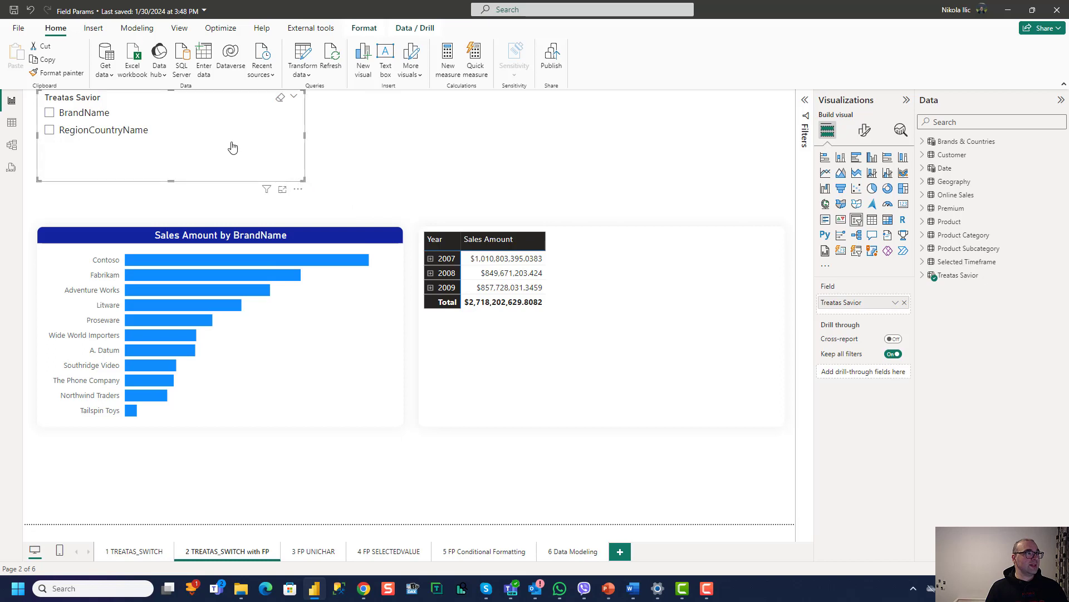
mouse_move(134, 152)
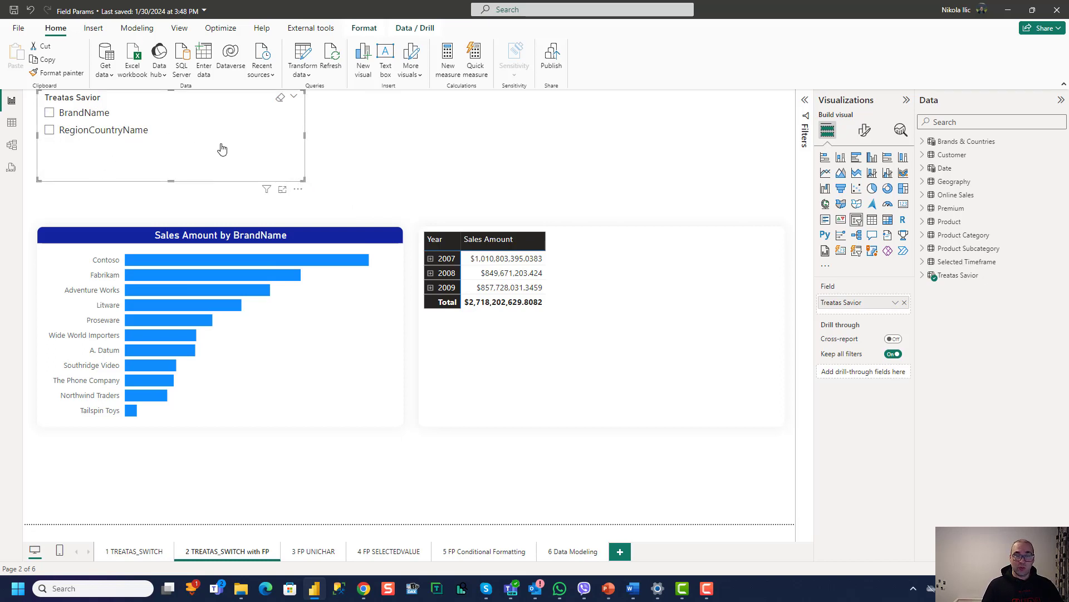
mouse_move(935, 236)
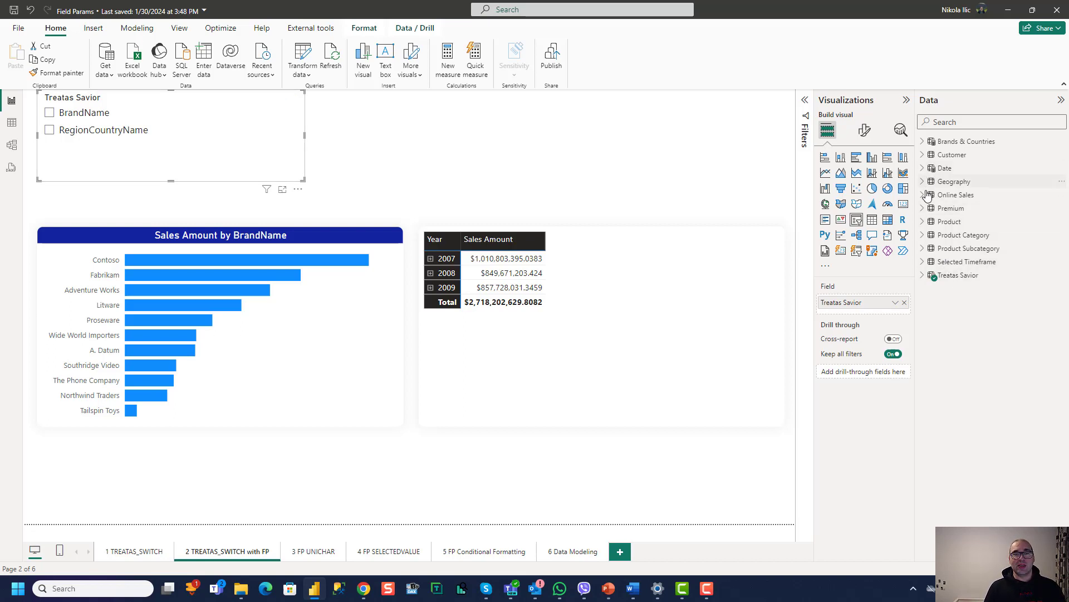
mouse_move(922, 275)
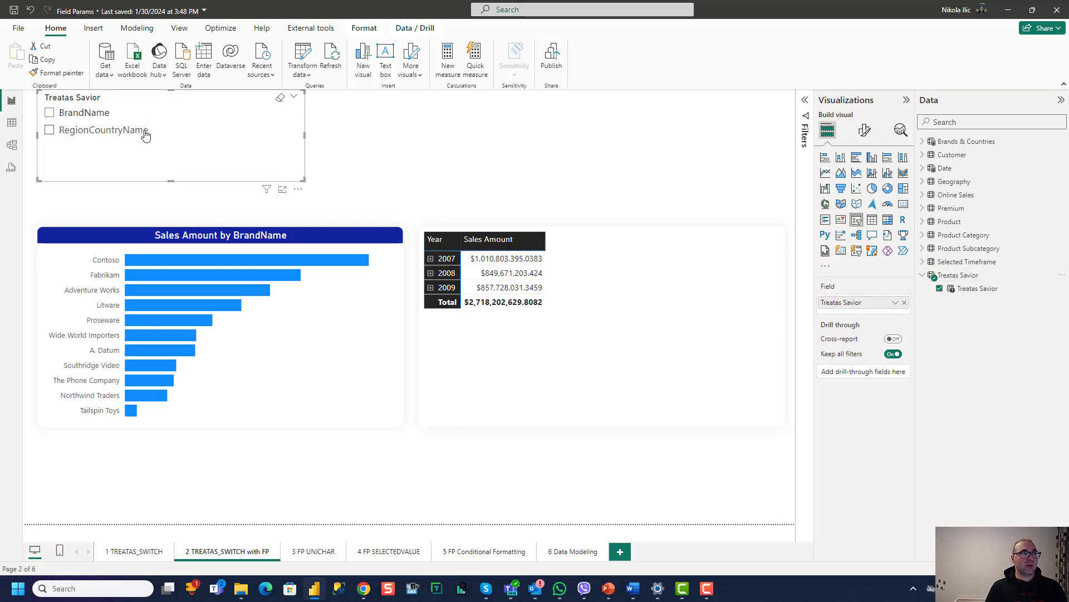
mouse_move(394, 214)
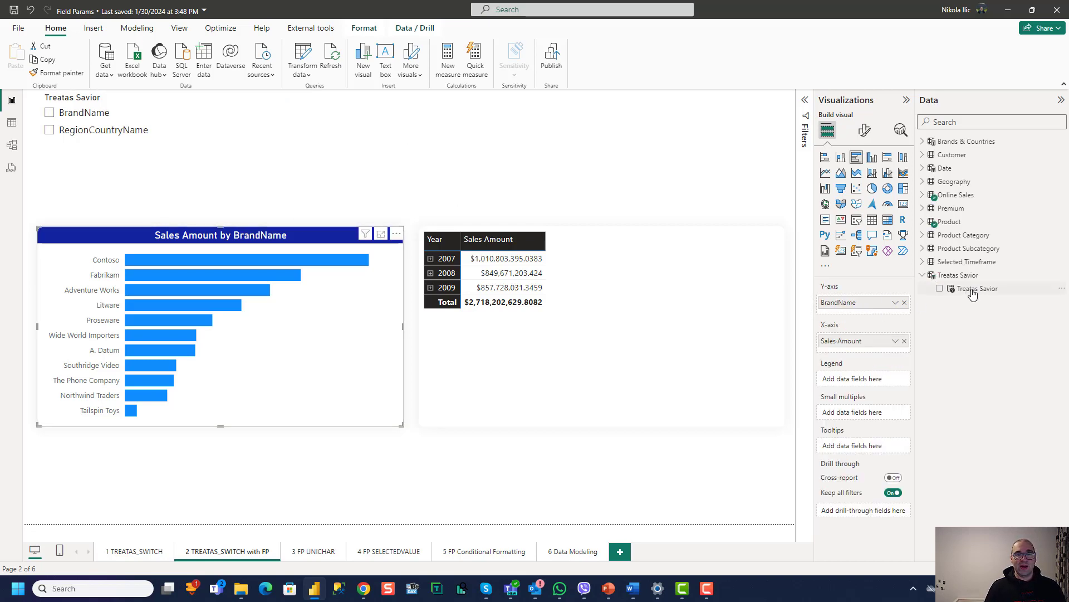
Step: Switch the Treatas Savior slicer from BrandName to RegionCountryName so the chart shows Sales Amount by country
left_click(939, 287)
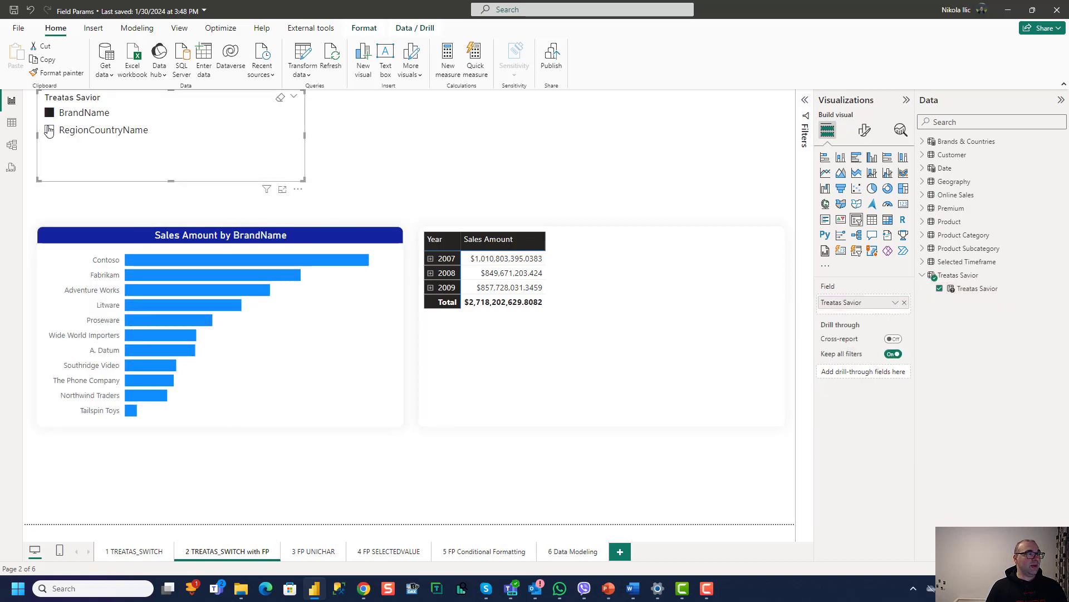
left_click(49, 129)
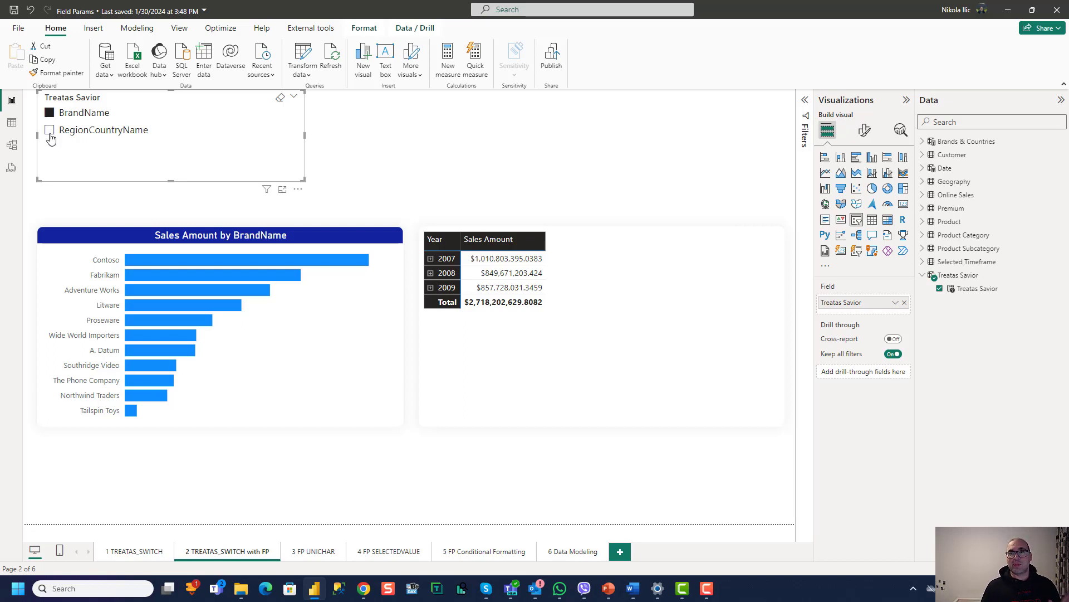
left_click(50, 129)
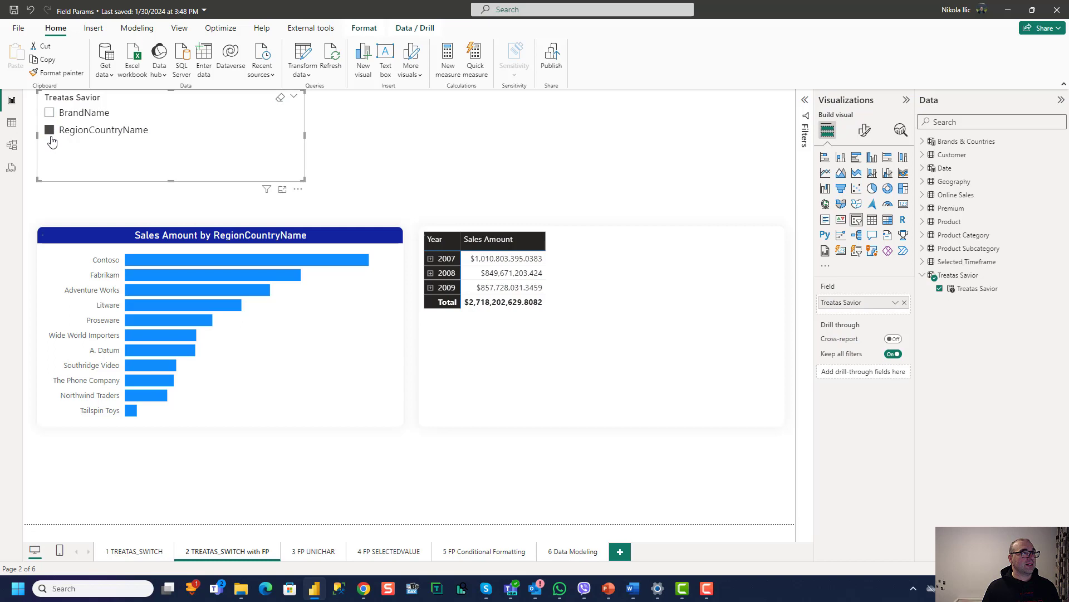
left_click(48, 130)
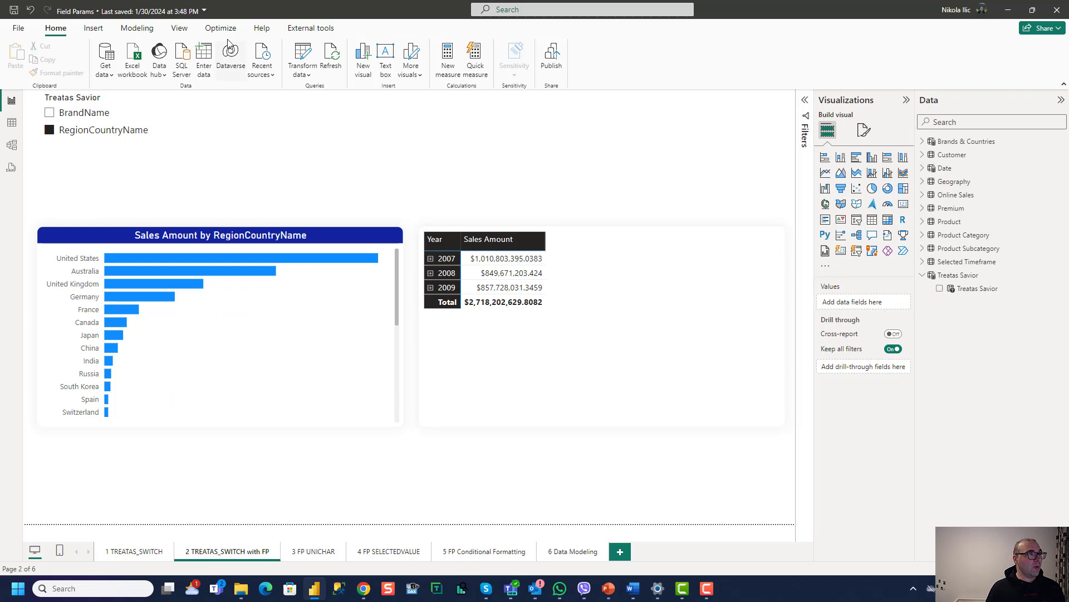
Step: Start another Fields parameter and name it Switch Savior
left_click(224, 58)
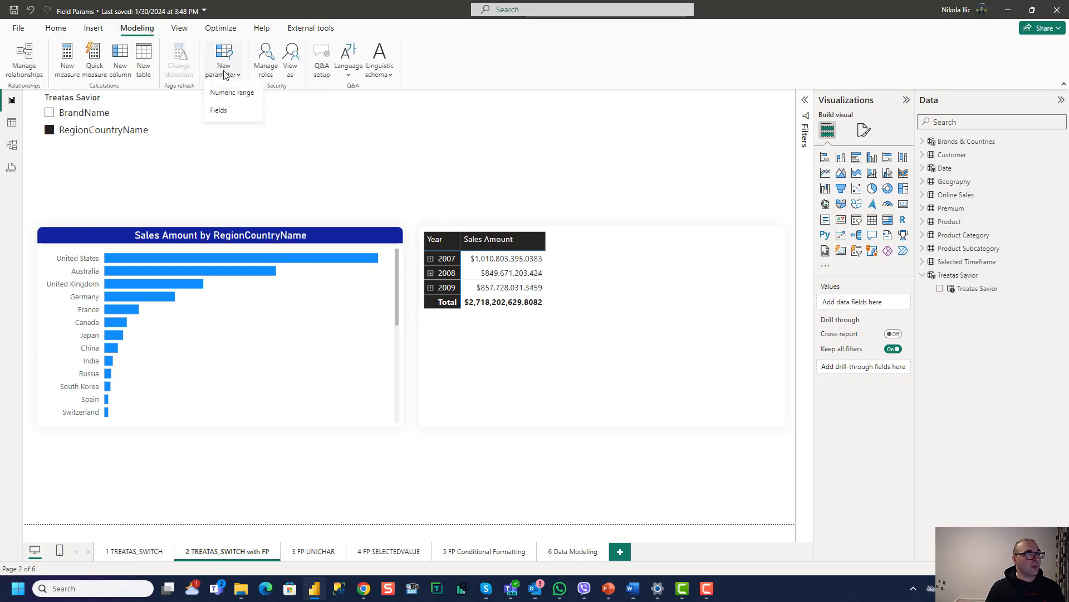
left_click(219, 109)
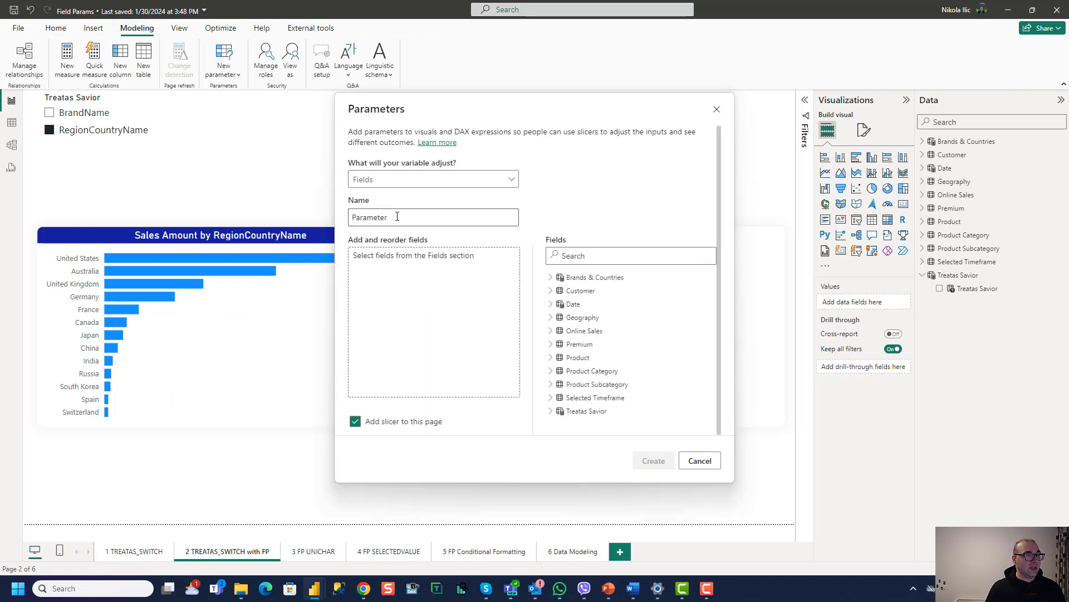
type("s")
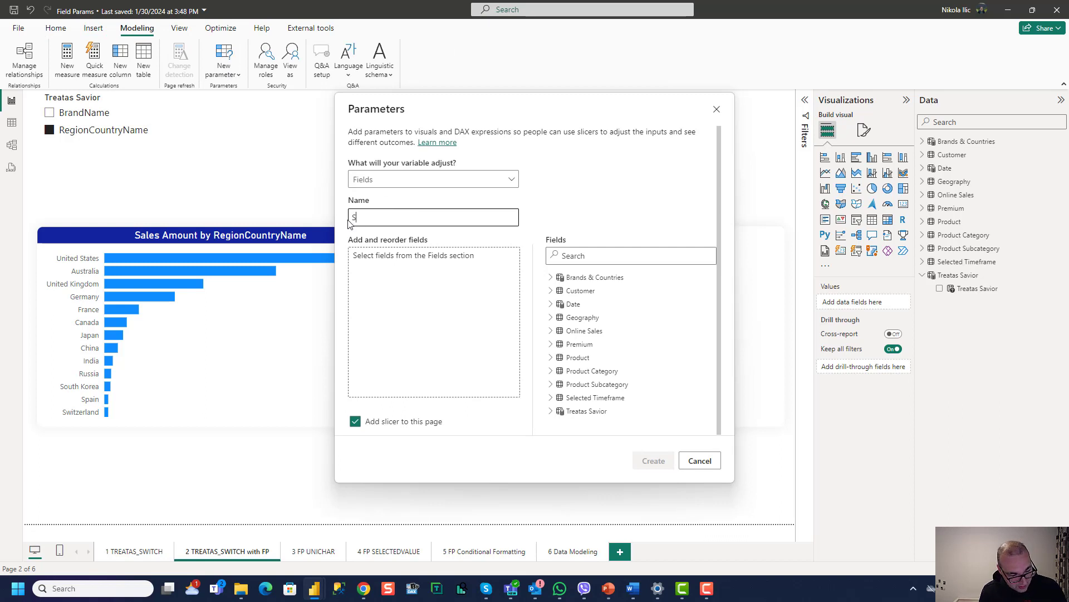
type("witch Savior")
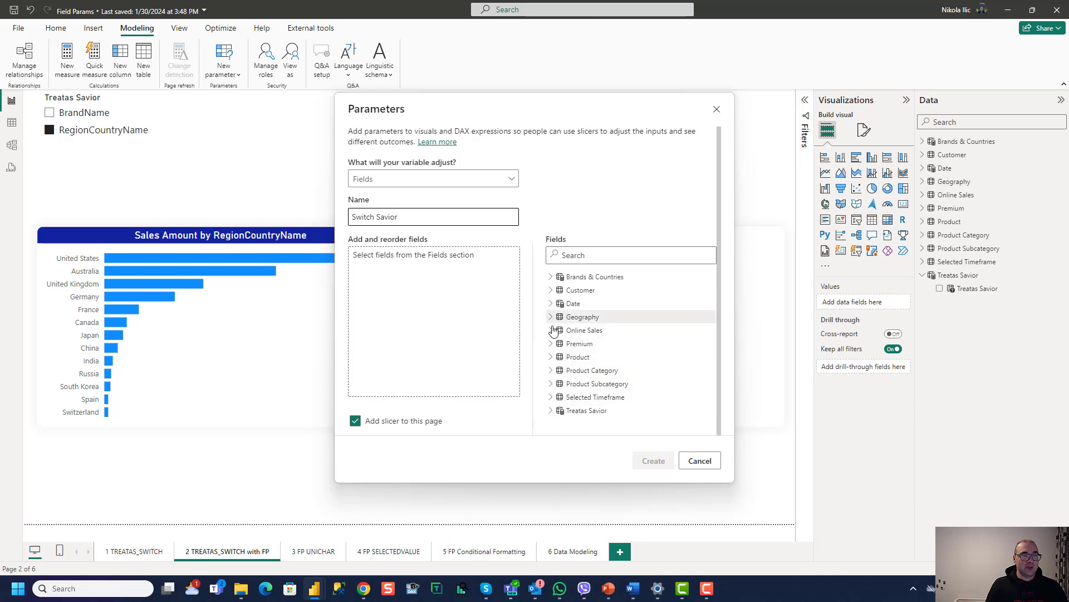
Step: Add Online Sales Sales Amount and Sales Amount YTD and create the parameter with its slicer
left_click(550, 329)
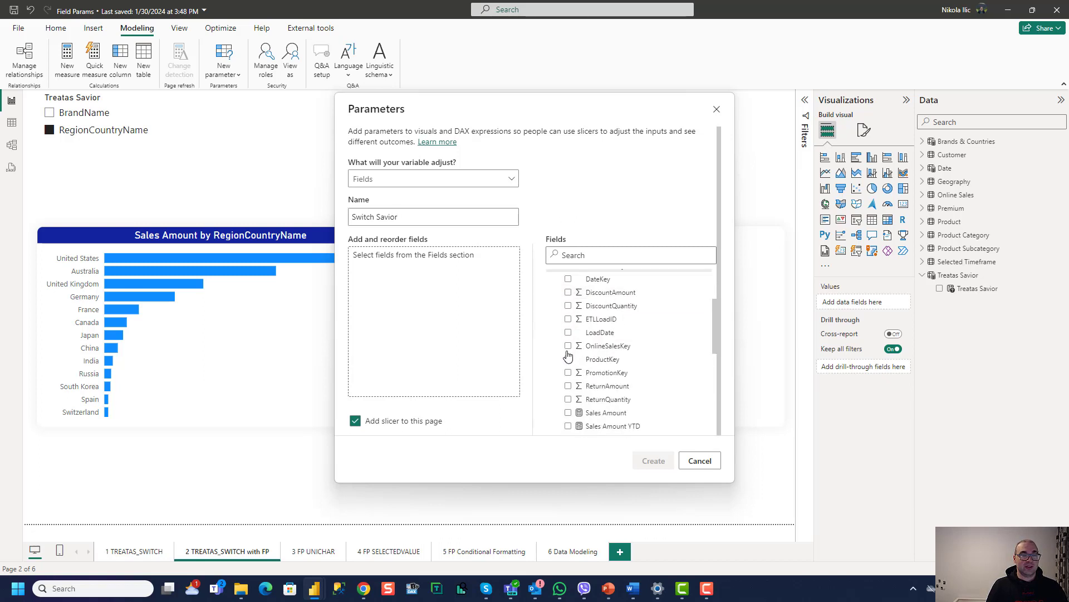
scroll("down", 3)
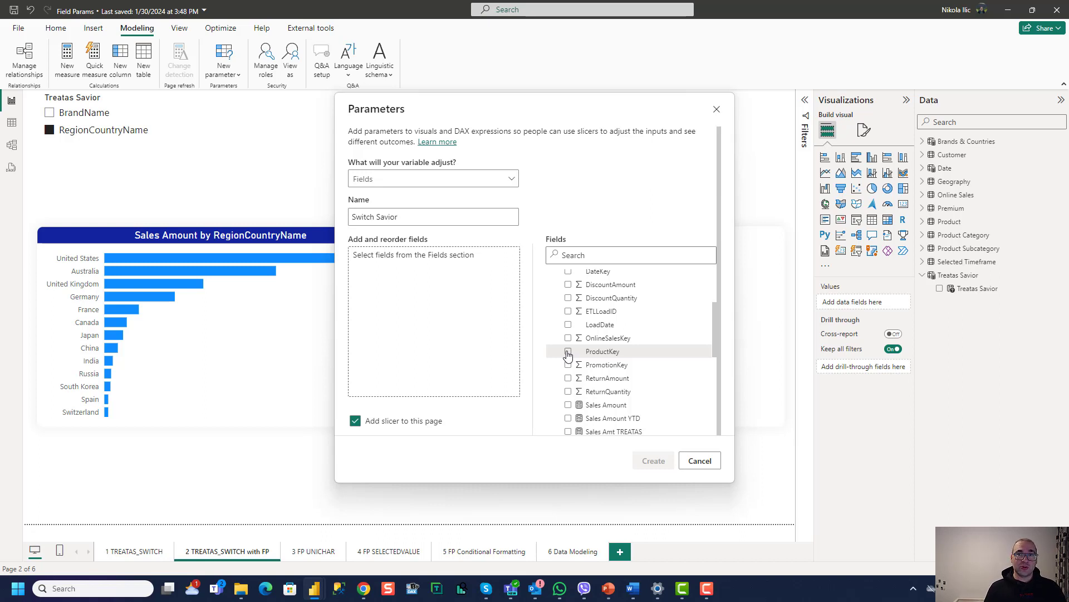
scroll("down", 3)
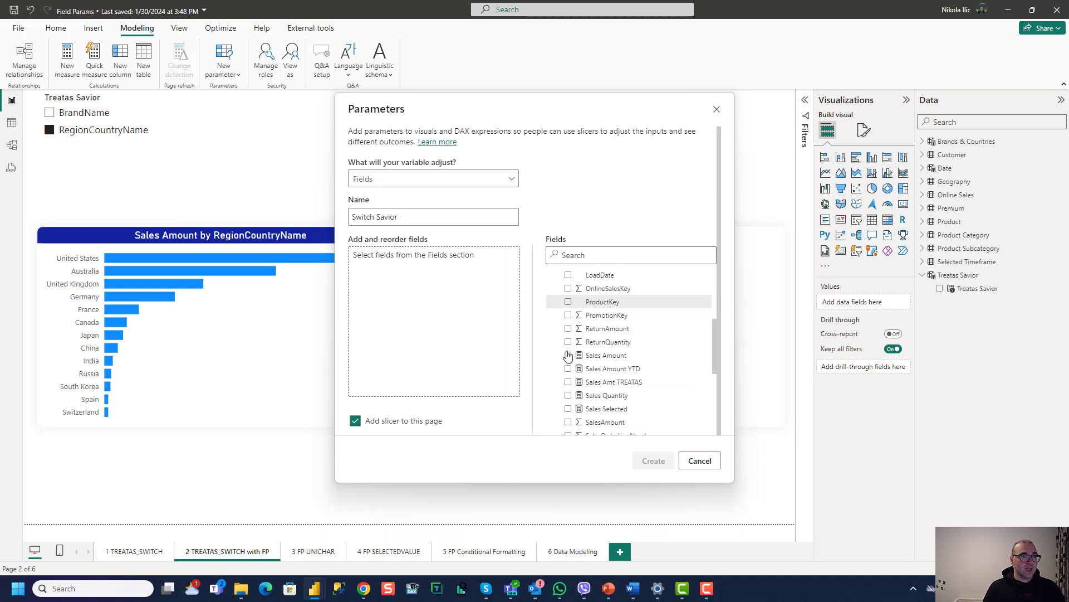
left_click(568, 367)
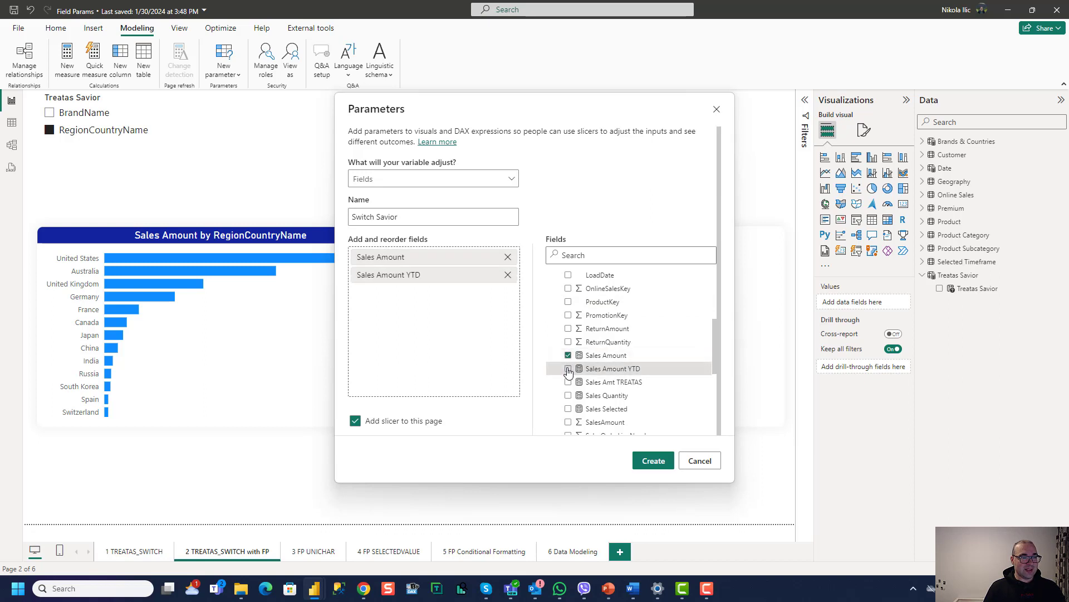
left_click(568, 368)
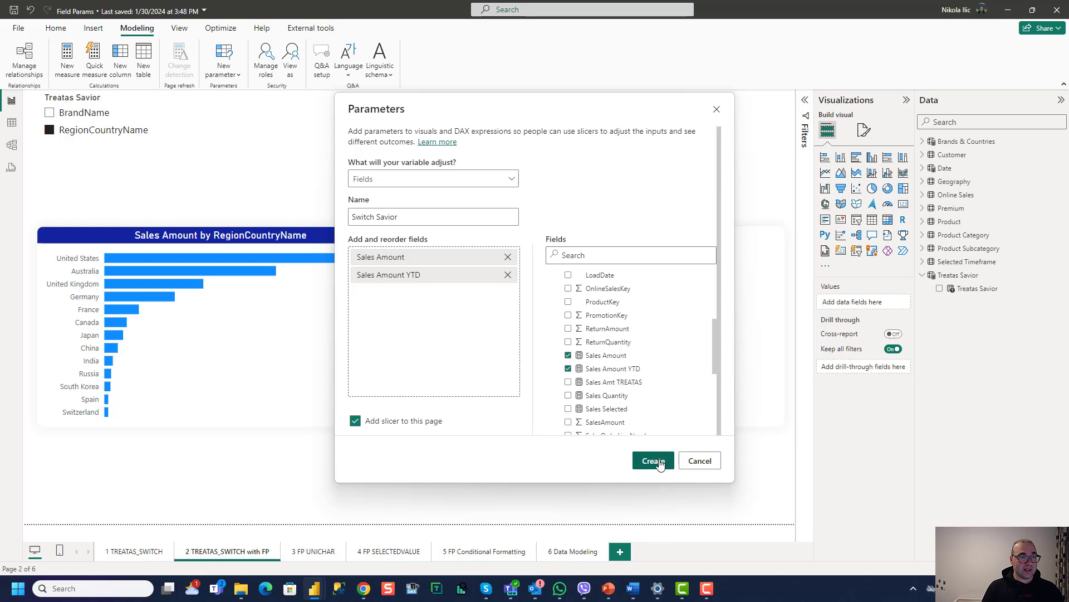
left_click(653, 460)
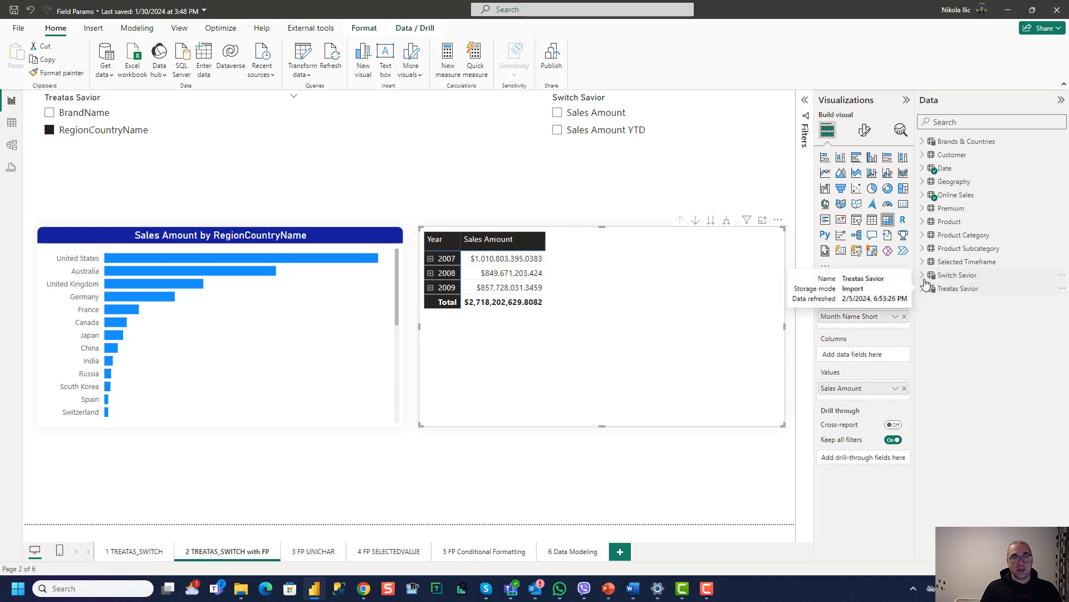
Step: Drive the matrix values with Switch Savior and pick Sales Amount YTD in its slicer
left_click(937, 288)
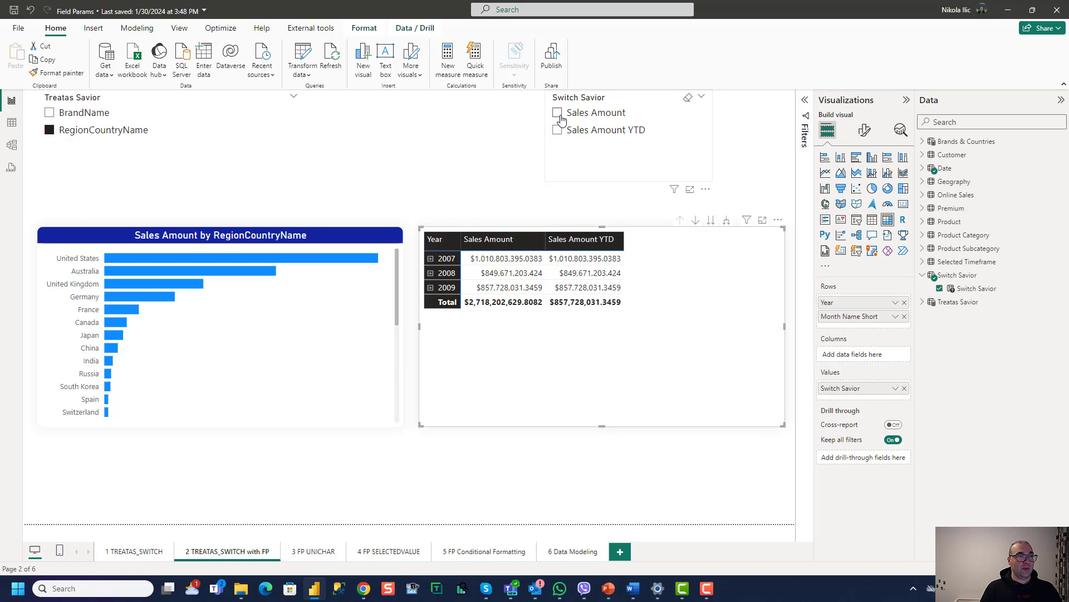
left_click(557, 113)
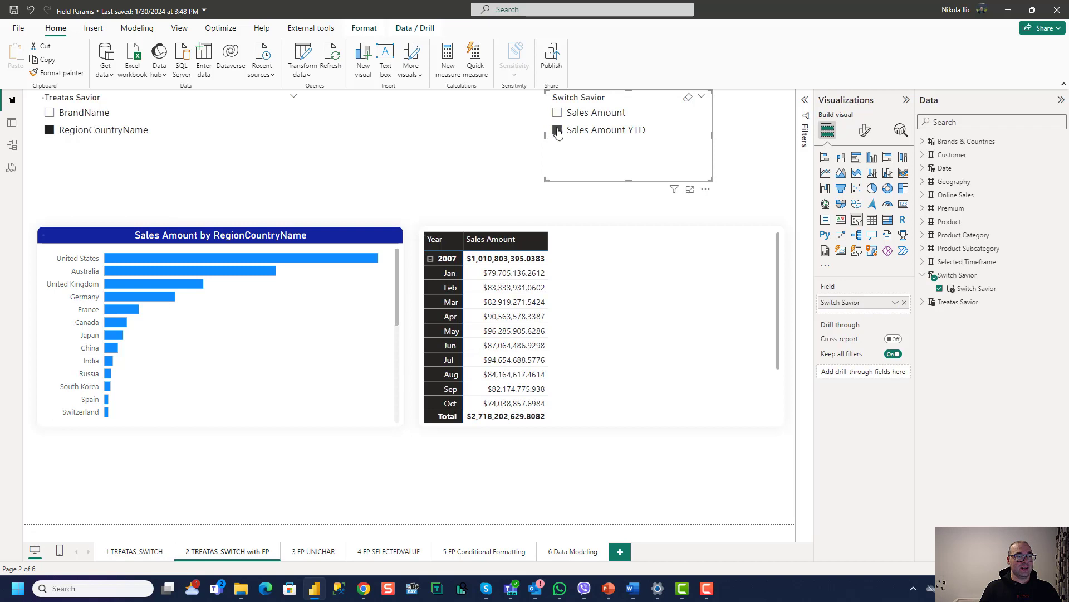
left_click(557, 129)
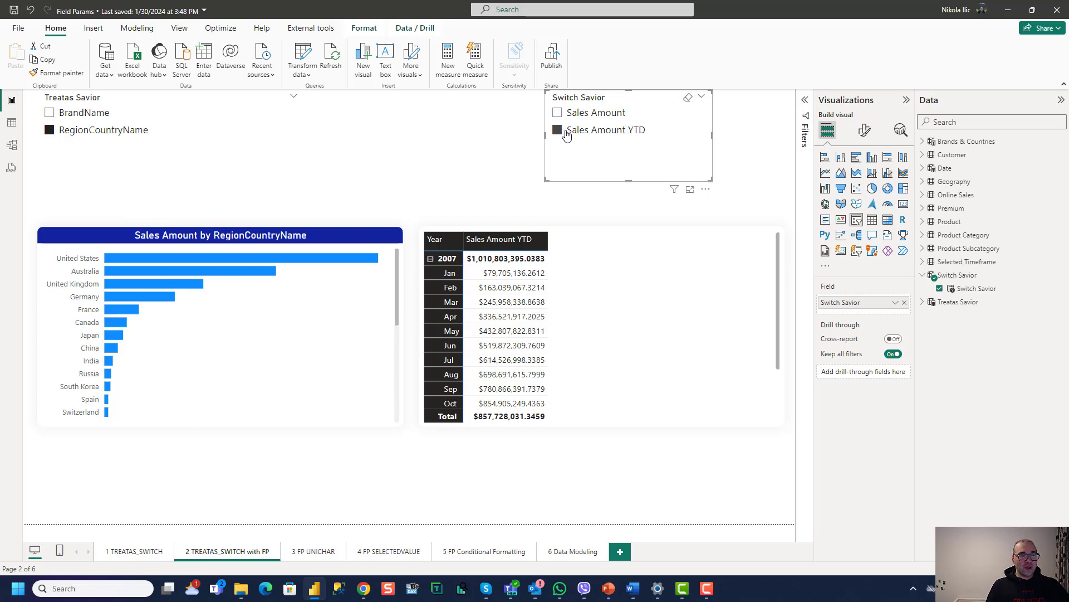
mouse_move(564, 138)
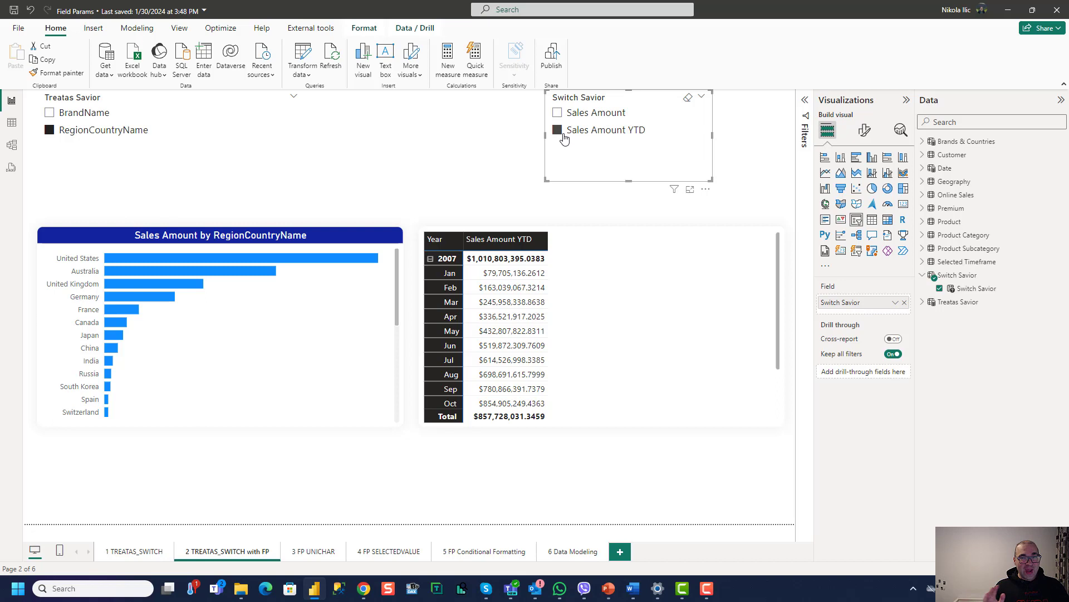
mouse_move(563, 144)
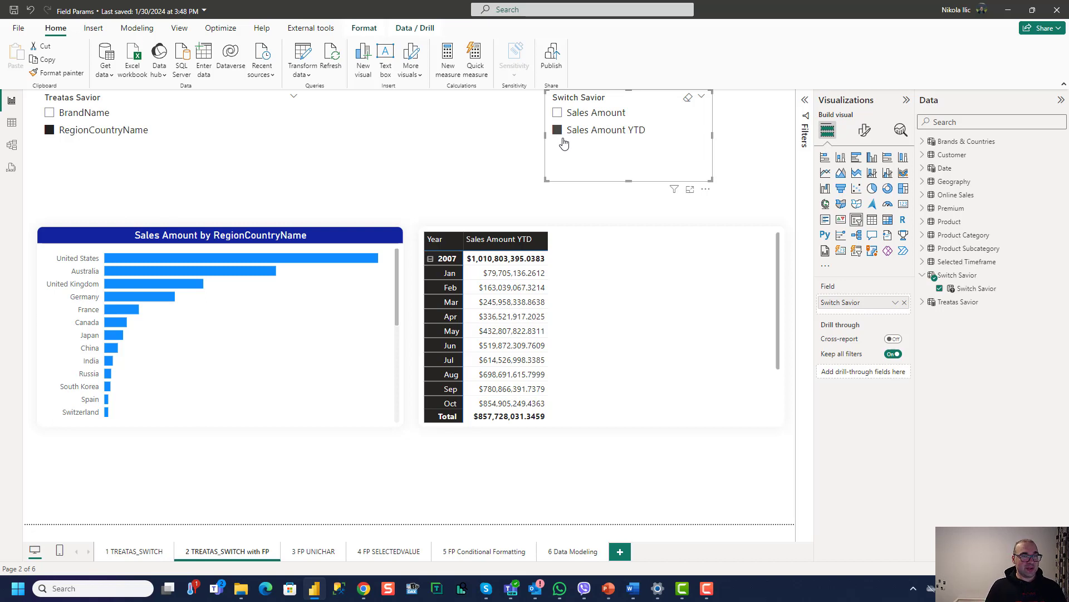
Step: Switch from Power BI over to the running slide show
left_click(557, 130)
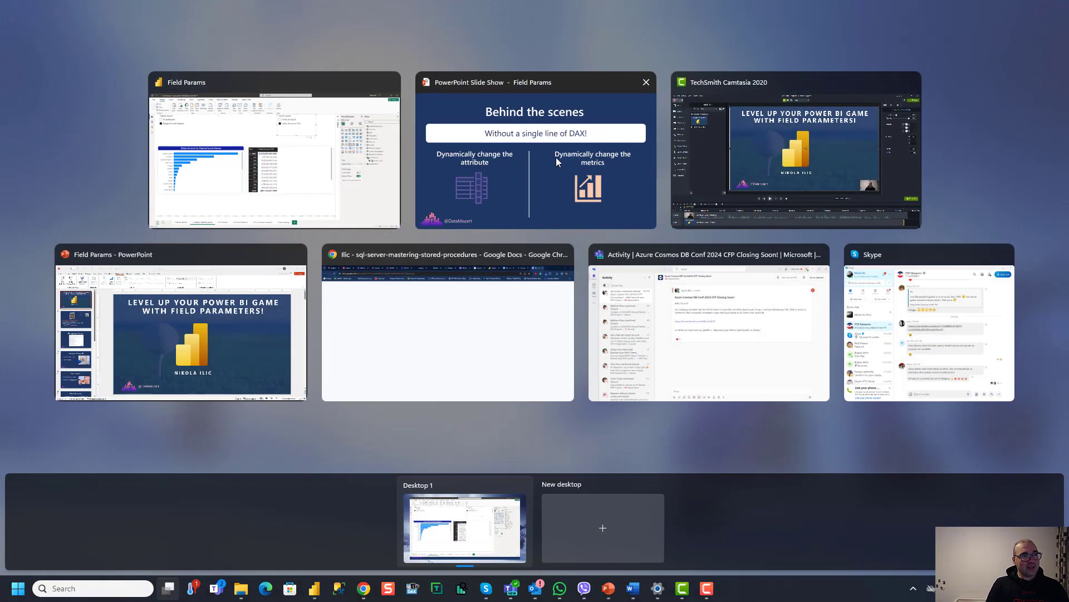
left_click(535, 156)
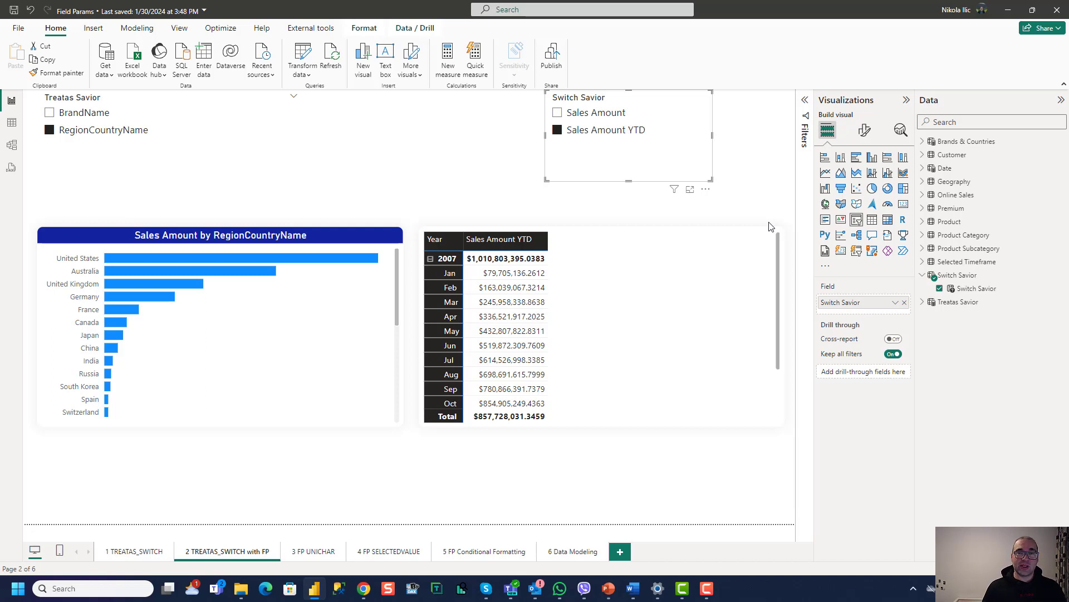
mouse_move(968, 233)
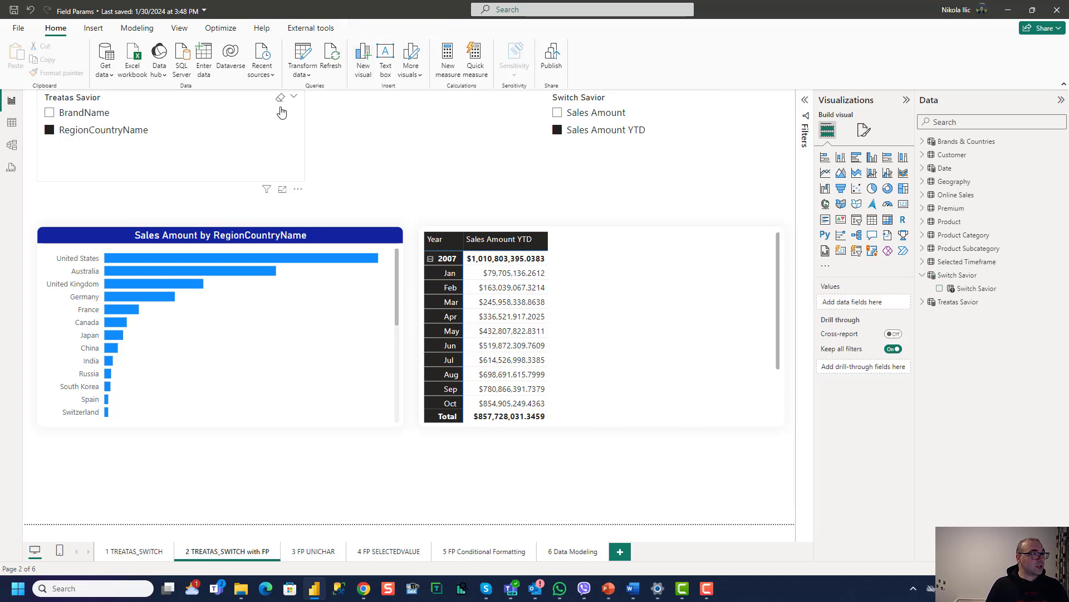
Step: On the FP UNICHAR page, start a new fields parameter named Grouping
left_click(312, 550)
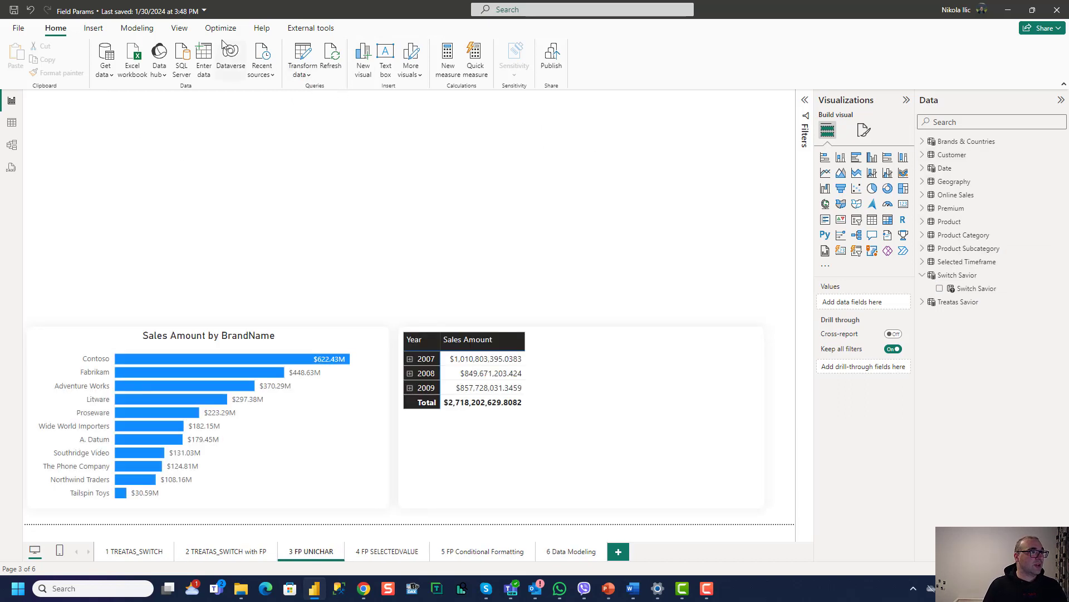
left_click(137, 28)
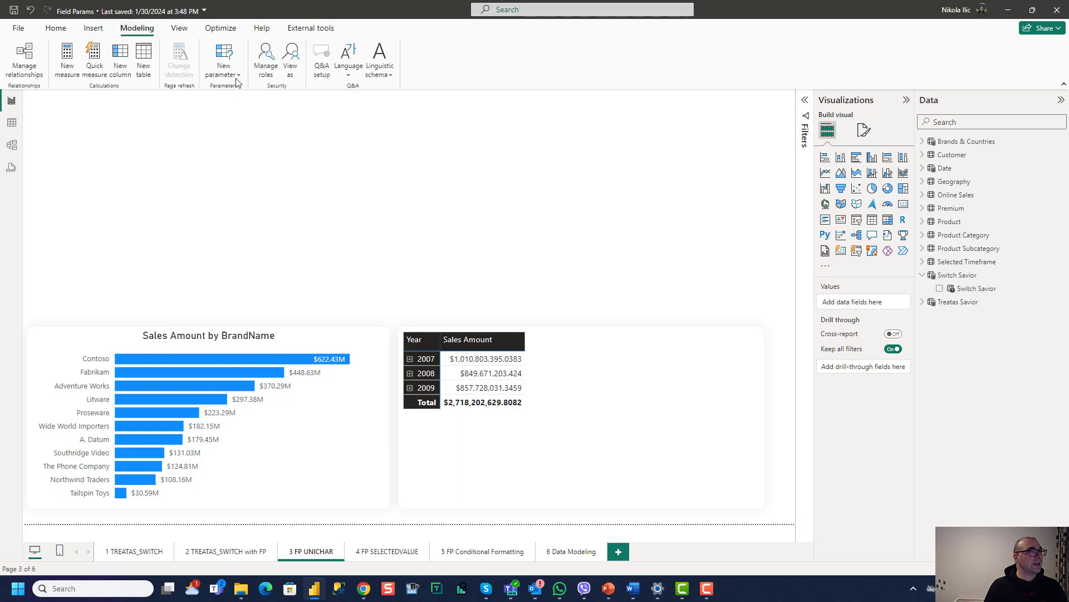
left_click(222, 55)
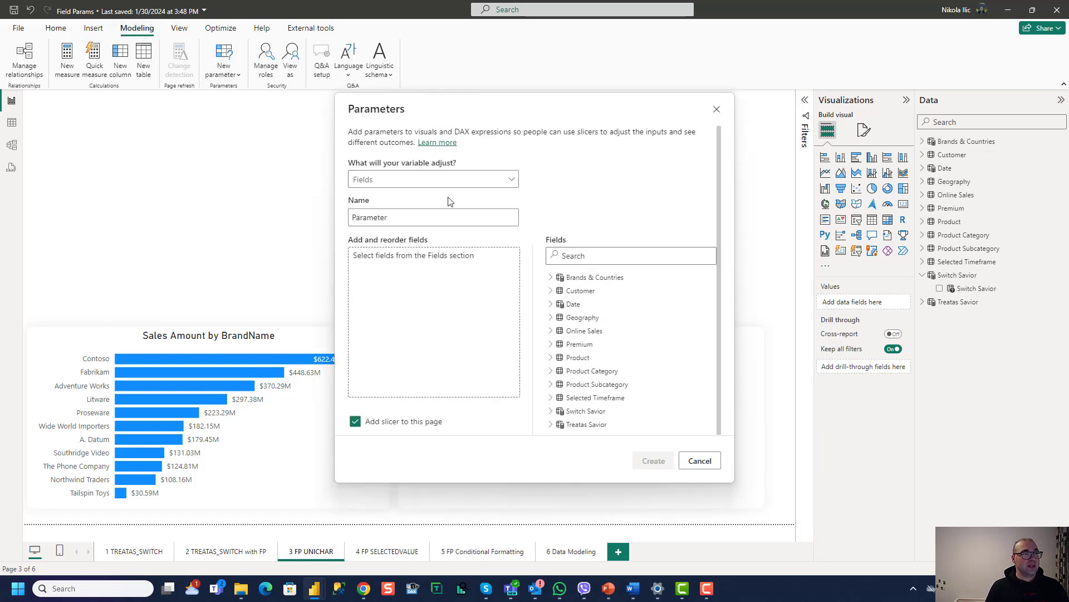
triple_click(434, 217)
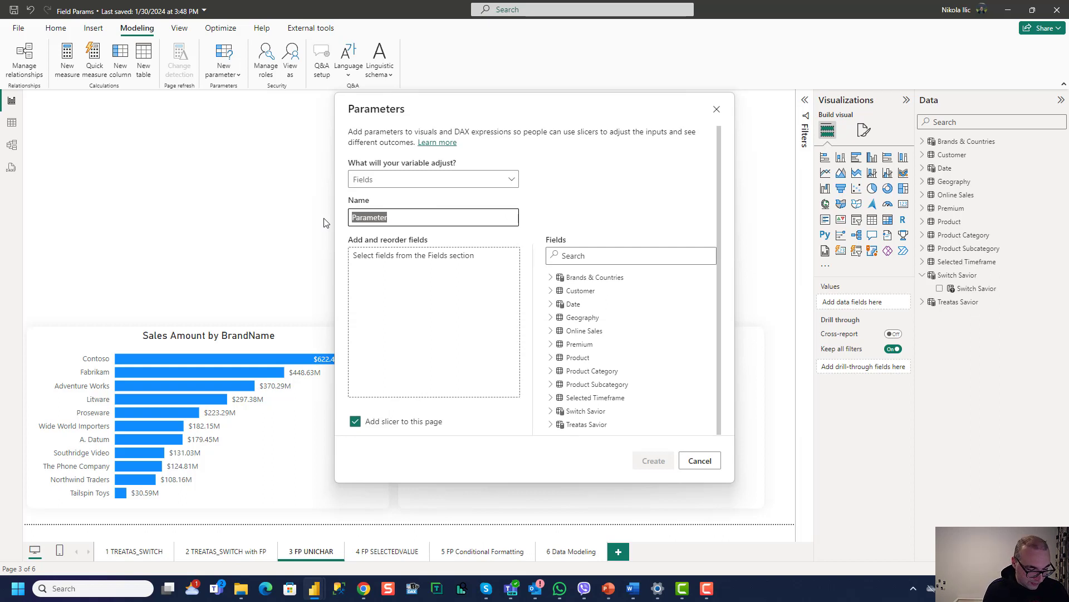
type("Groupoing")
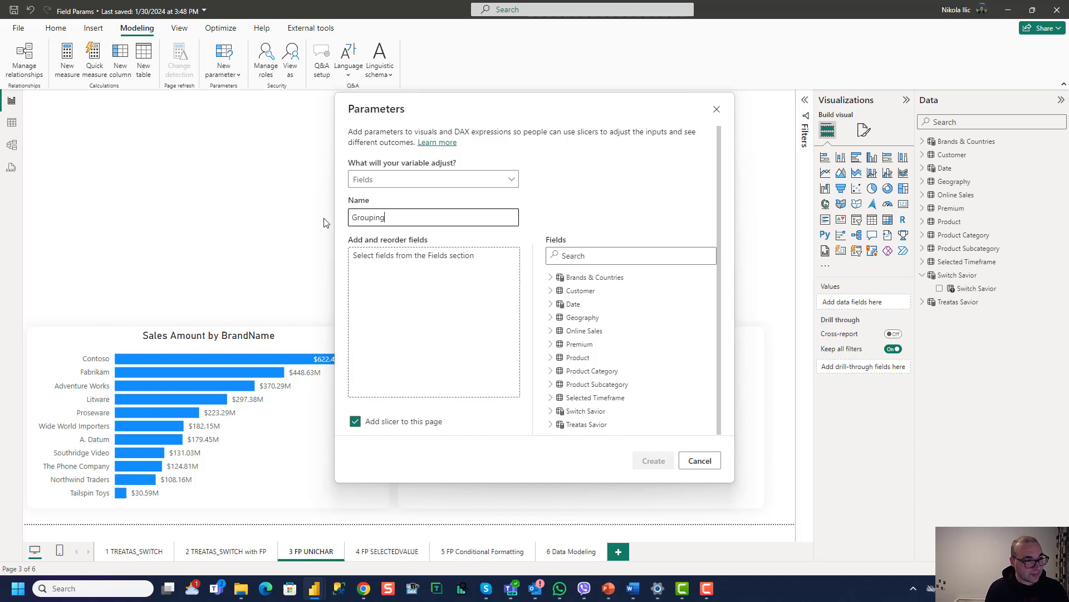
mouse_move(554, 308)
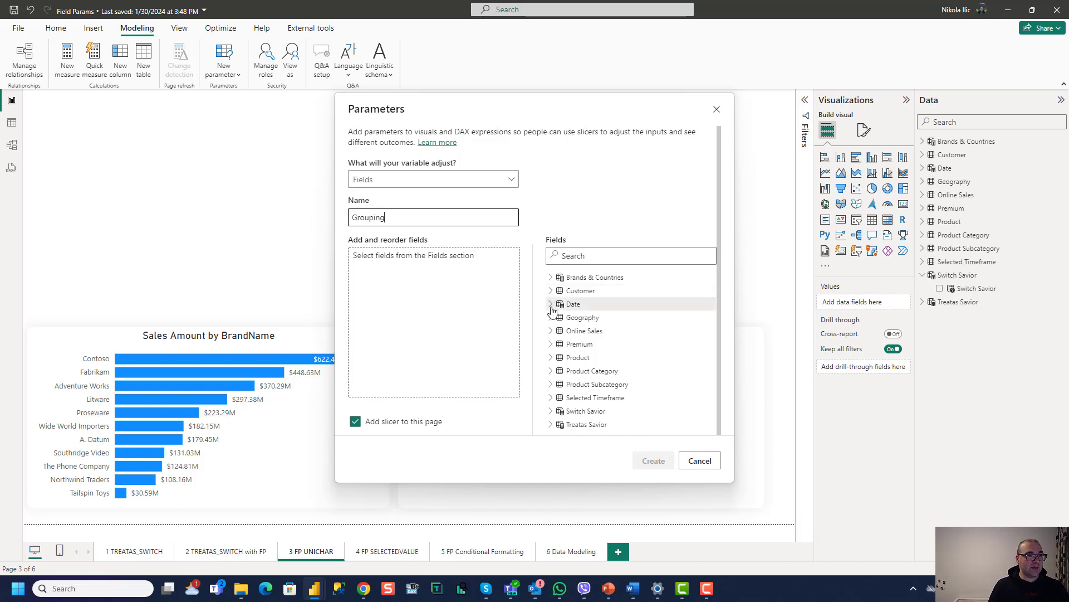
Step: Add Year, Month Name, RegionCountryName, ContinentName, BrandName and ClassName to the parameter and create it
left_click(550, 303)
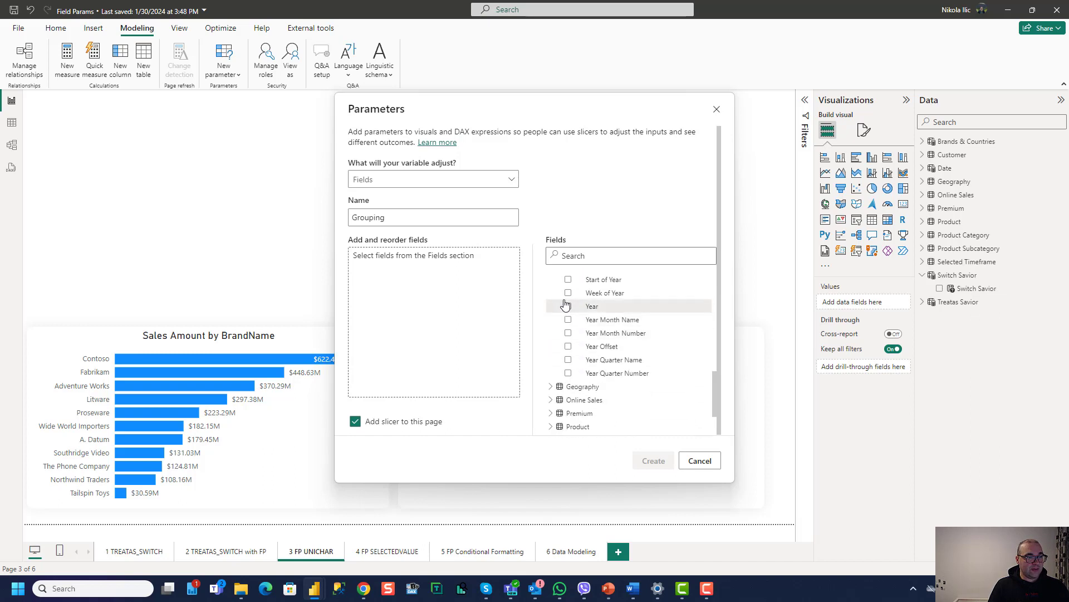
left_click(569, 305)
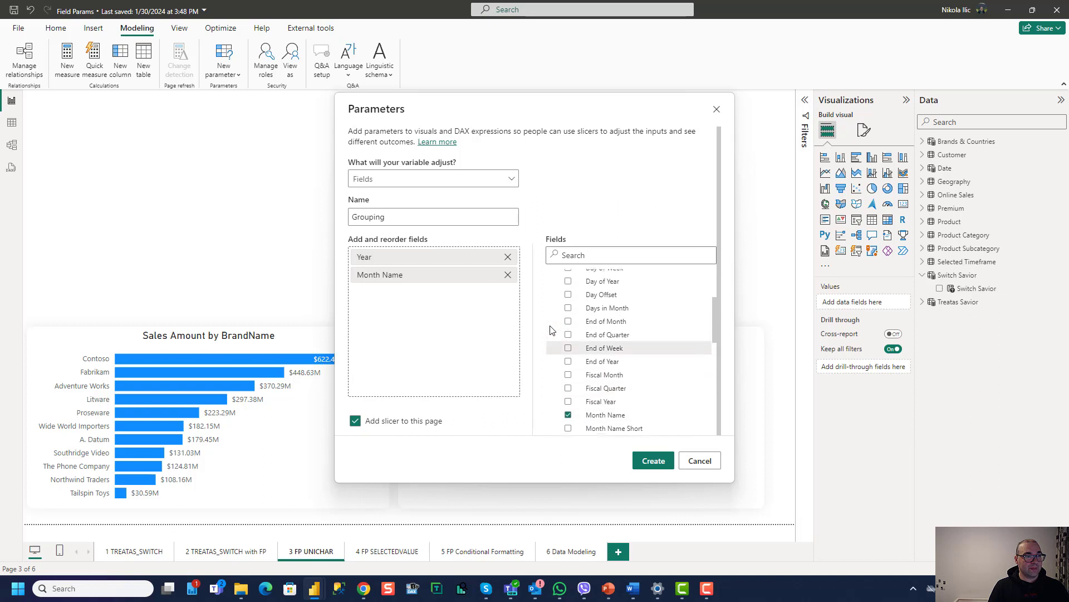
left_click(551, 316)
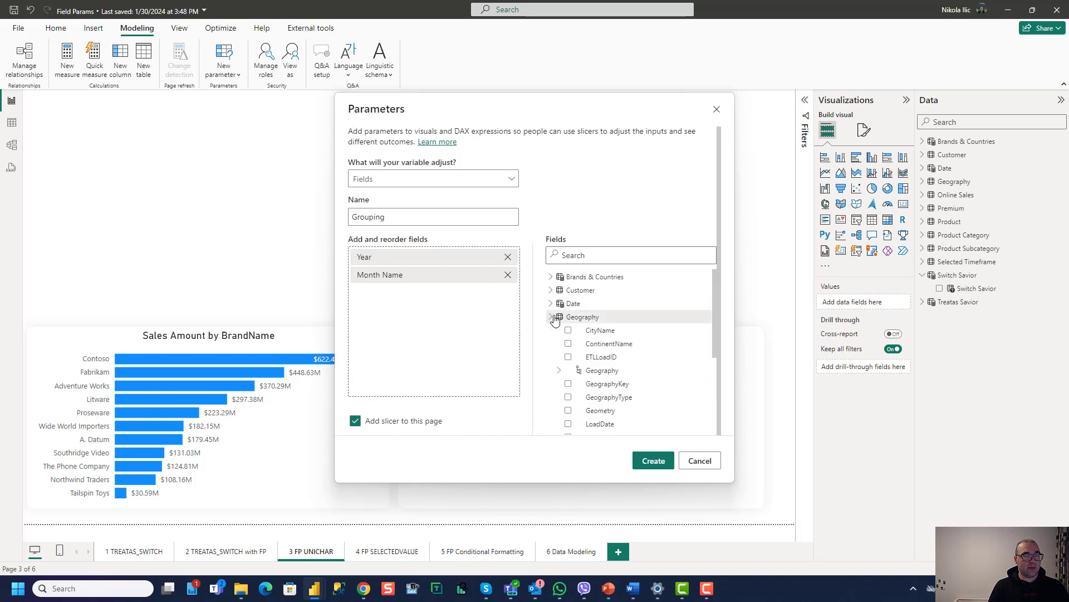
scroll("down", 3)
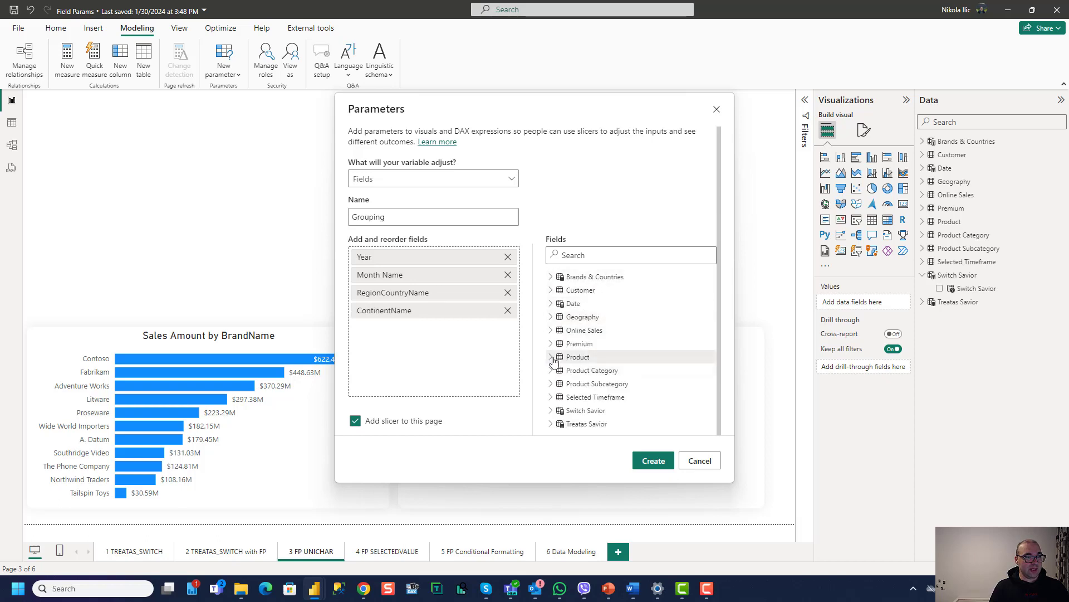
left_click(568, 309)
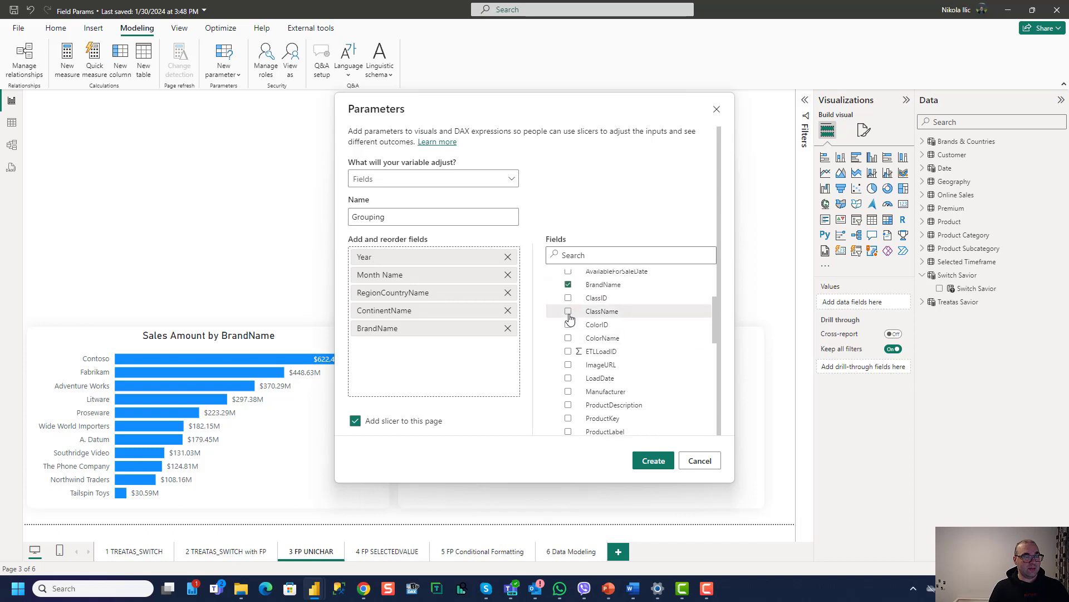
left_click(569, 311)
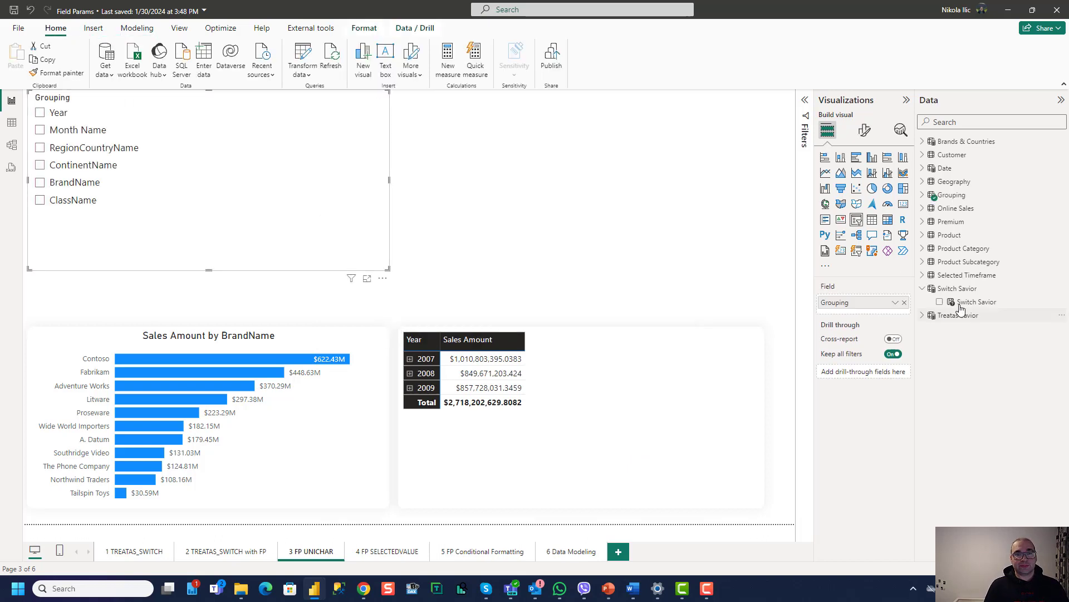
Step: In the Grouping DAX, tag the Year and Month Name entries with a fourth value "Calendar"
left_click(953, 194)
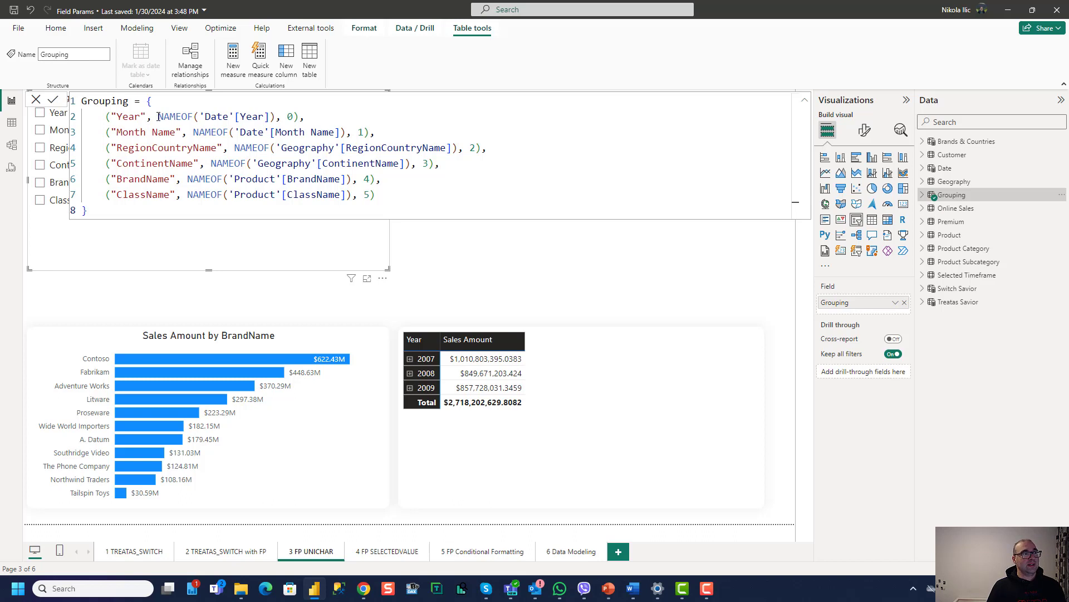
double_click(175, 117)
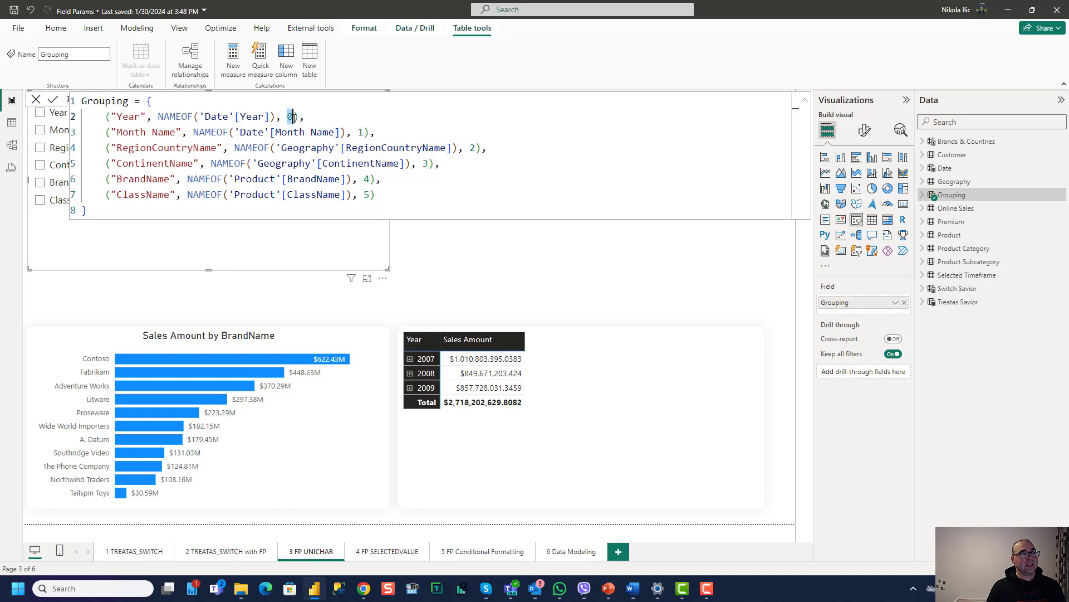
left_click(927, 194)
type(", ")
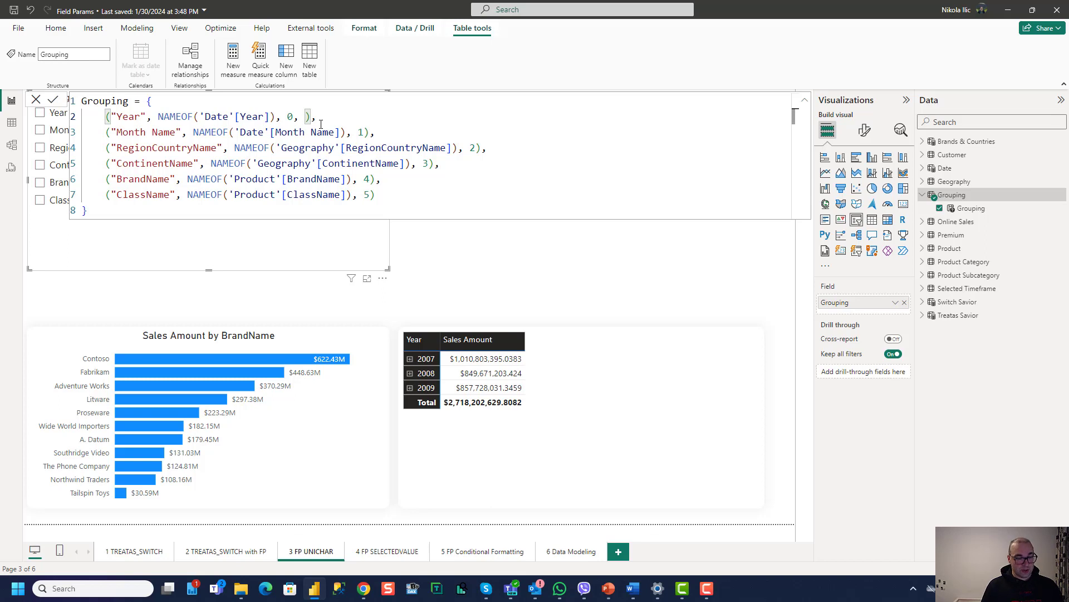
type("\"Calendar")
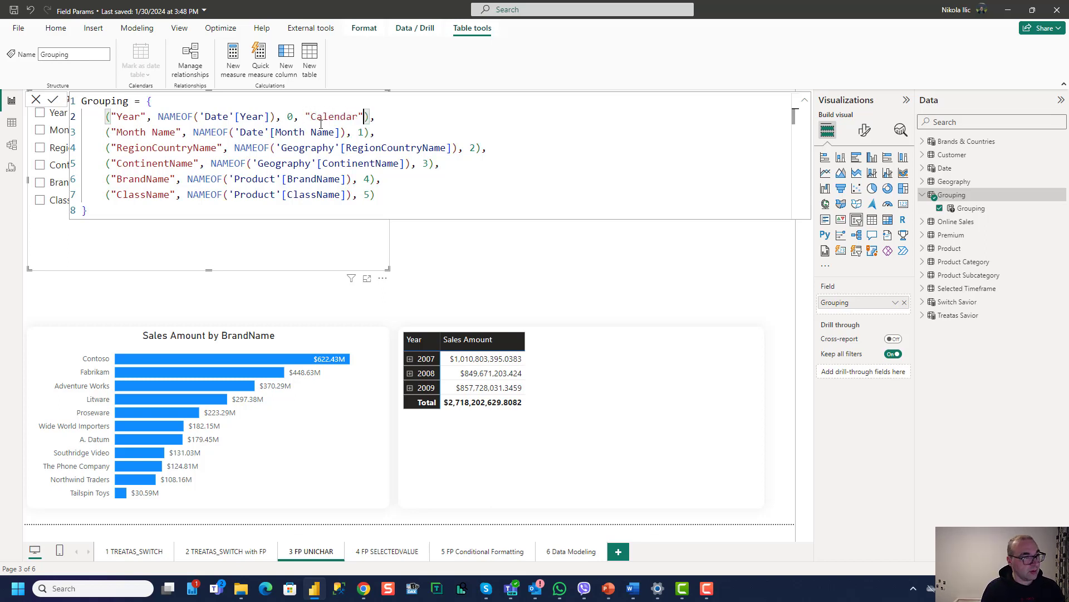
double_click(336, 116)
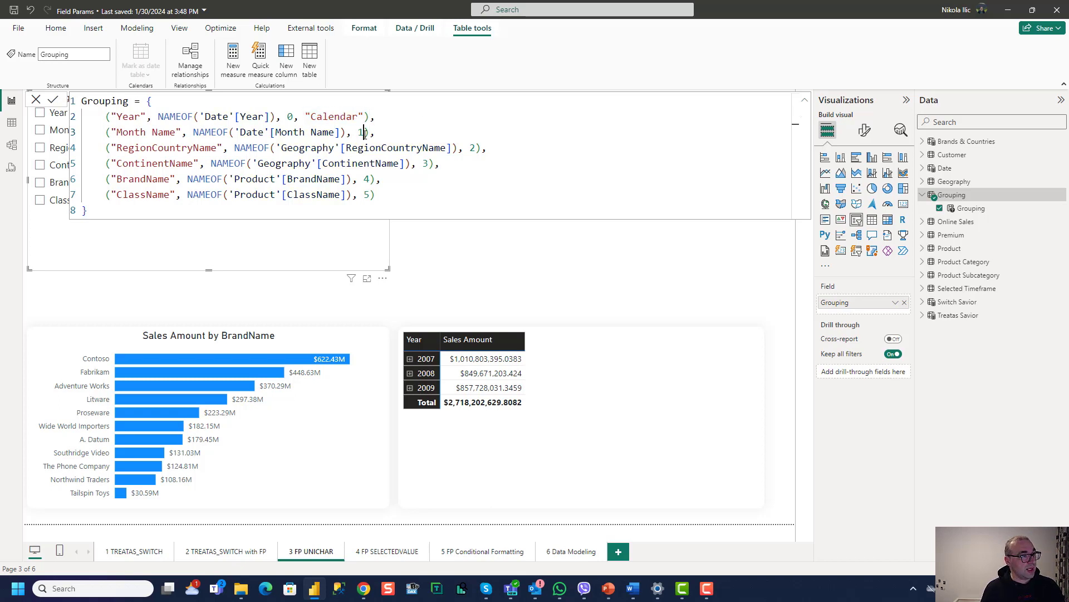
type(", \"Calendar\"")
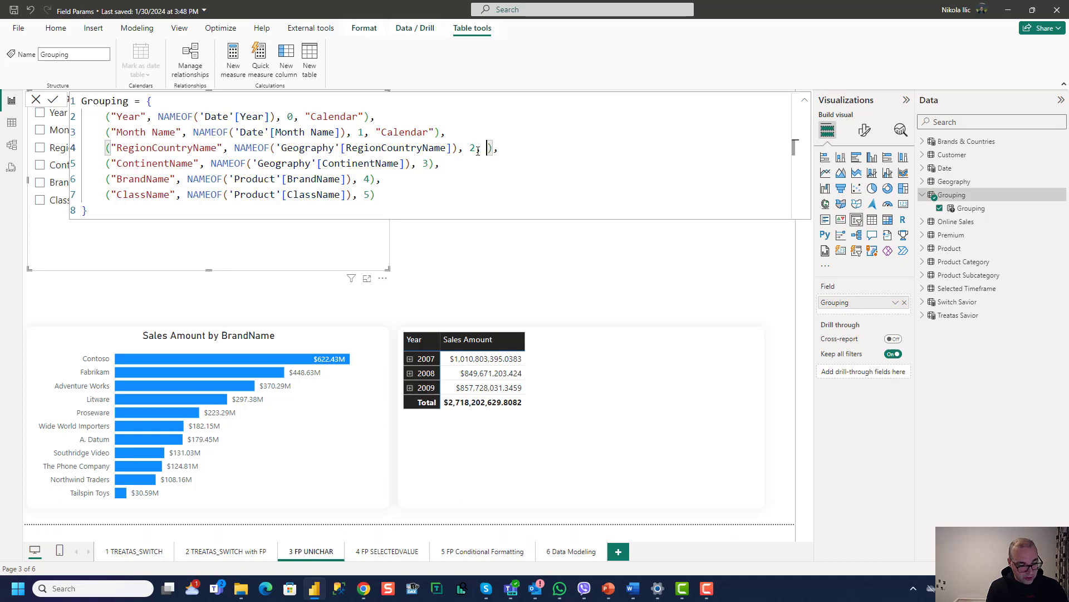
Step: Tag the remaining entries "Geography" or "Product", adding the new column to the table
type("\"Geography")
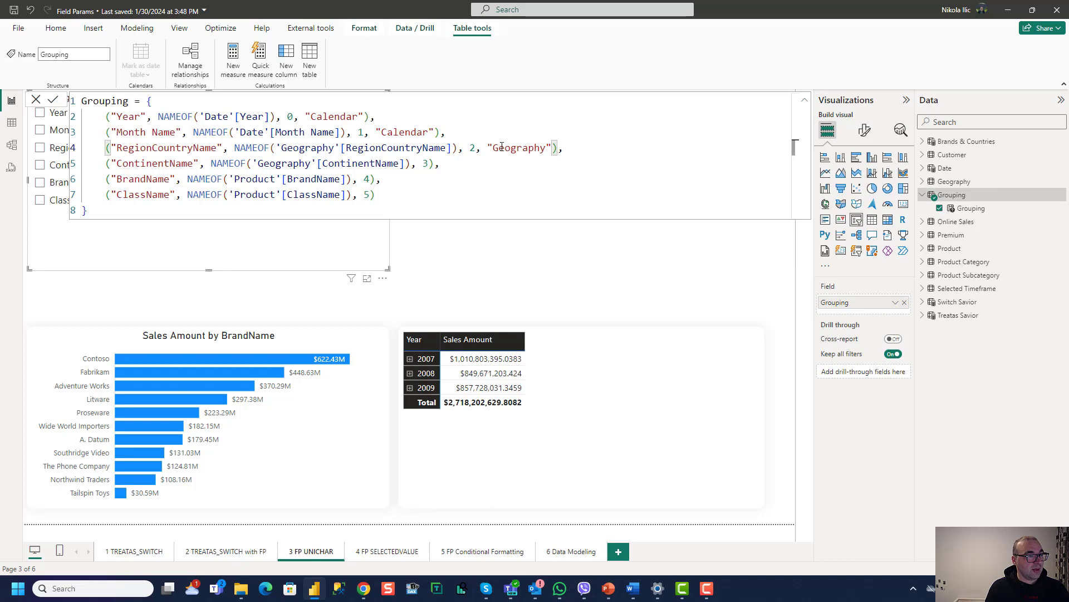
double_click(518, 147)
type(", \"Product")
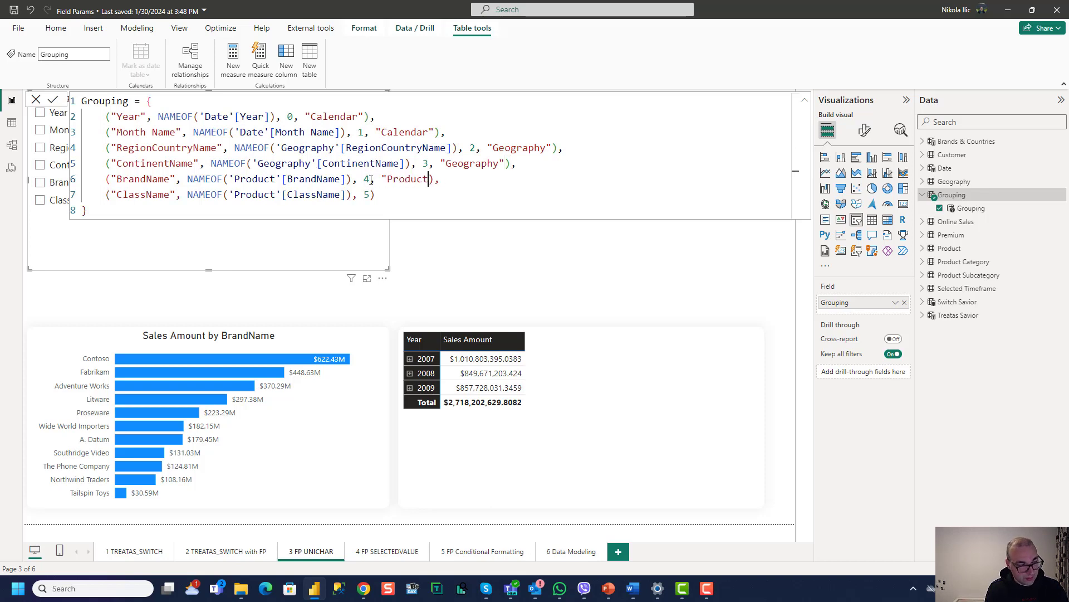
double_click(406, 178)
type(", \"Product\"")
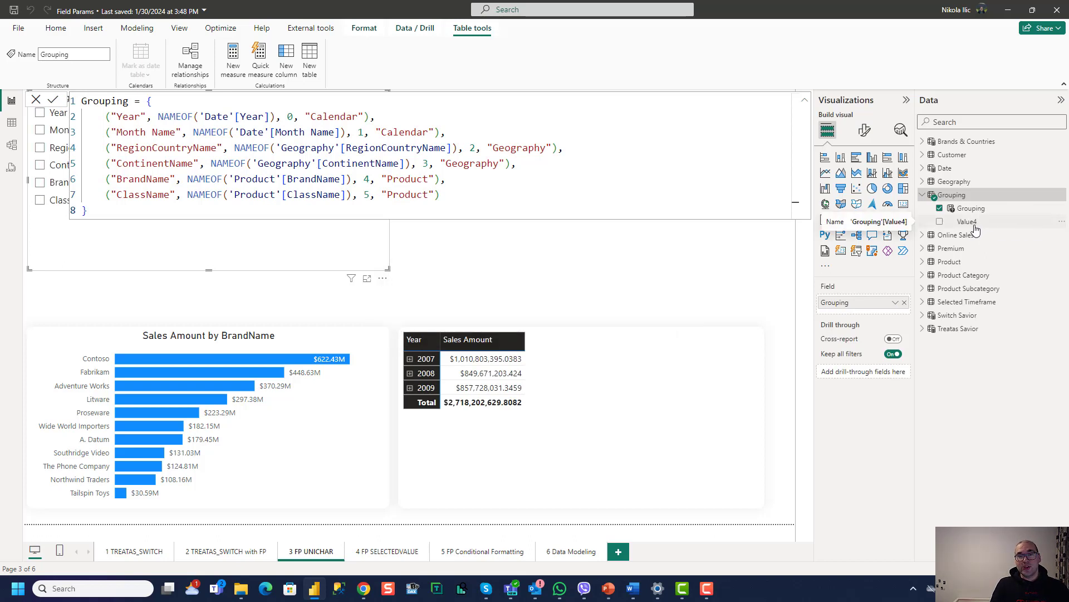
mouse_move(978, 228)
type("Group")
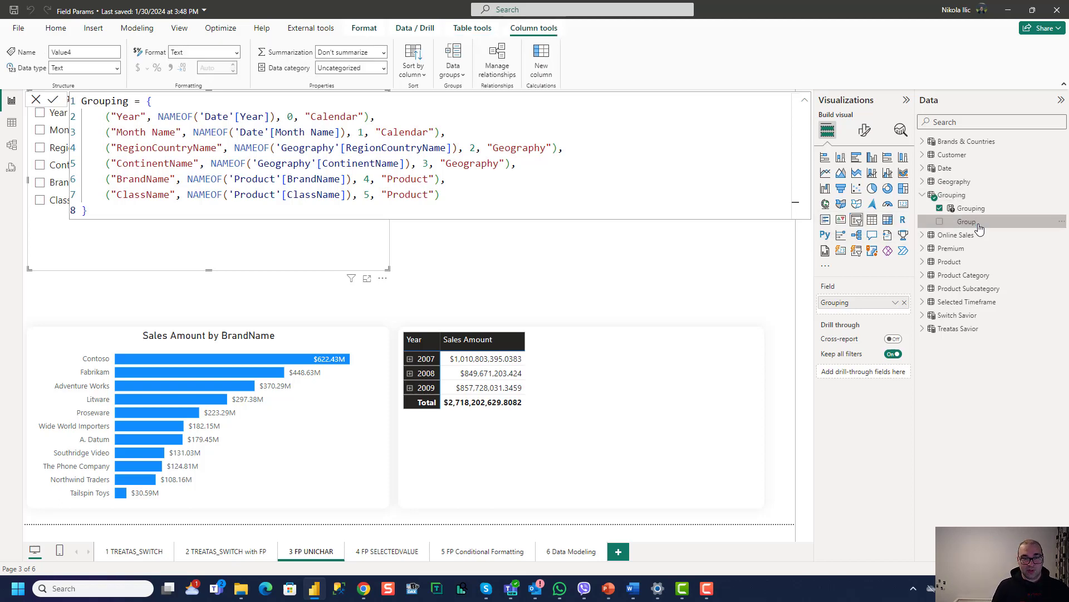
Step: Rename the new column Group, nest it above Grouping in the slicer and test the Calendar heading
left_click(966, 220)
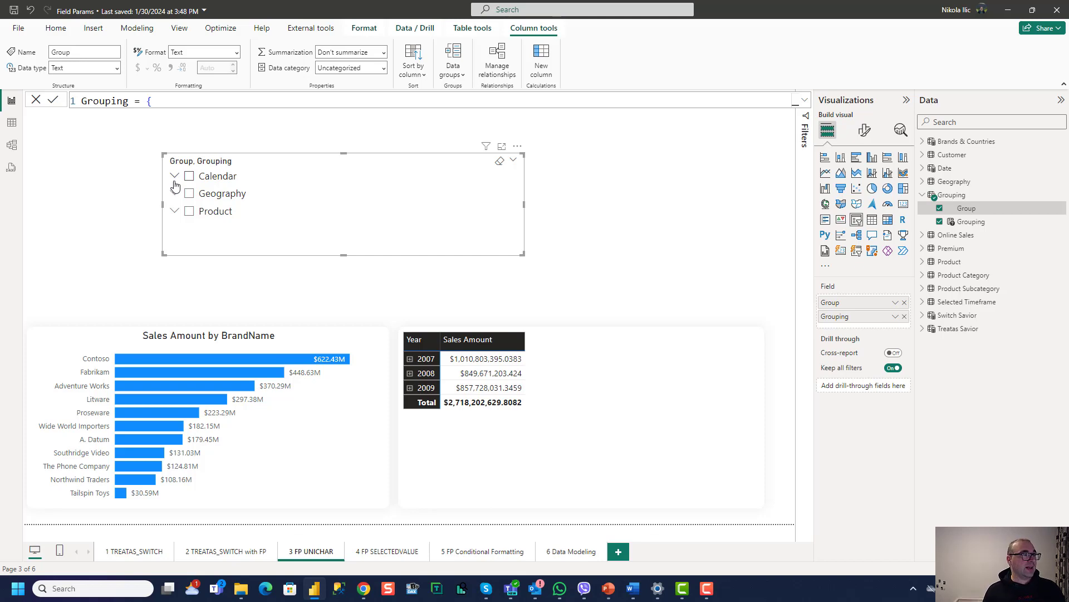
left_click(174, 176)
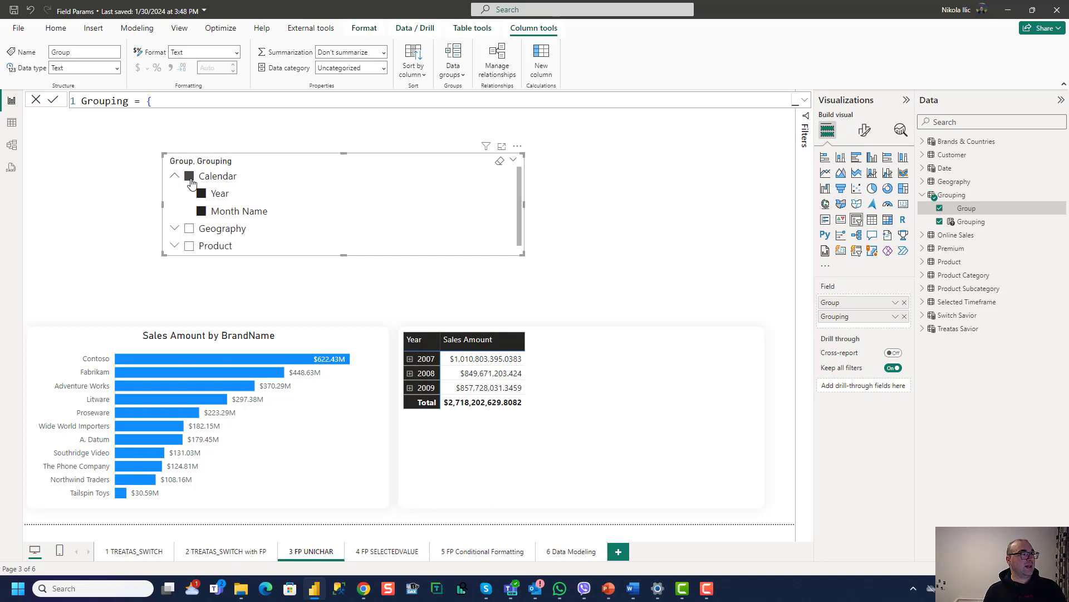
left_click(189, 176)
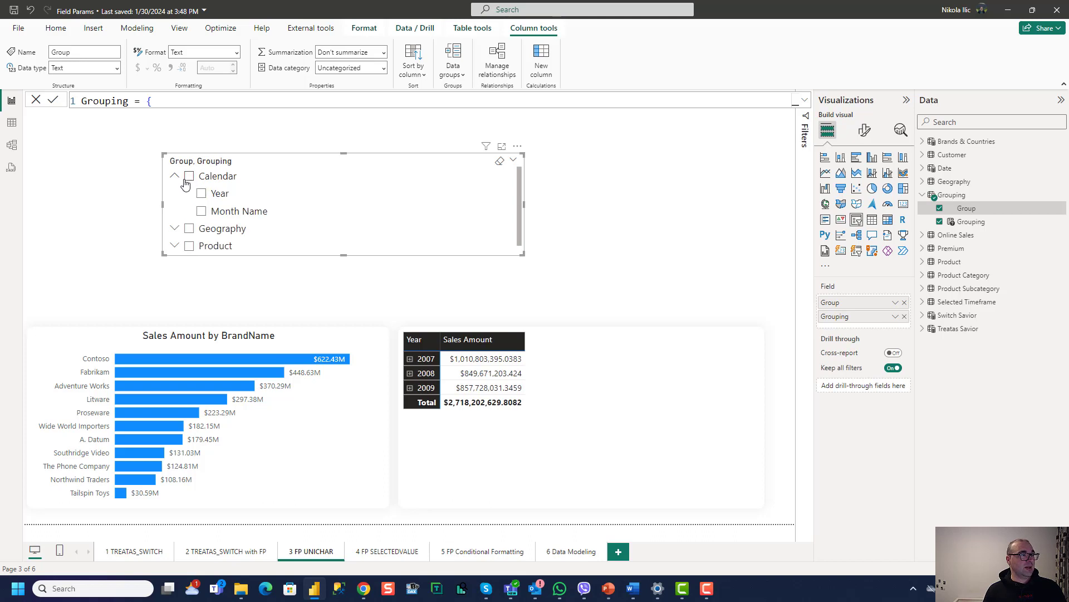
left_click(175, 176)
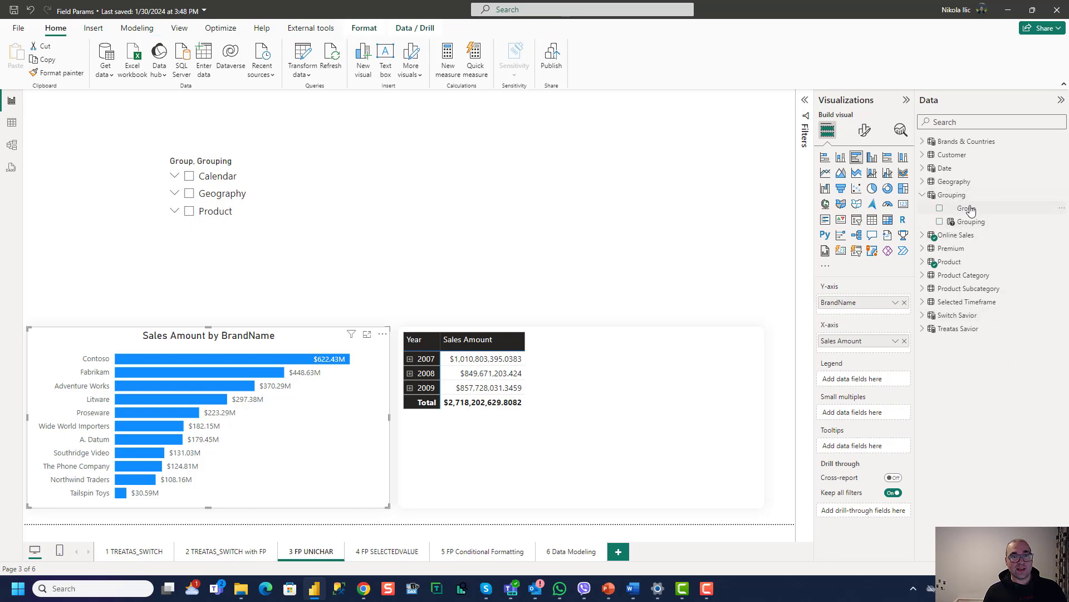
Step: Put the Grouping parameter on the bar chart's Y-axis and show sales by Month Name
left_click(940, 220)
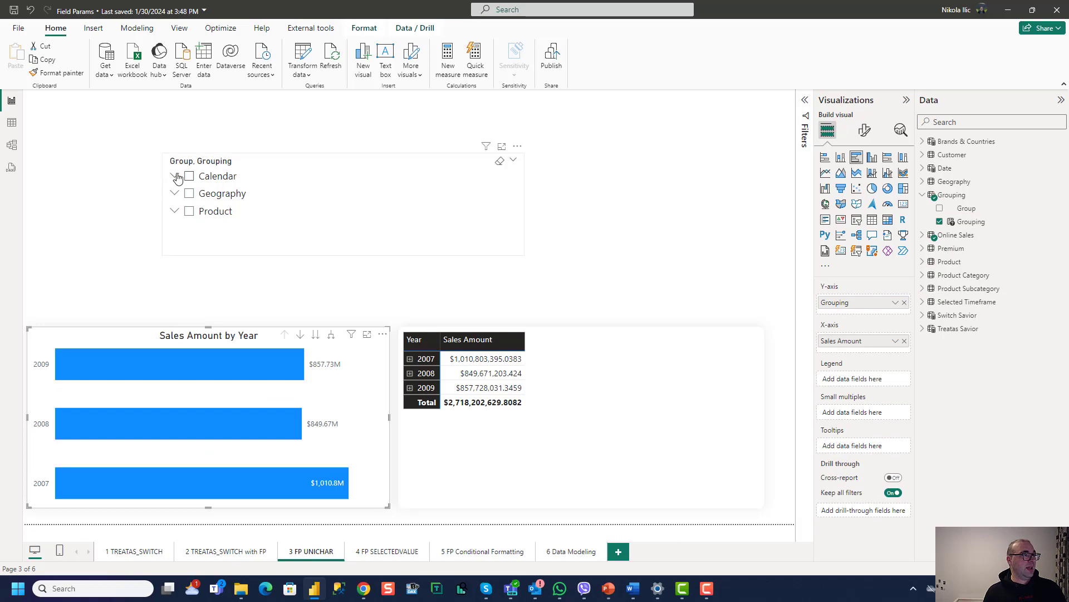
left_click(174, 176)
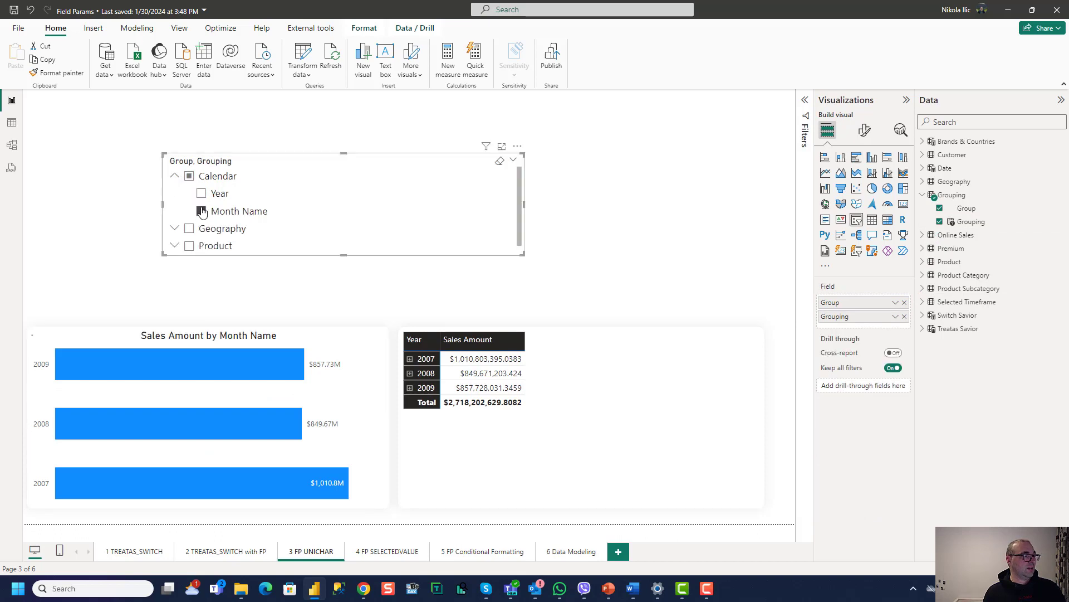
left_click(200, 211)
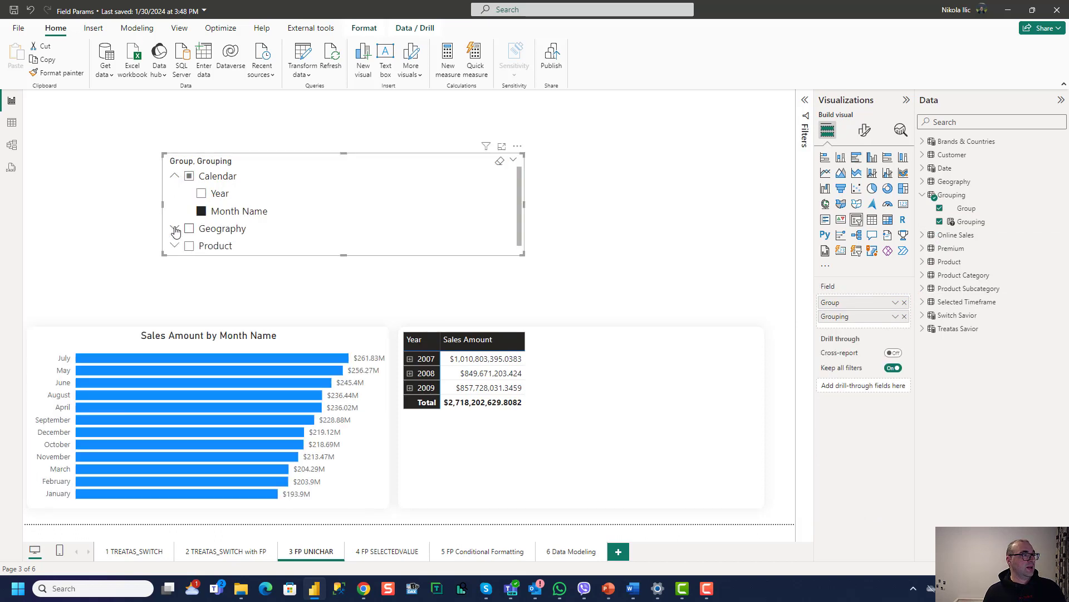
Step: Switch the chart to Sales Amount by ClassName from the slicer and reselect the Grouping table
left_click(200, 237)
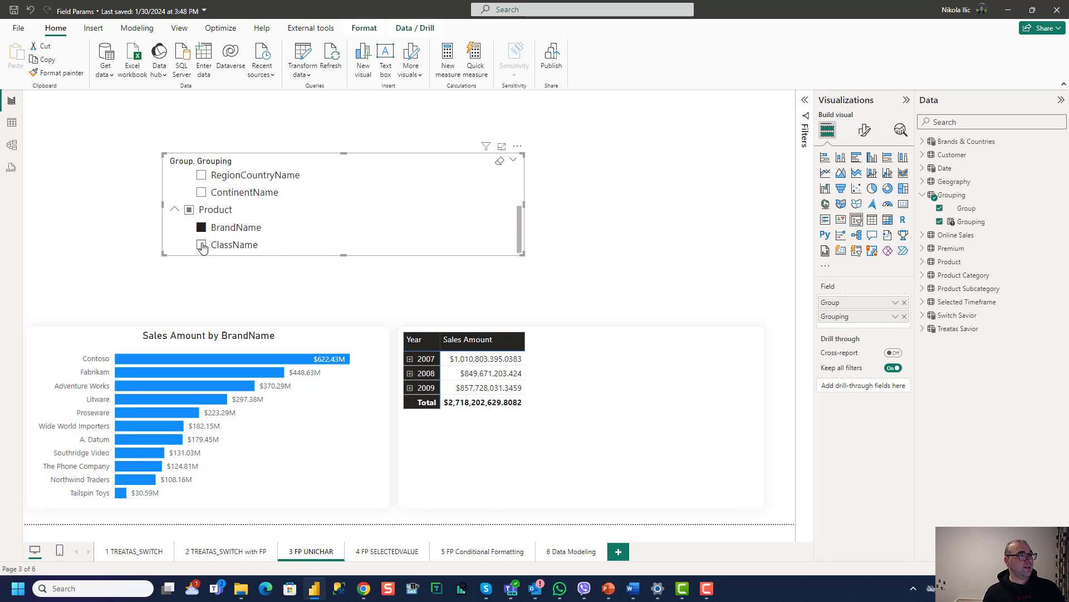
left_click(201, 244)
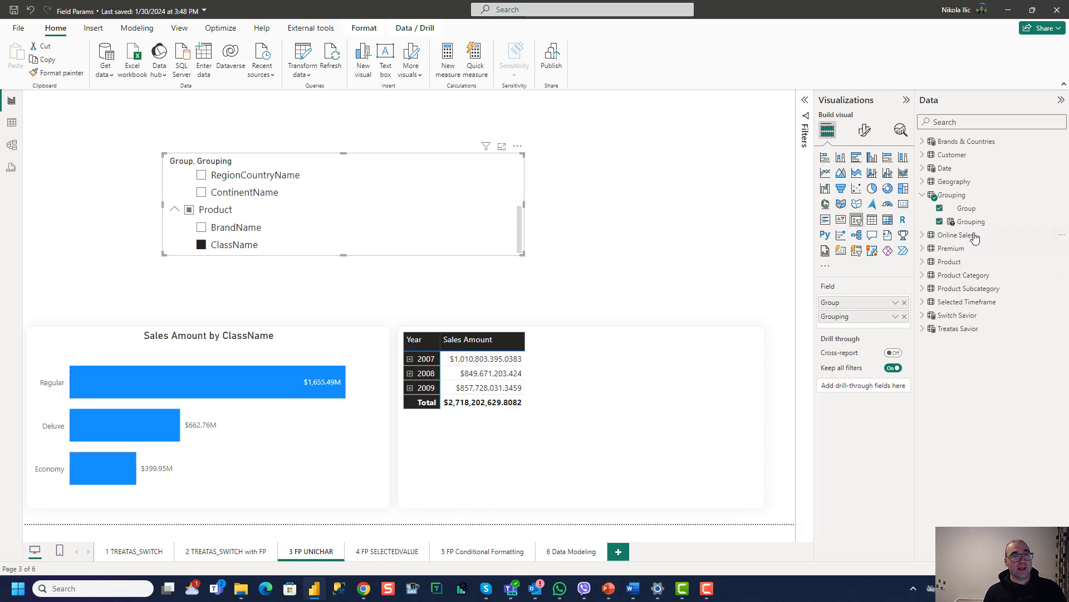
left_click(971, 220)
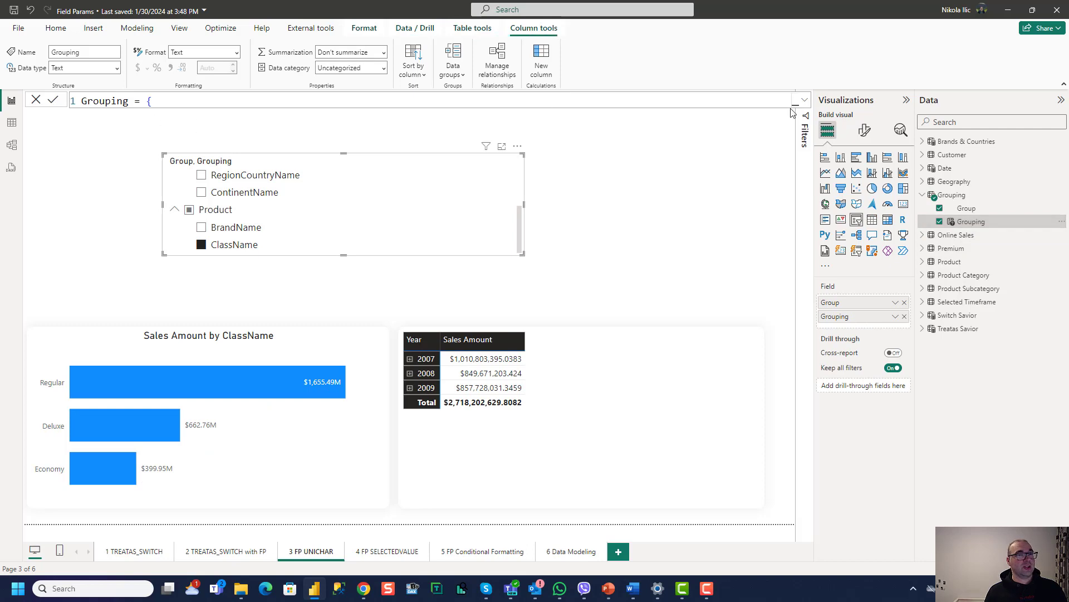
Step: In the Grouping DAX, rename RegionCountryName to Country and ContinentName to Continent, then collapse the formula bar
left_click(800, 100)
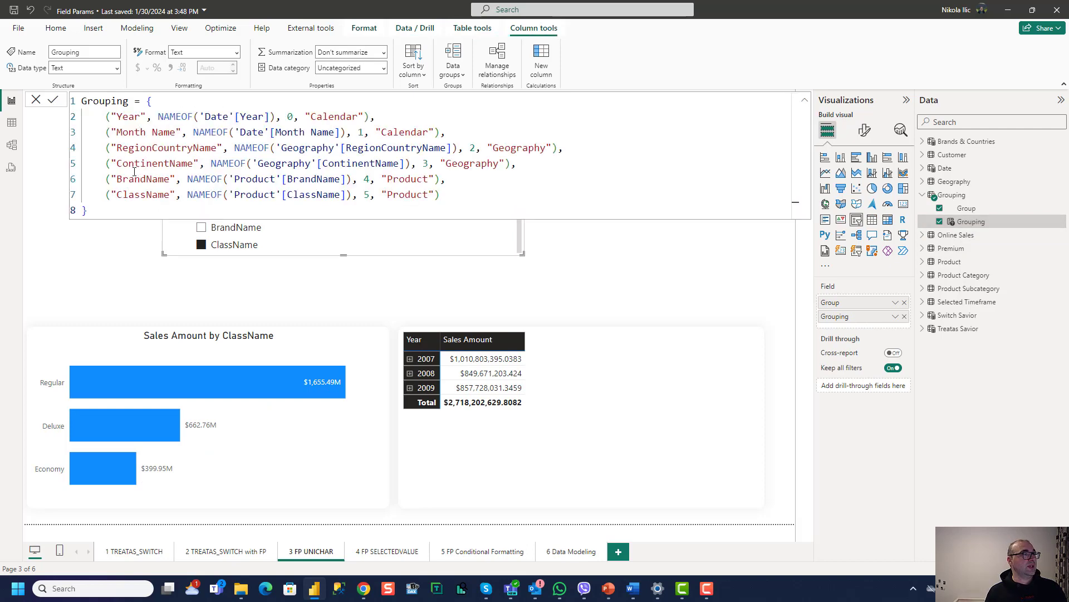
double_click(164, 147)
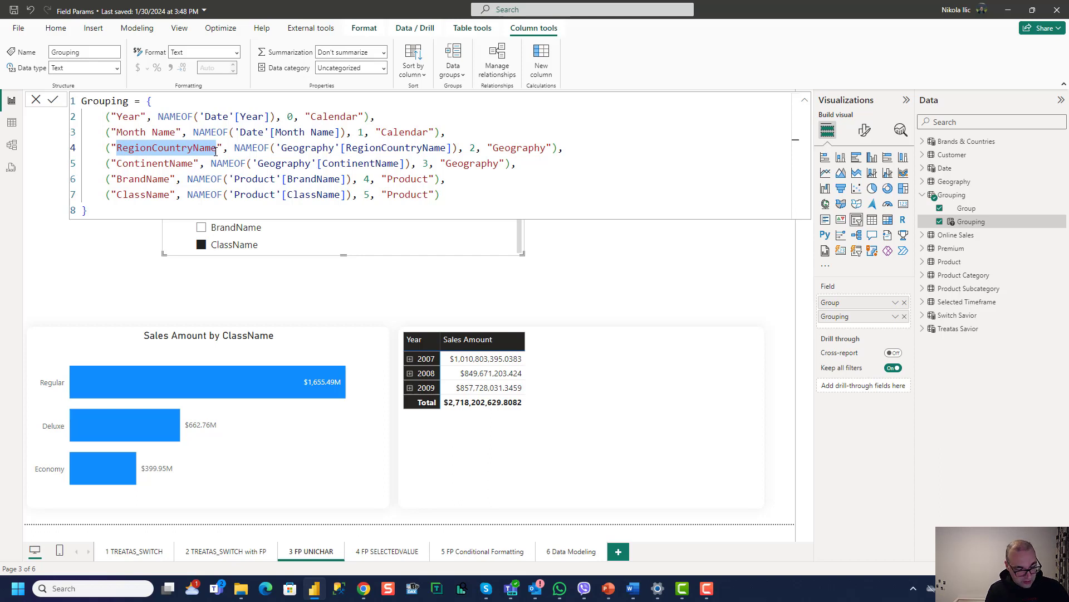
type("Country")
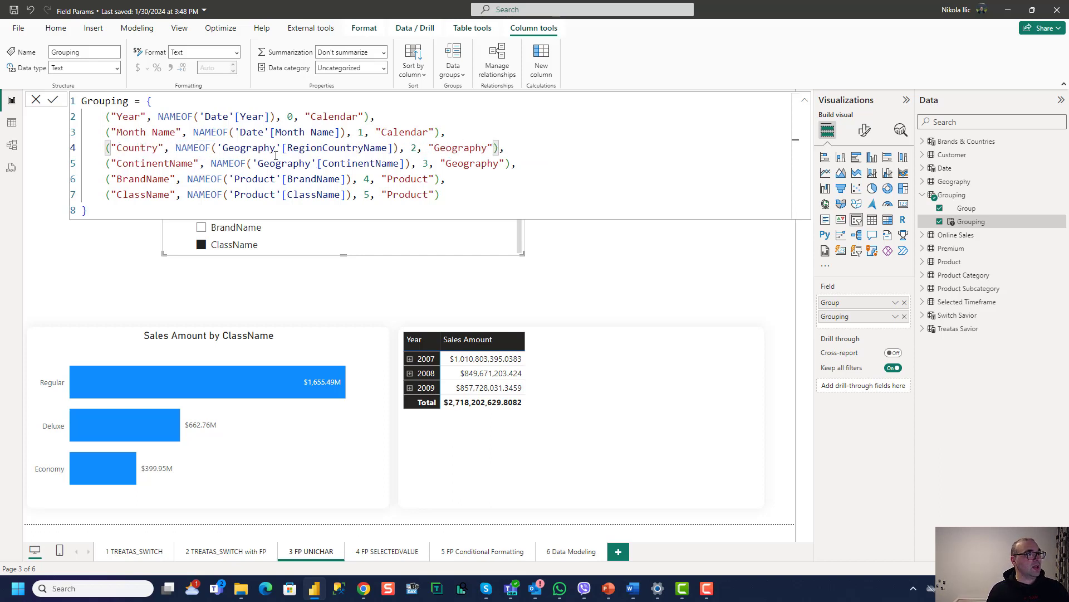
double_click(336, 147)
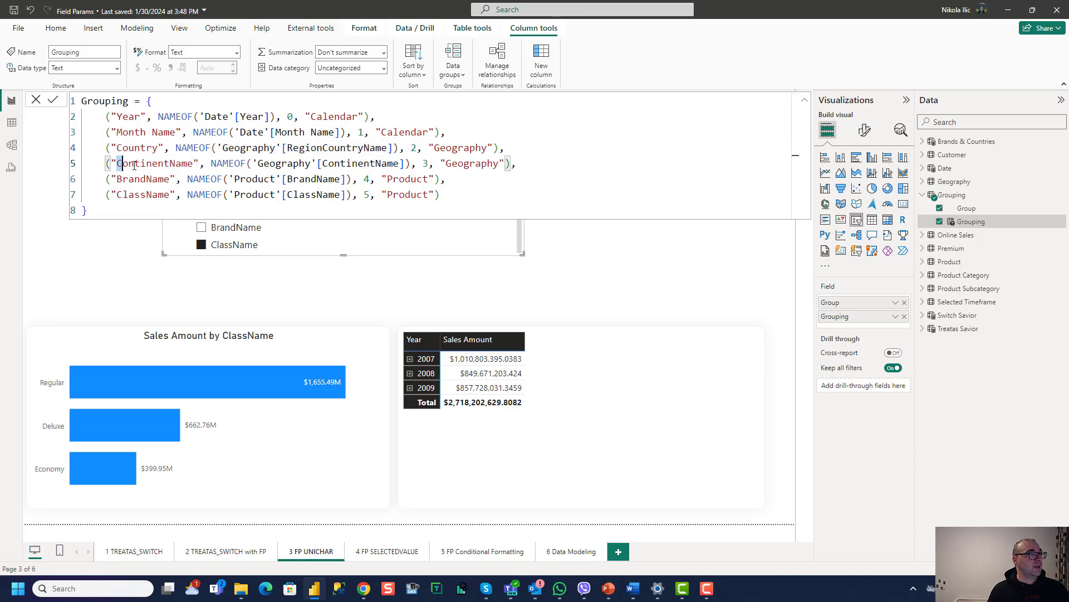
double_click(180, 163)
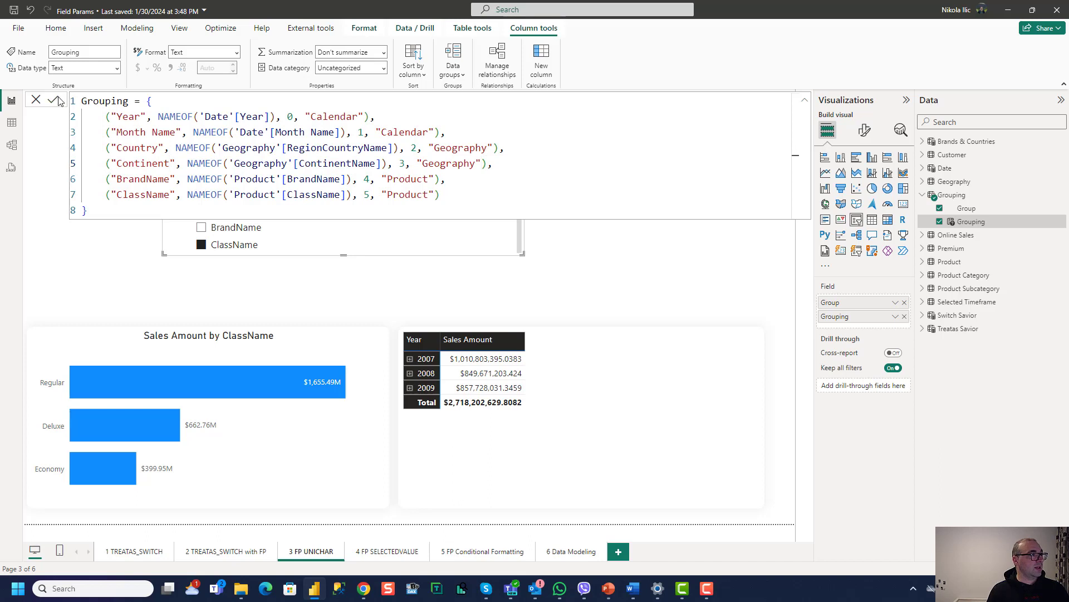
mouse_move(804, 103)
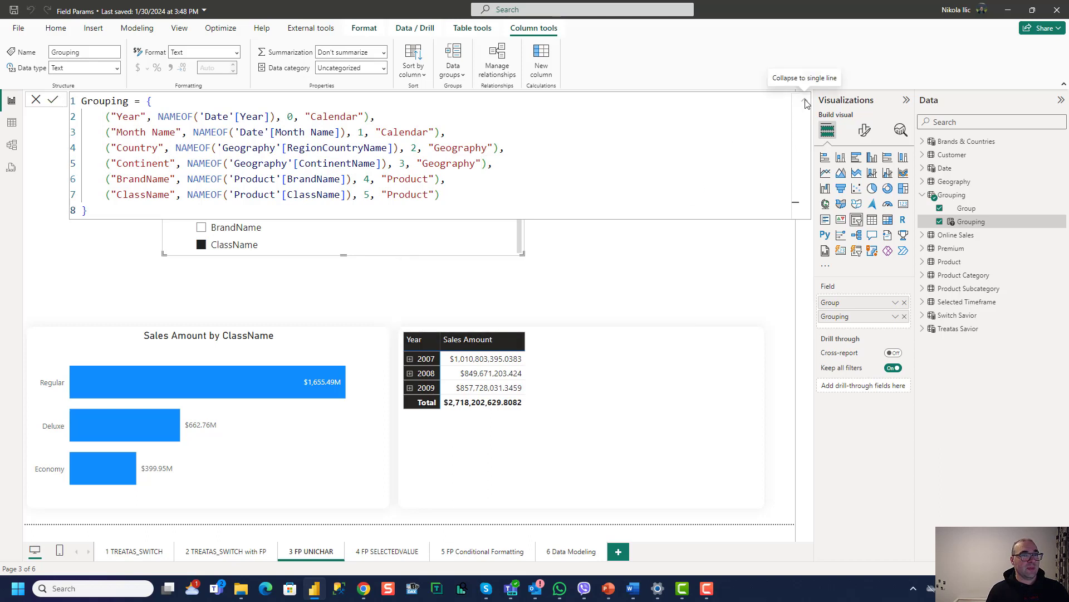
left_click(804, 103)
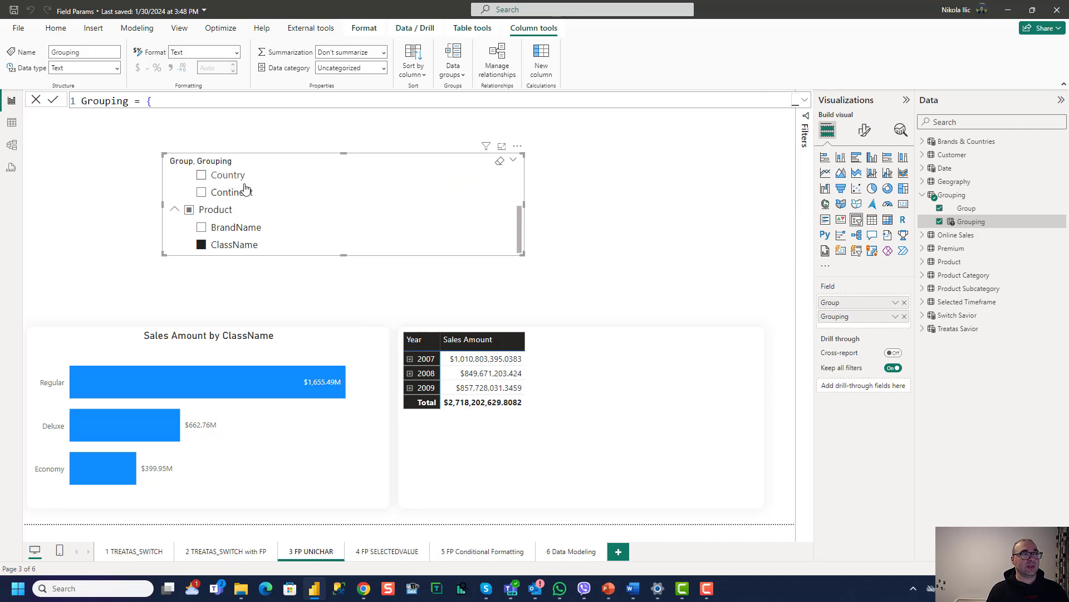
mouse_move(272, 187)
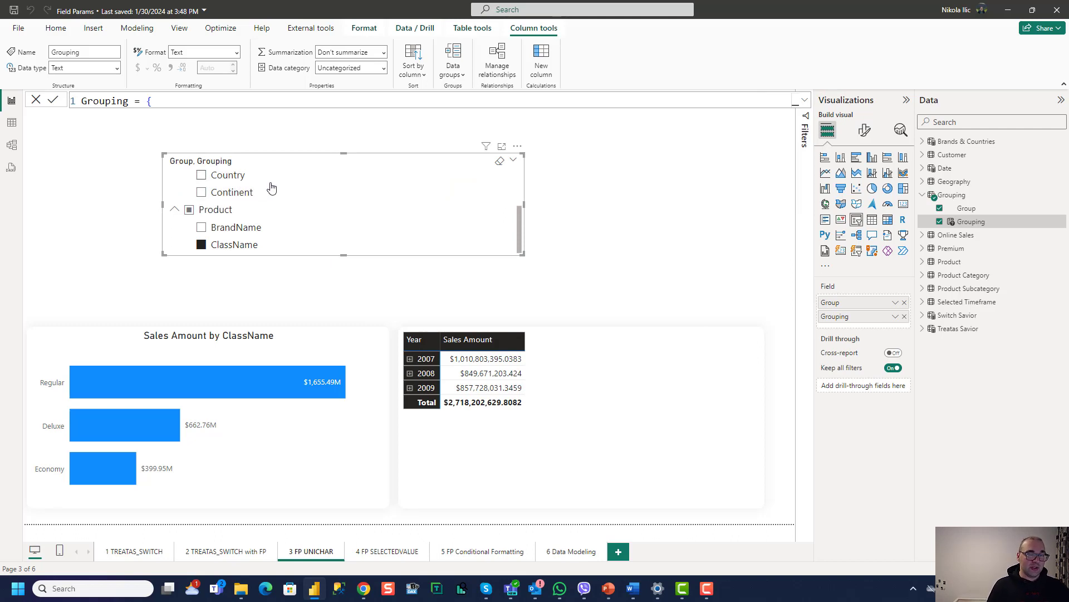